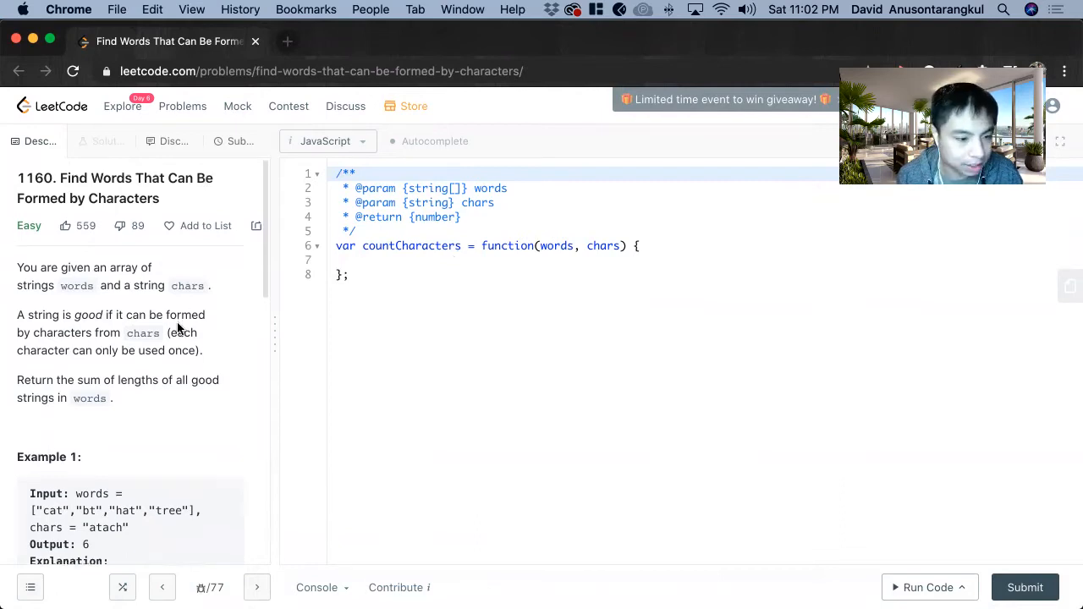
- Read through the problem description and place an empty /* comment block below countCharacters
scroll("down", 3)
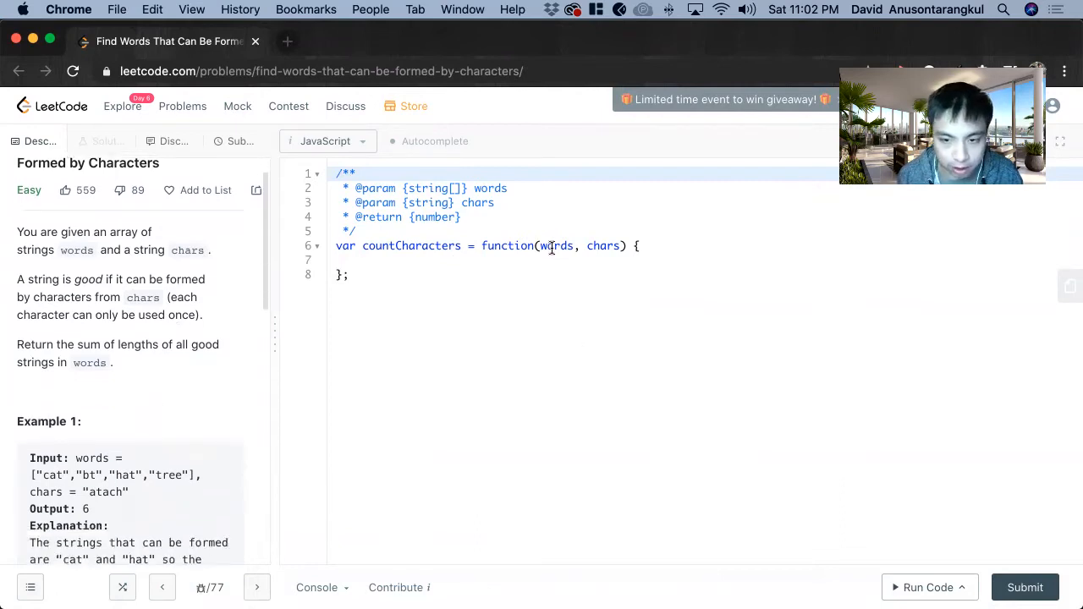
double_click(603, 245)
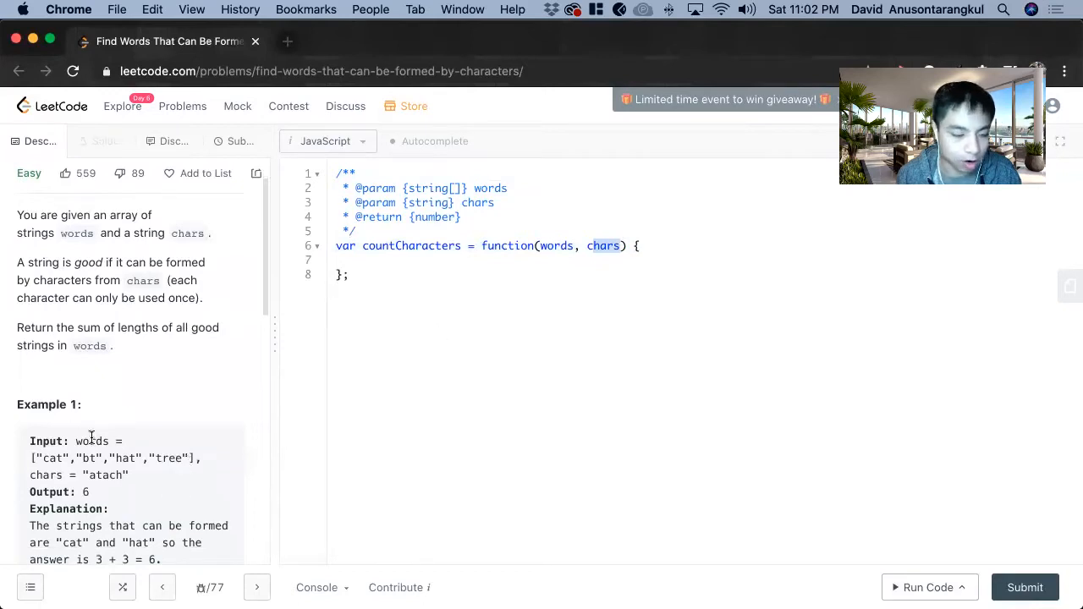
scroll("down", 3)
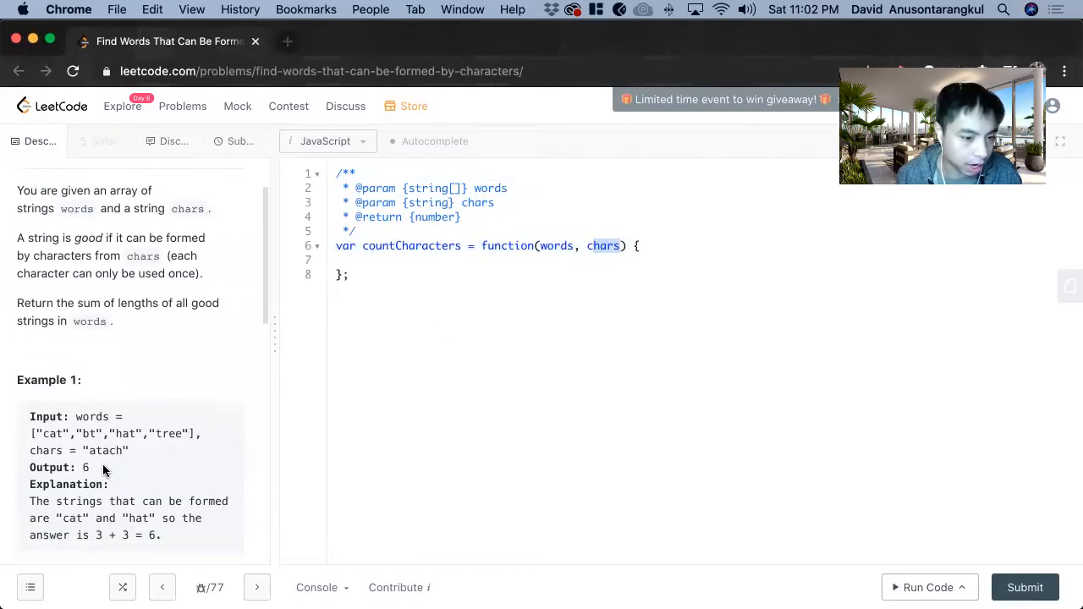
scroll("down", 3)
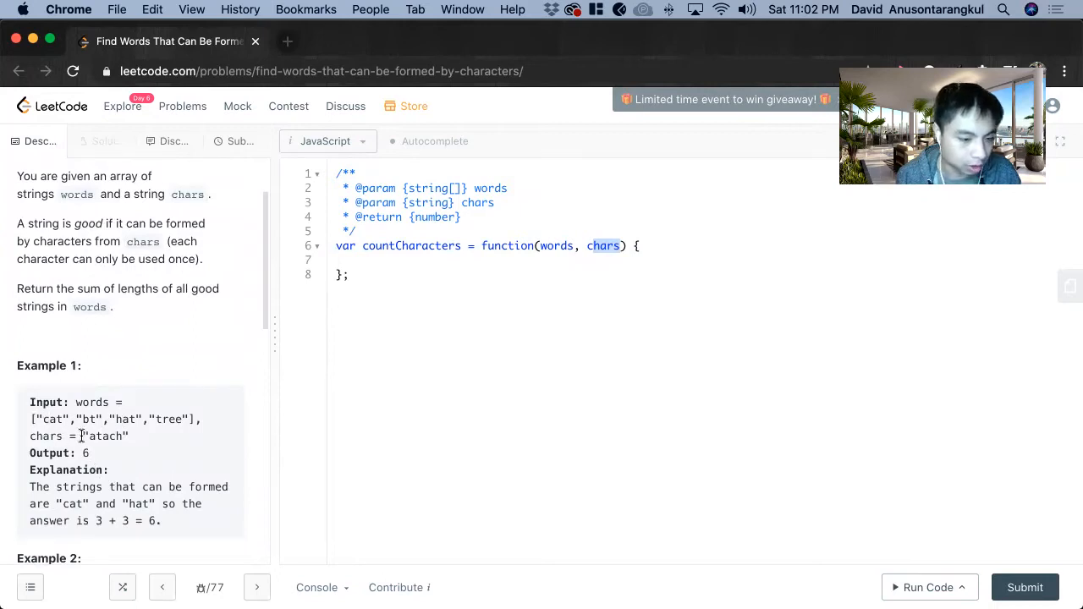
double_click(47, 419)
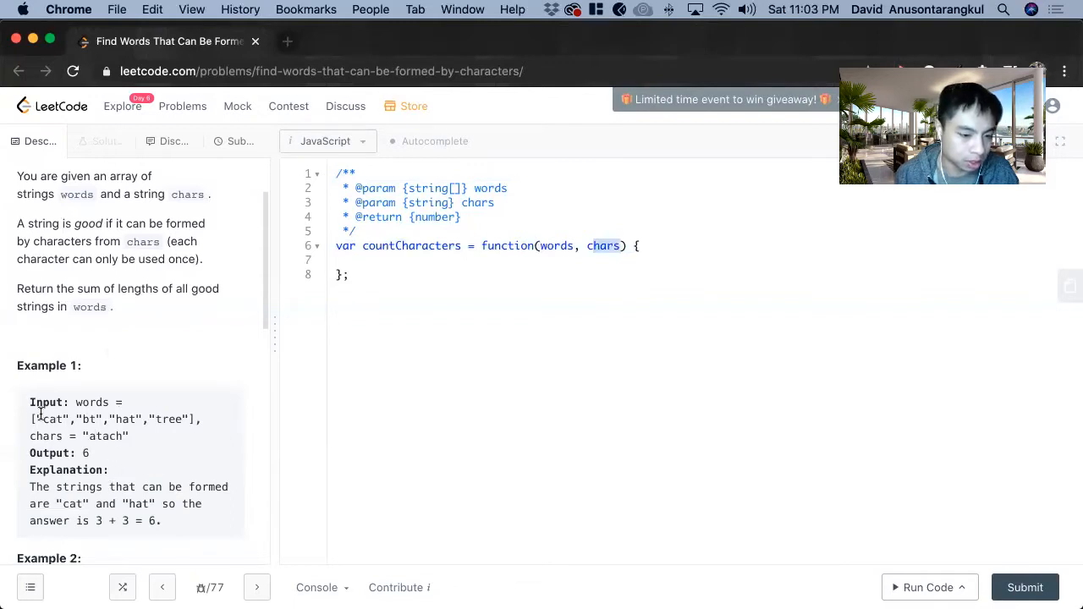
double_click(123, 420)
type("/*")
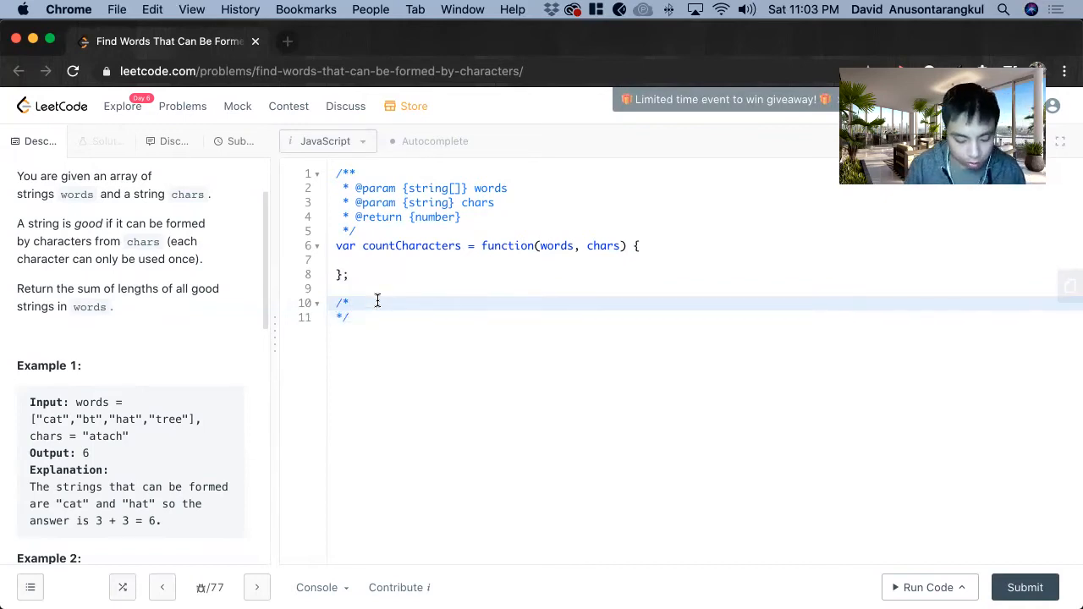
- Write the plan step 'Create new array of 26 indicies to 0.' in the comment
type("1.")
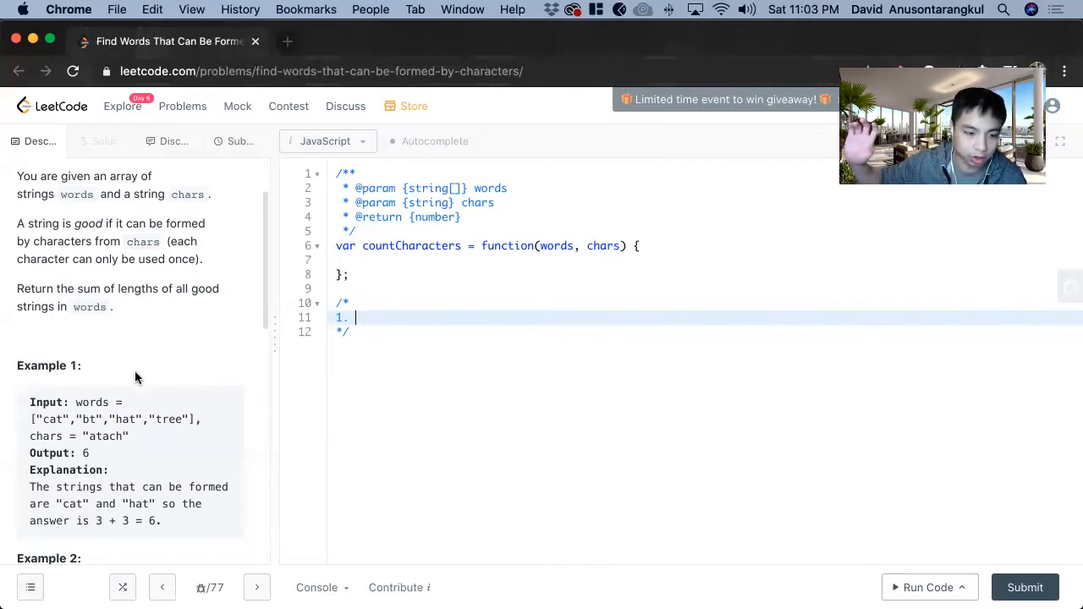
mouse_move(101, 453)
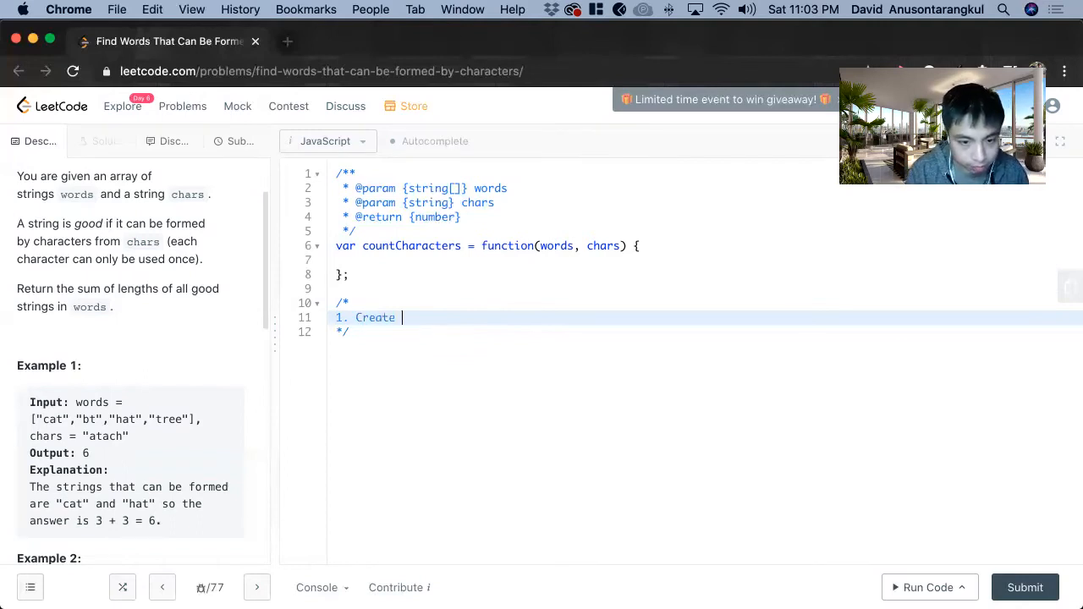
type("new array of 2")
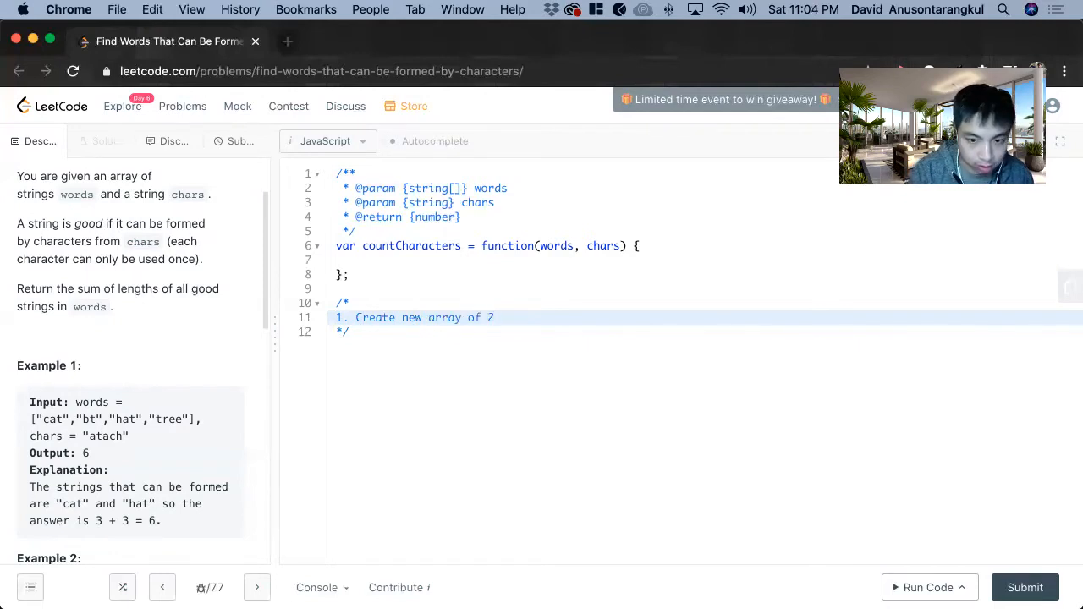
type("6 indicie")
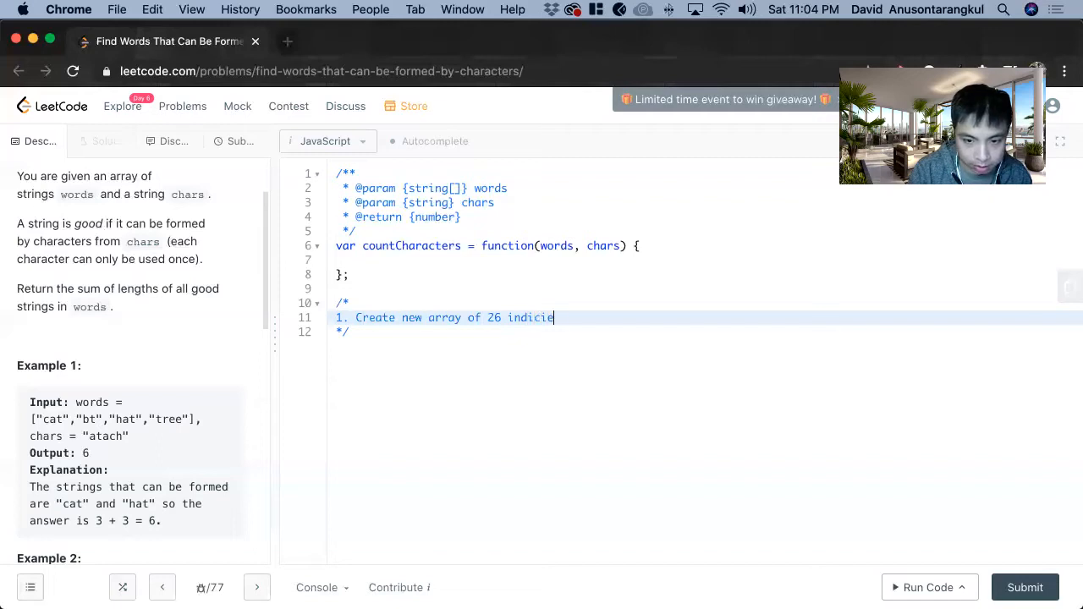
type("s")
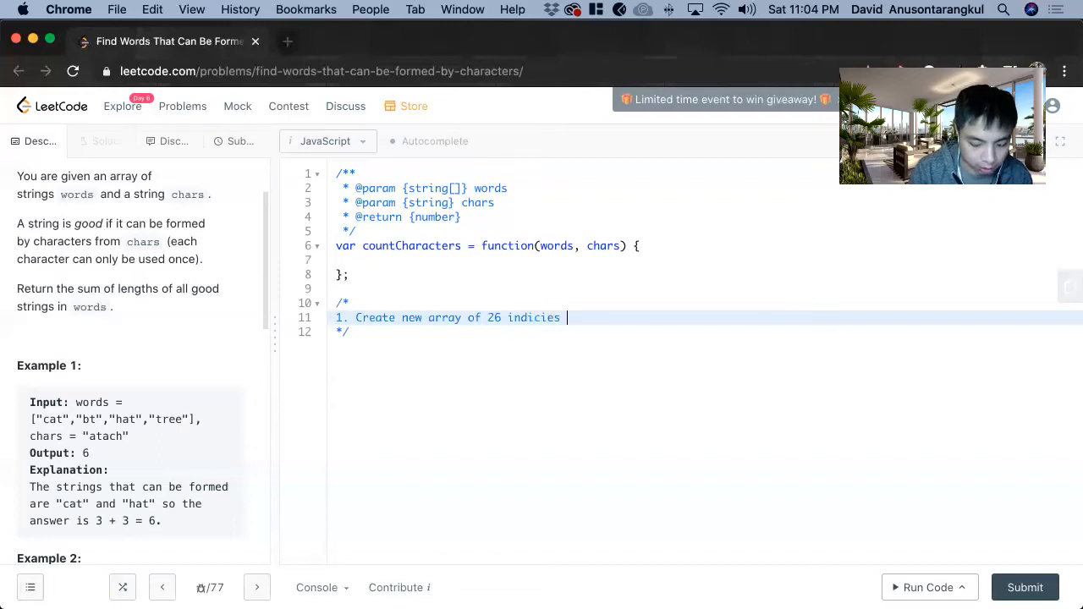
type("to 0.")
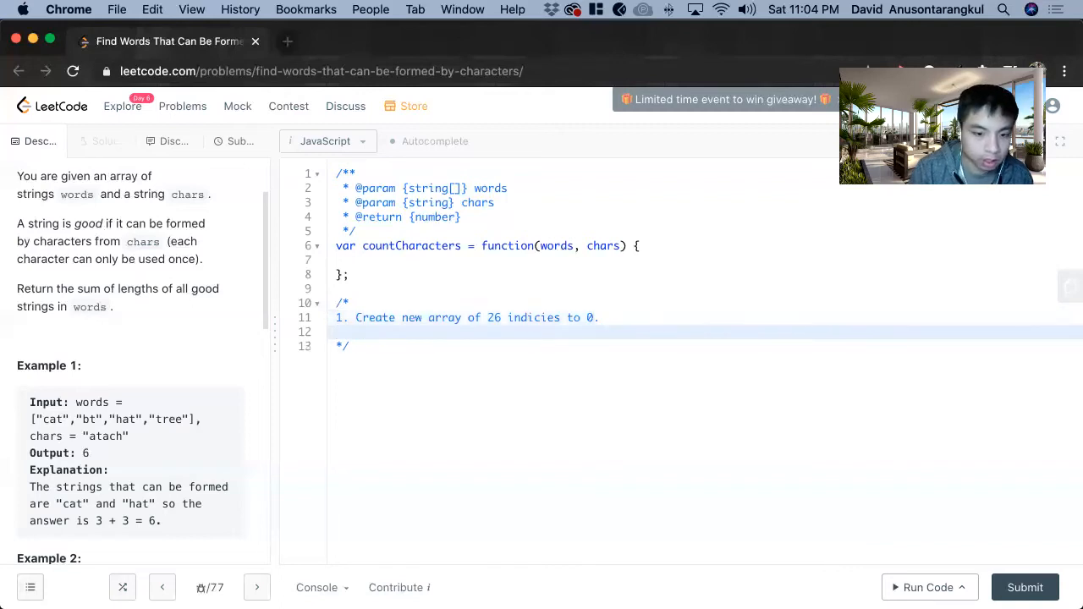
- Renumber so '1. Create output variable.' comes first and the array step is 2, then begin step 3
type("2.")
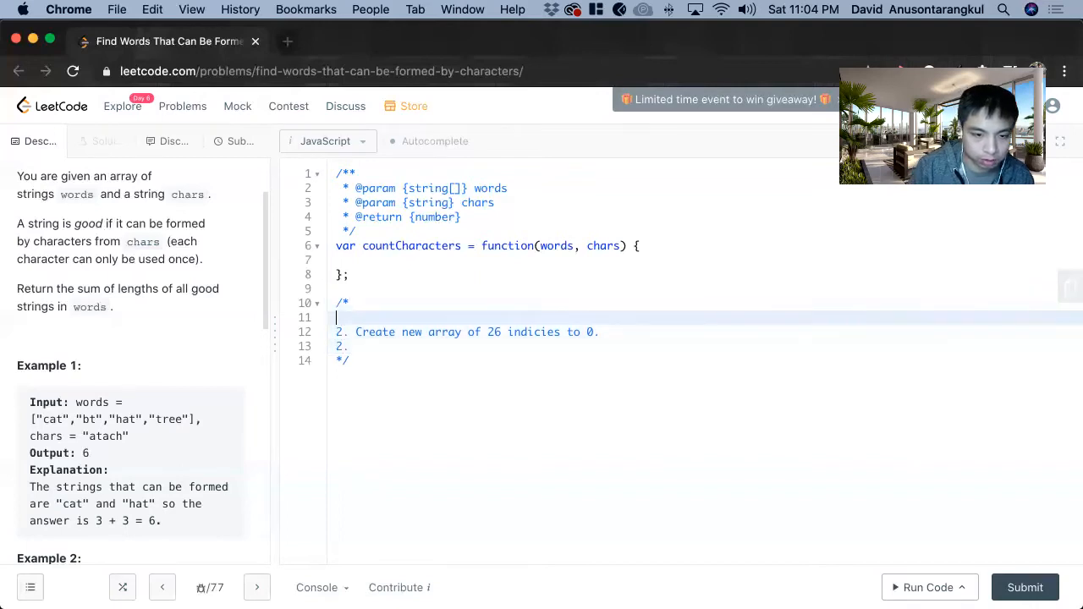
type("1. Crea")
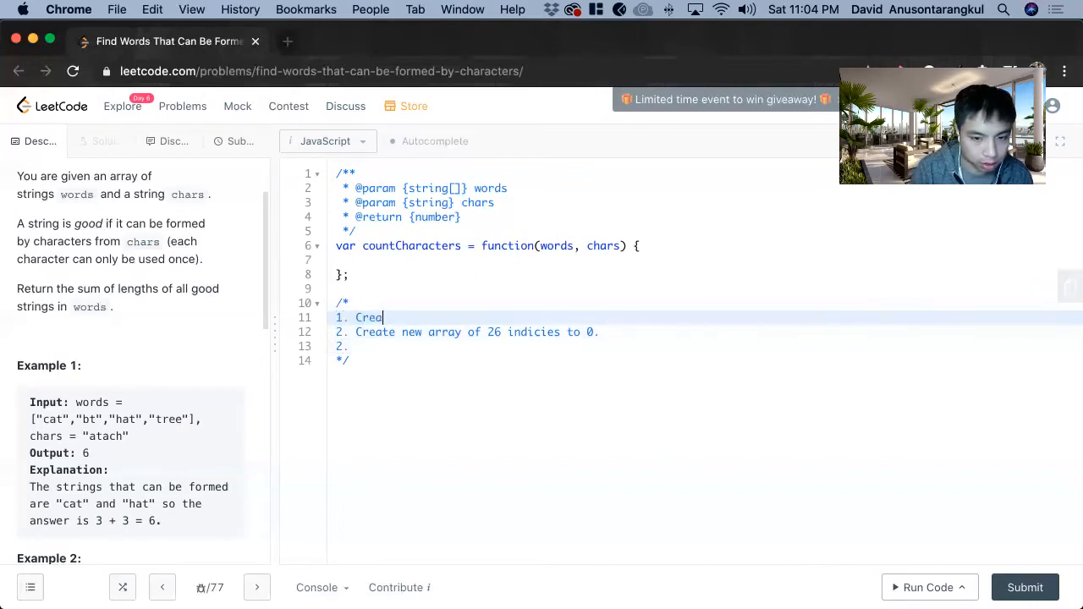
type("te output v")
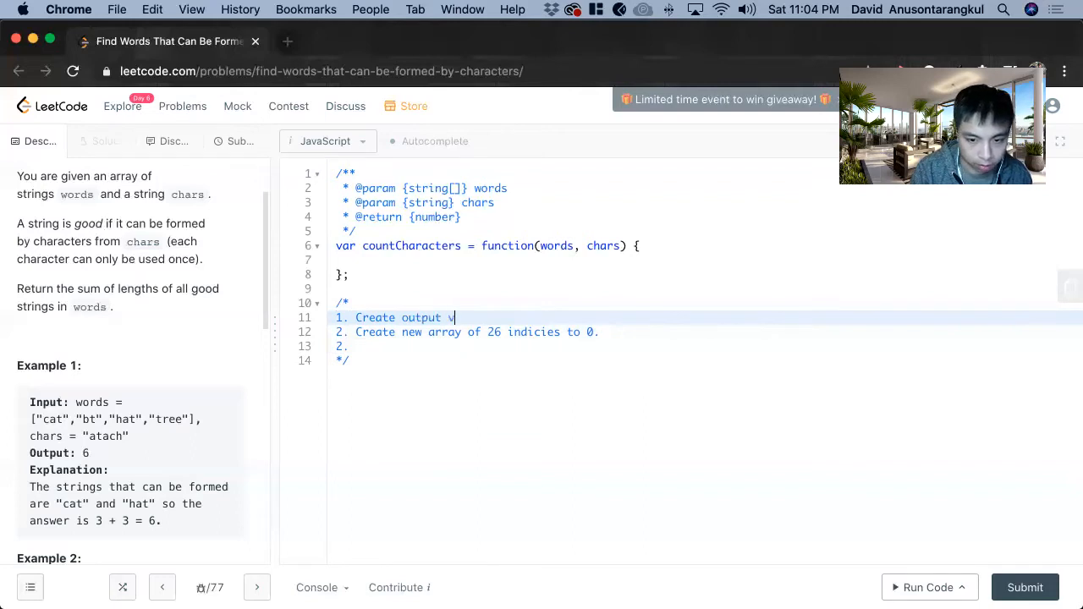
type("ariable.")
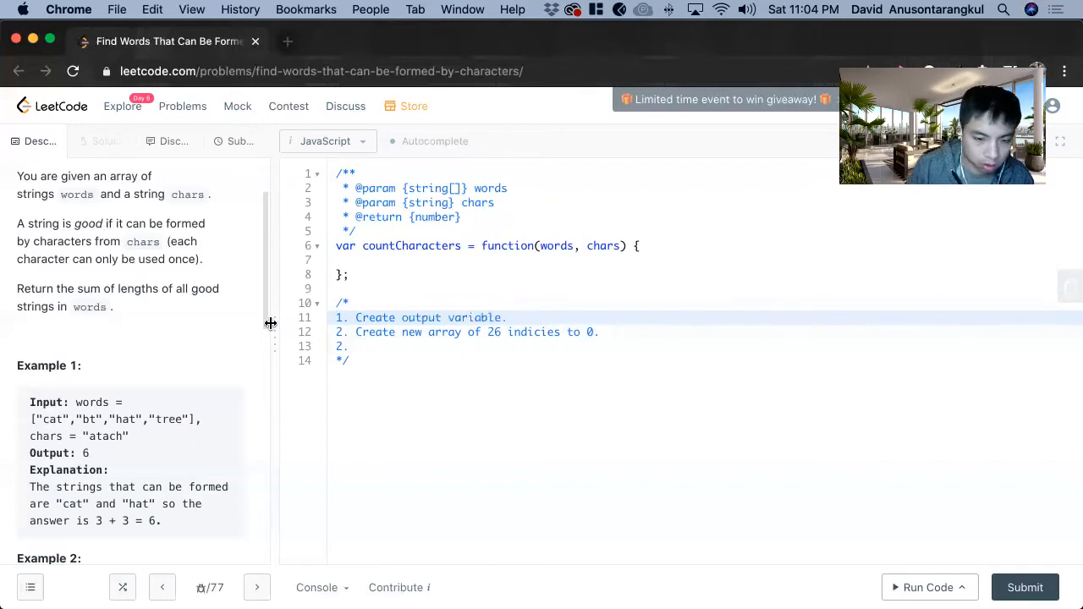
left_click(336, 345)
type("3.")
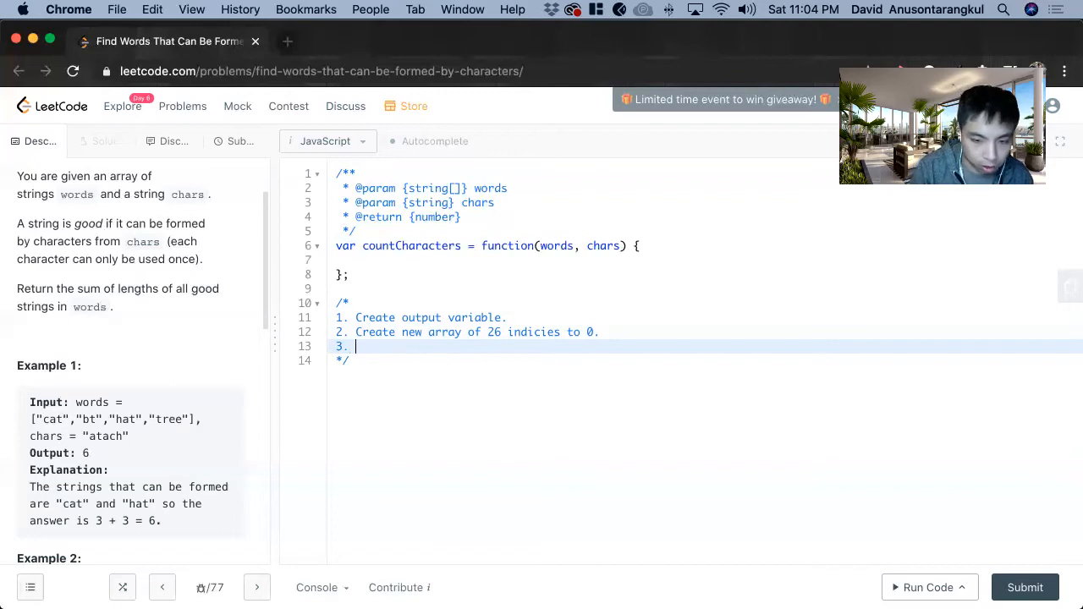
- Write '3. Loop through chars.' with sub-step 'a. Change to ASCII and increment at the corresponding value.'
type("Loop through chars.")
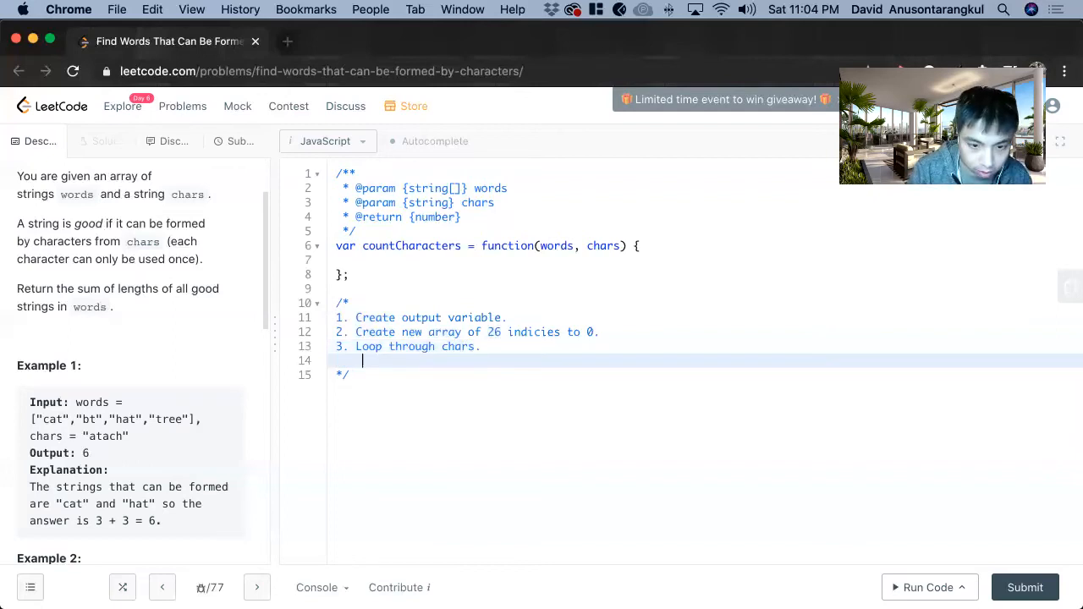
type("d")
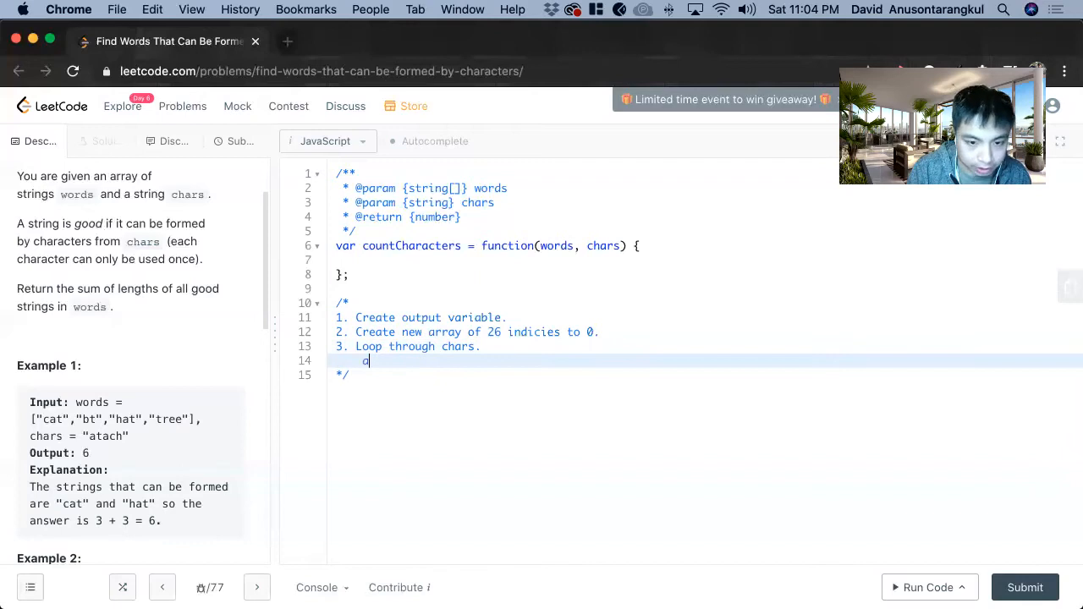
type("a. Change to")
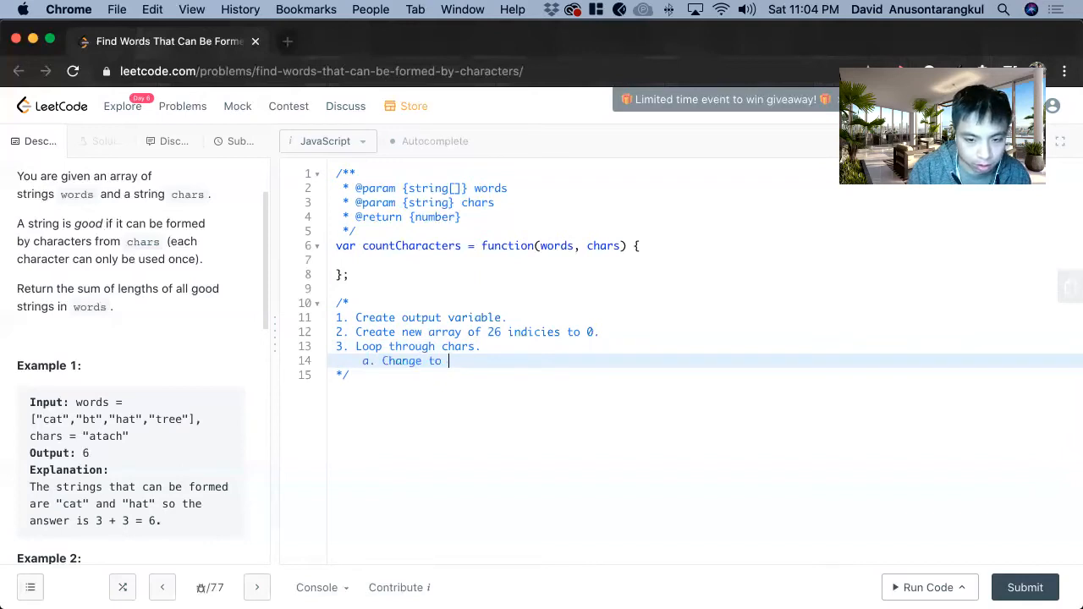
type("ASCII and increment at the corresp")
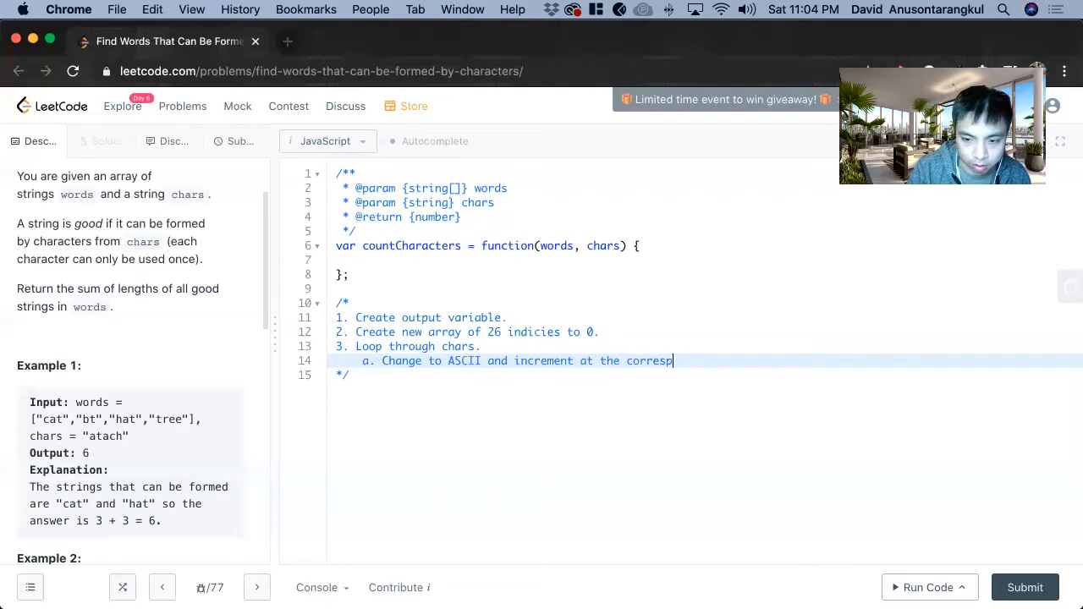
type("onding value.")
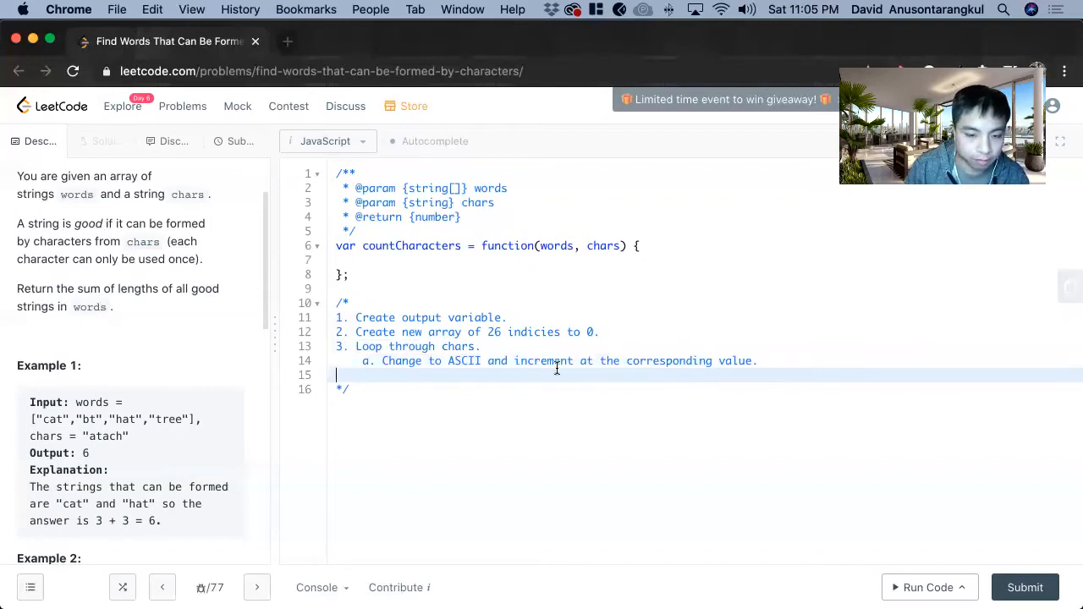
- Write step 4 loop through words with 'a. Create a new temp array from old array.' and 'b. charCount variable'
type("4. Loop through words.")
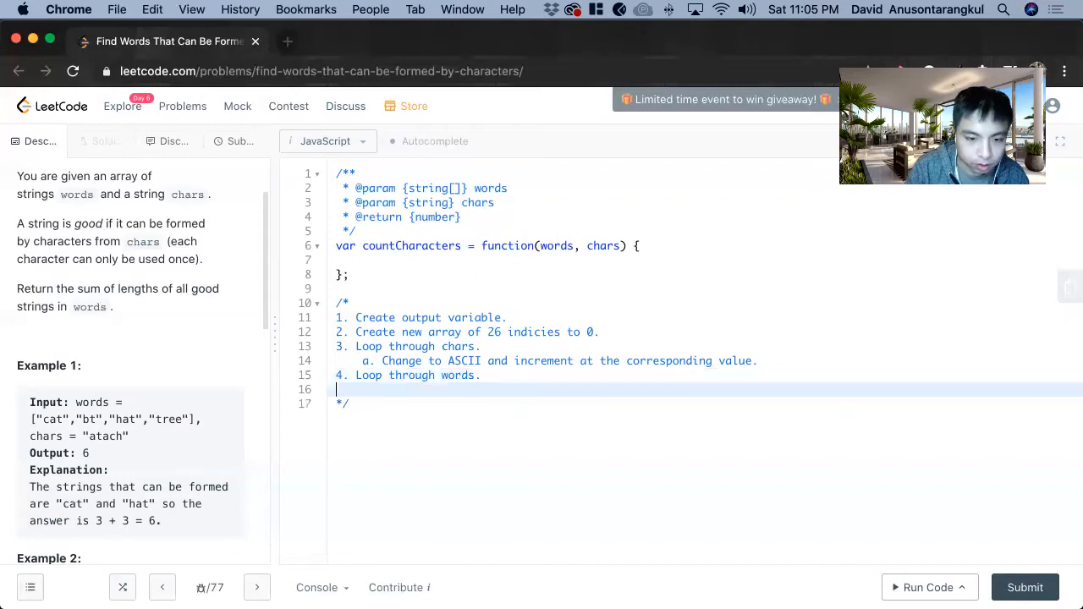
type("a")
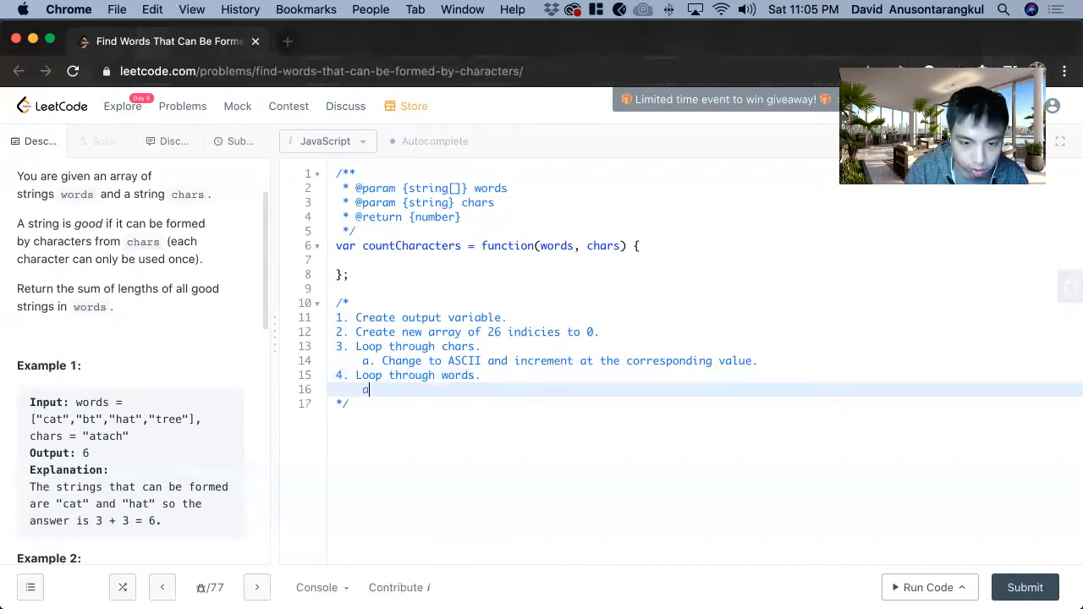
type(".")
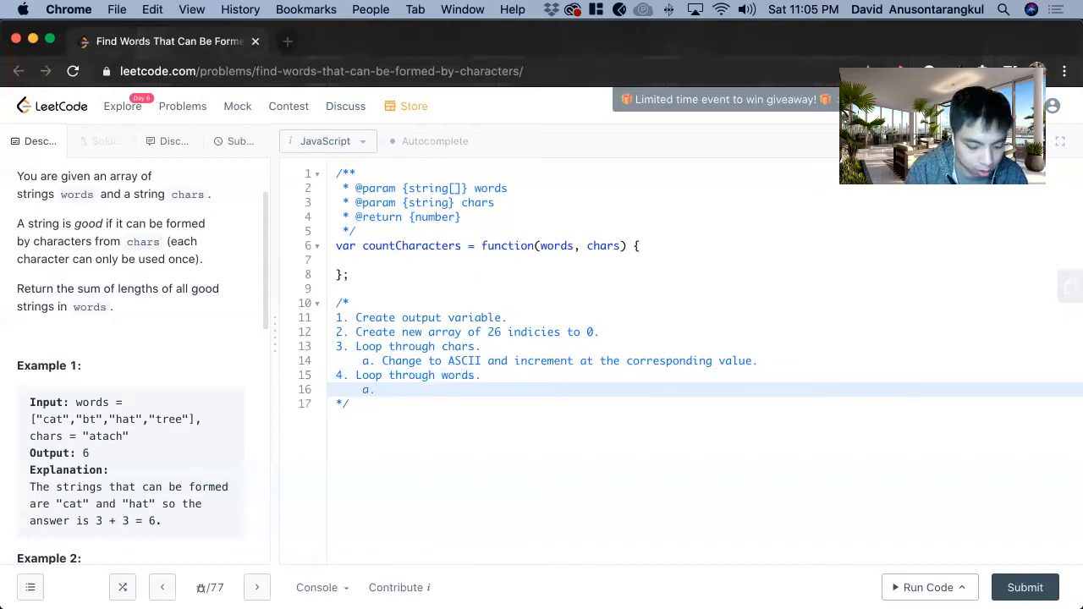
type("Create")
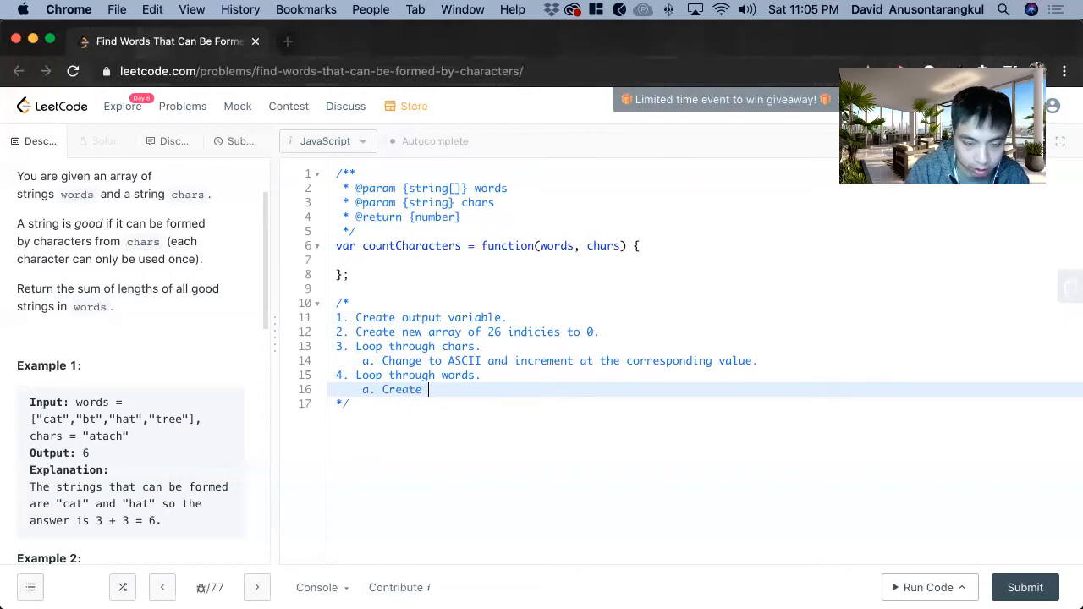
type("a new temp arr")
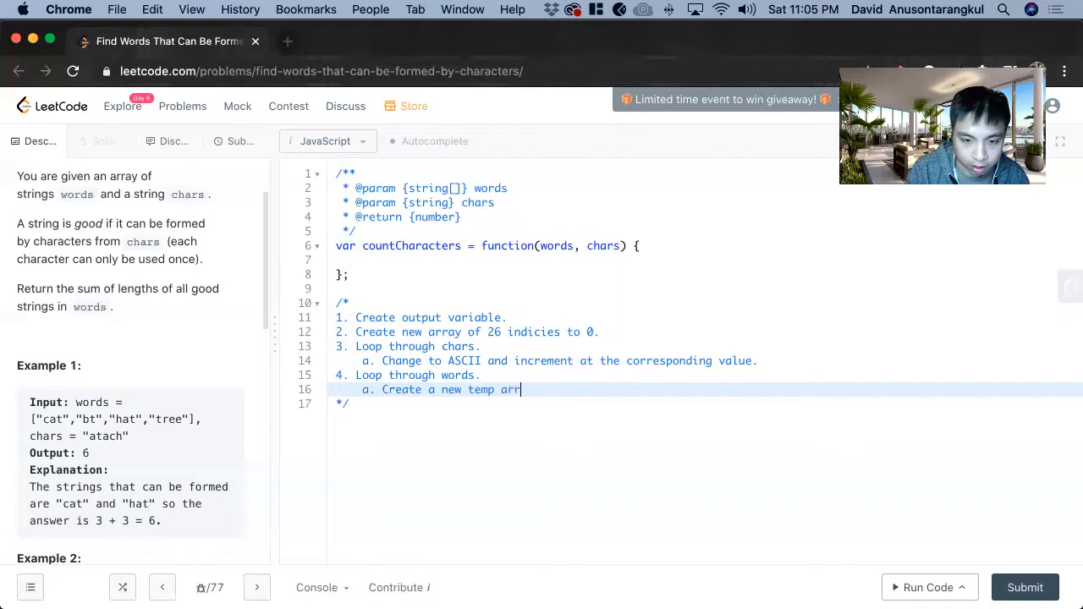
type("from the o")
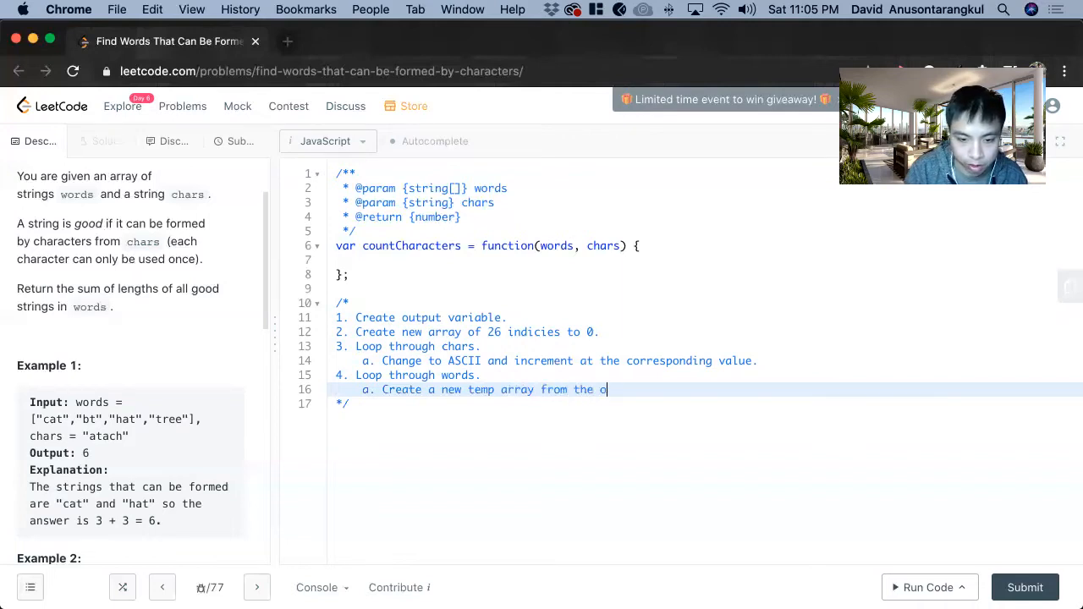
type("ld array.")
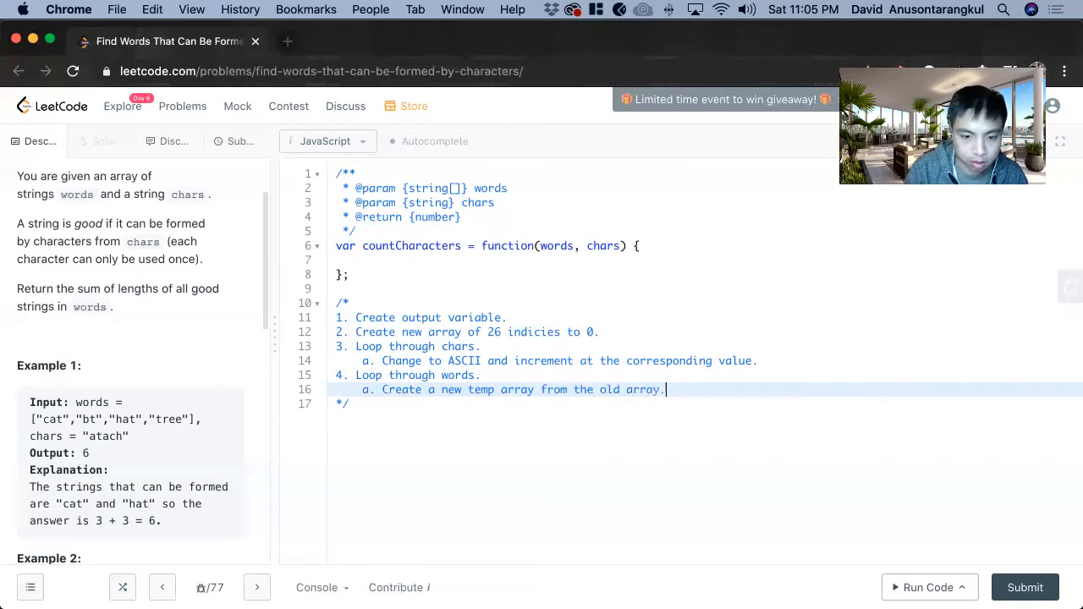
type("b. Create c")
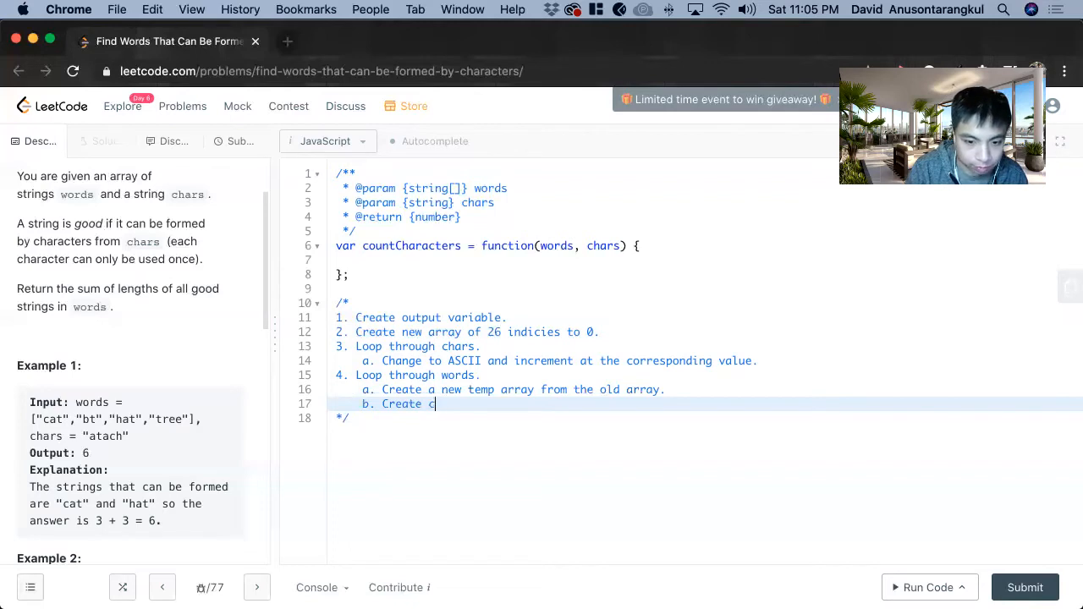
type("har")
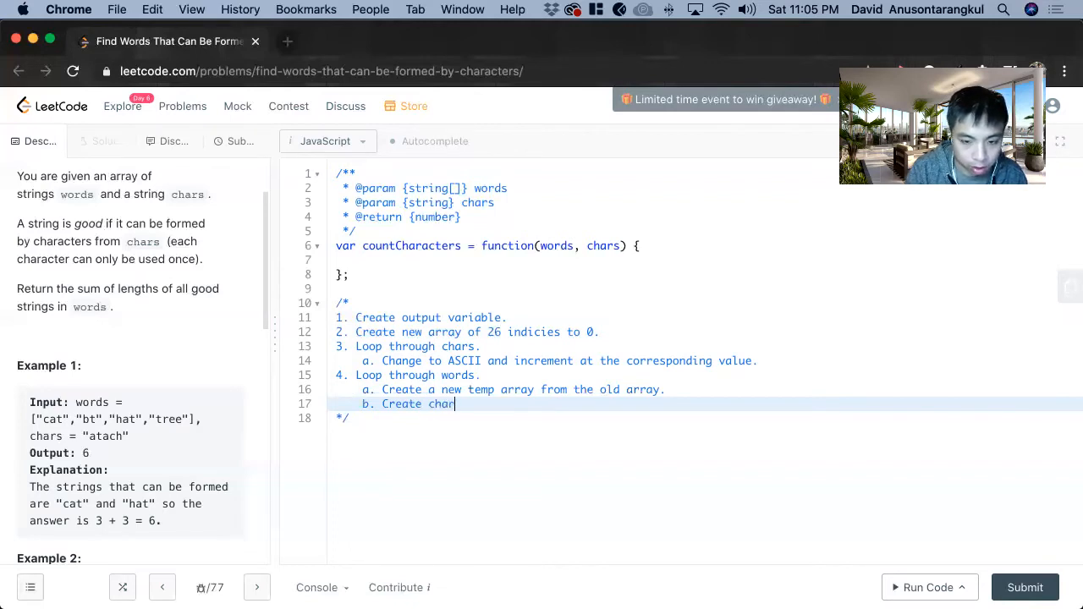
type("Count variable.")
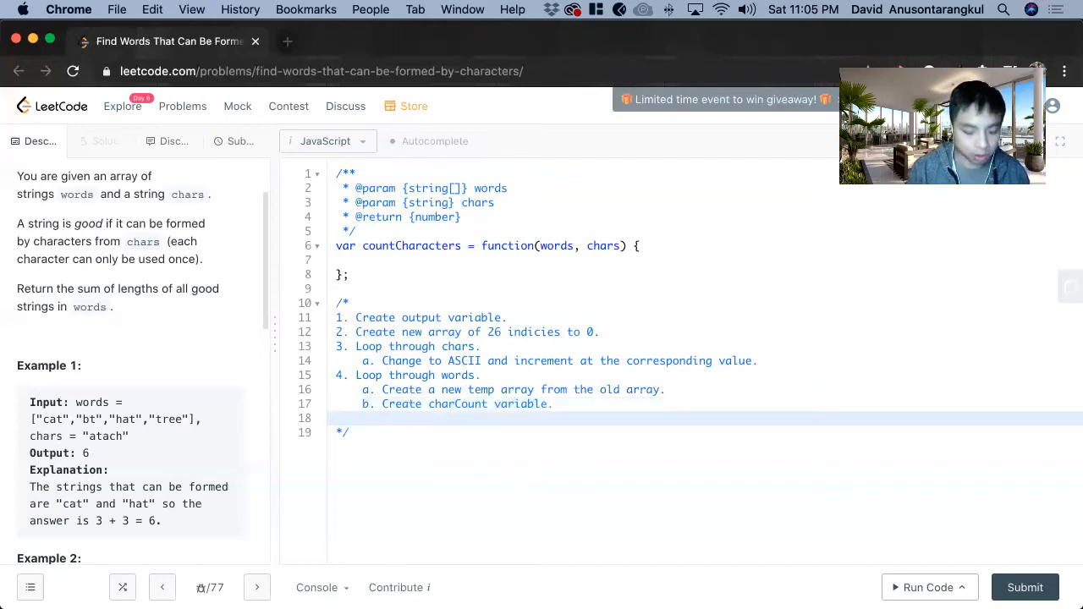
- Add 'c. Loop through the word' with 'i. Check condition to see if that char is in the array.'
type("c. Lo")
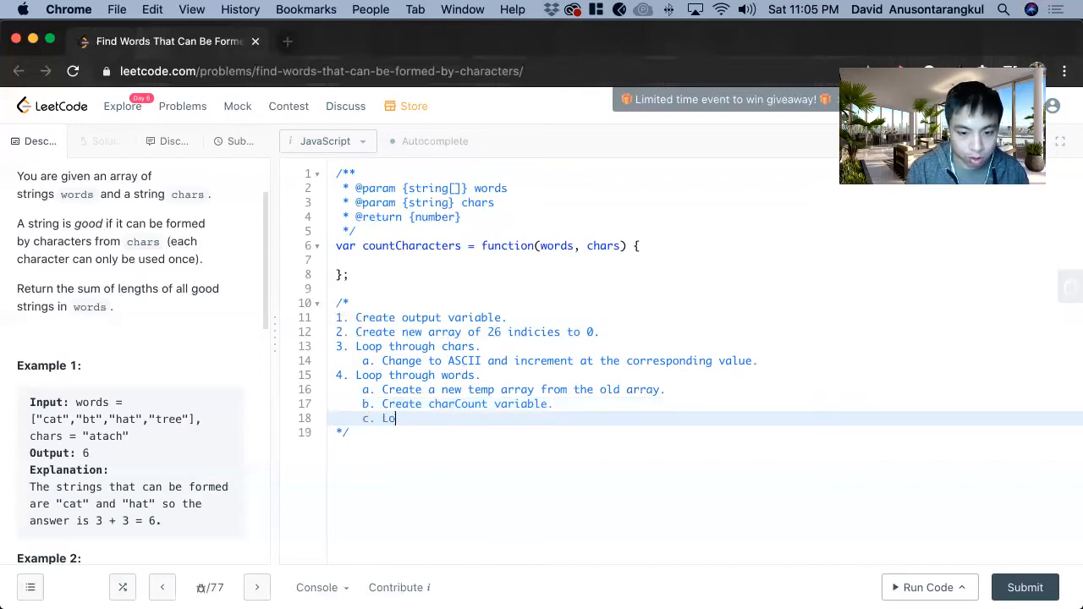
type("oop through the word.")
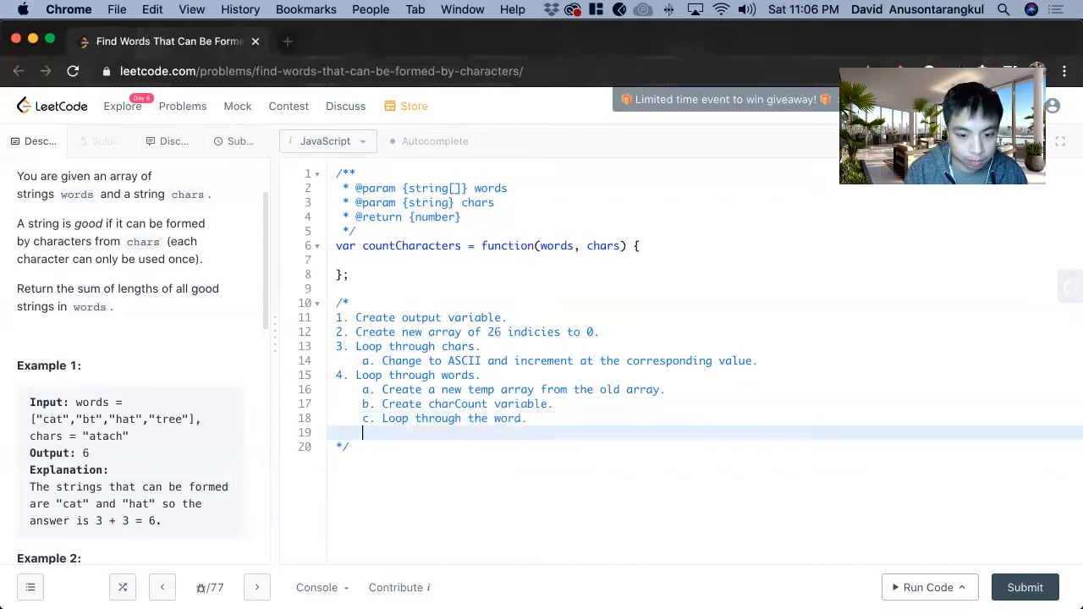
type("i")
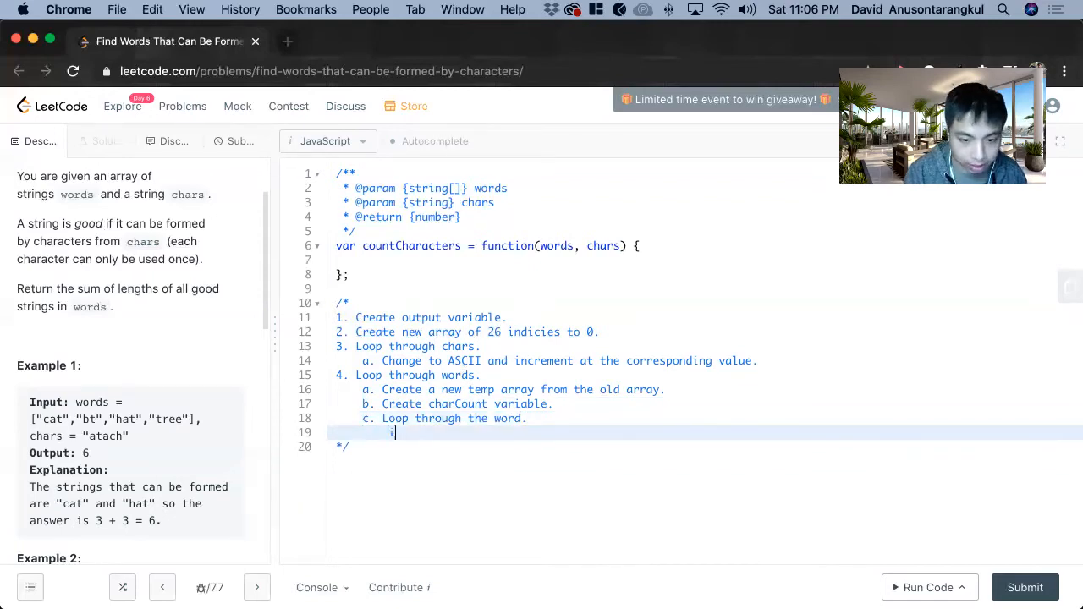
type(".")
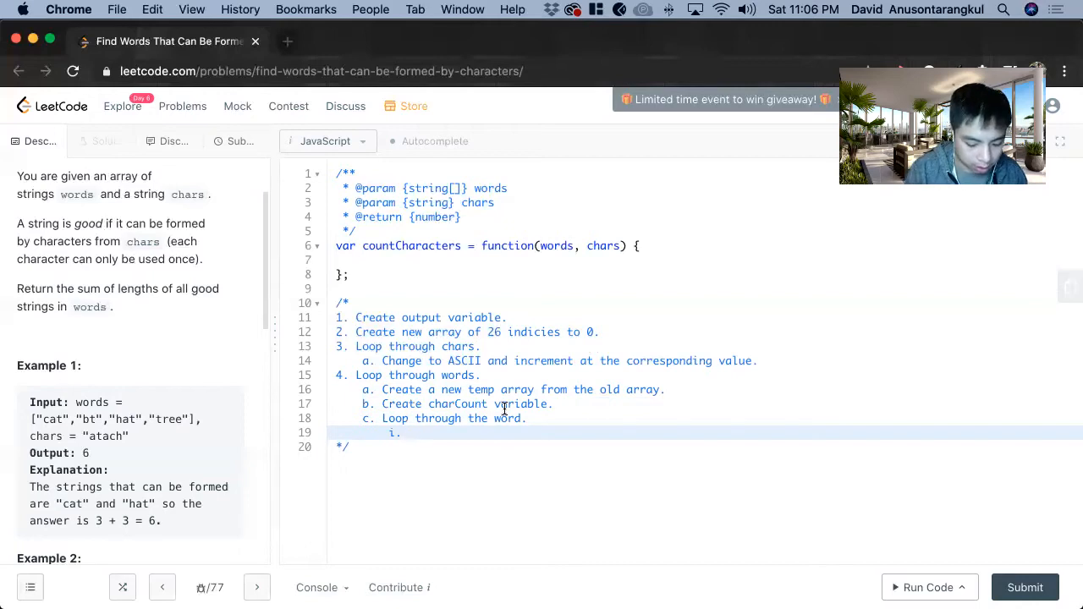
type("Ch")
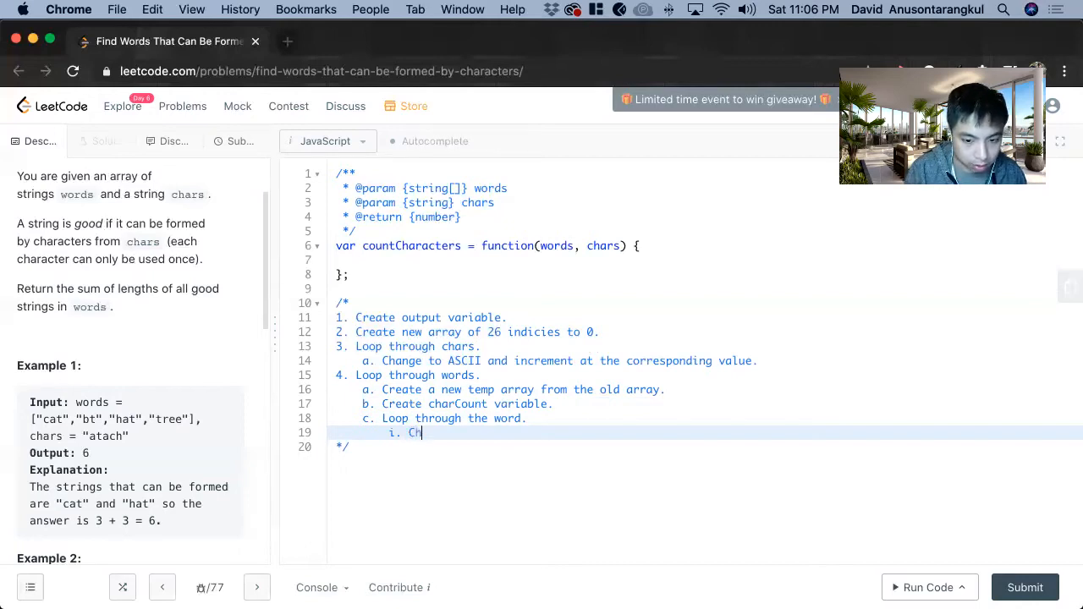
type("ec")
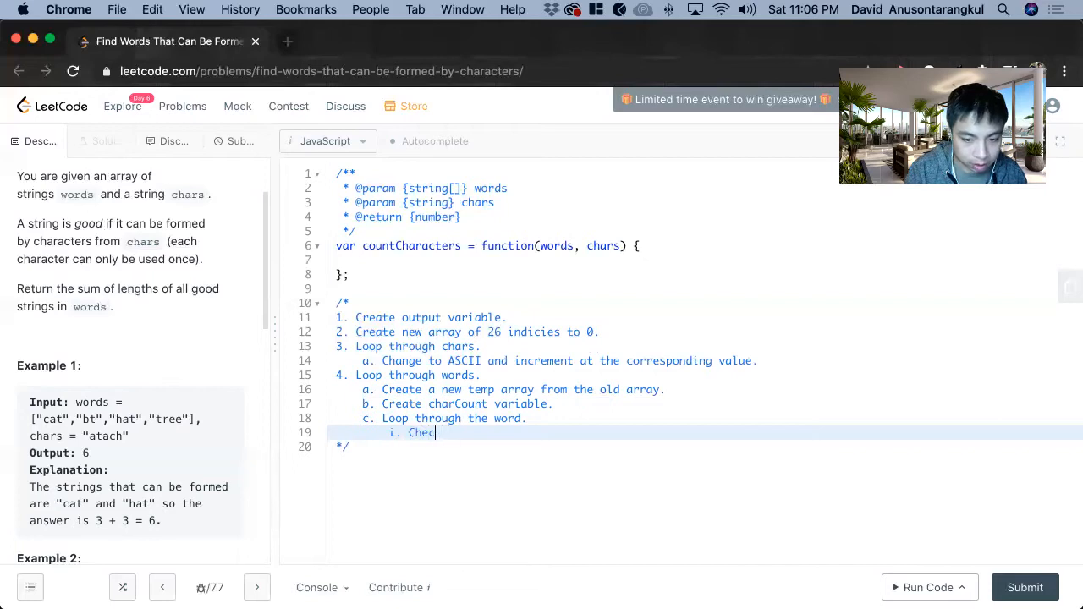
type("ondition to")
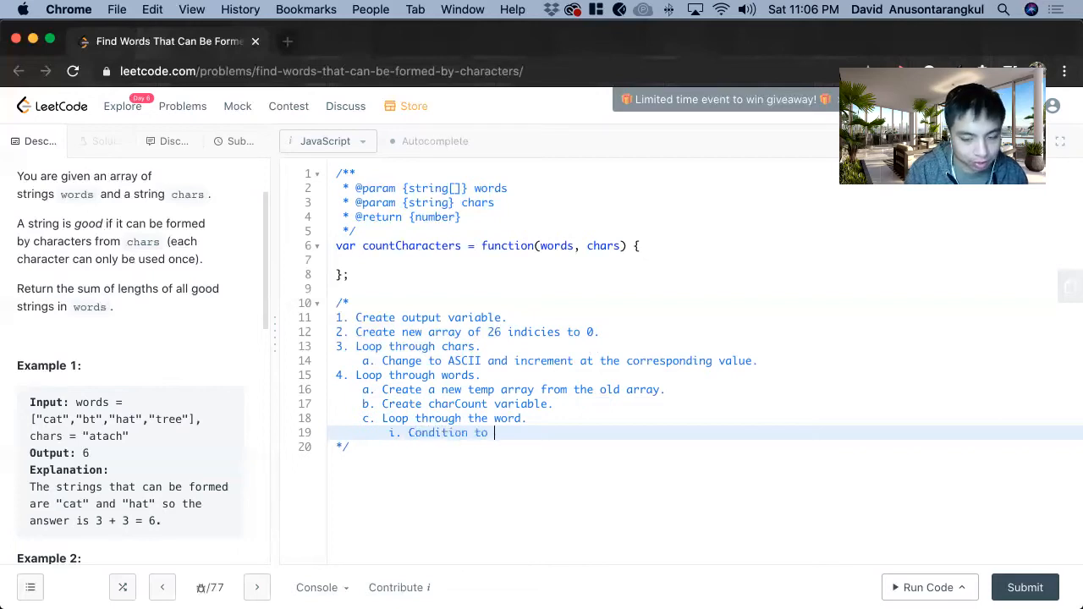
type("see if that current value")
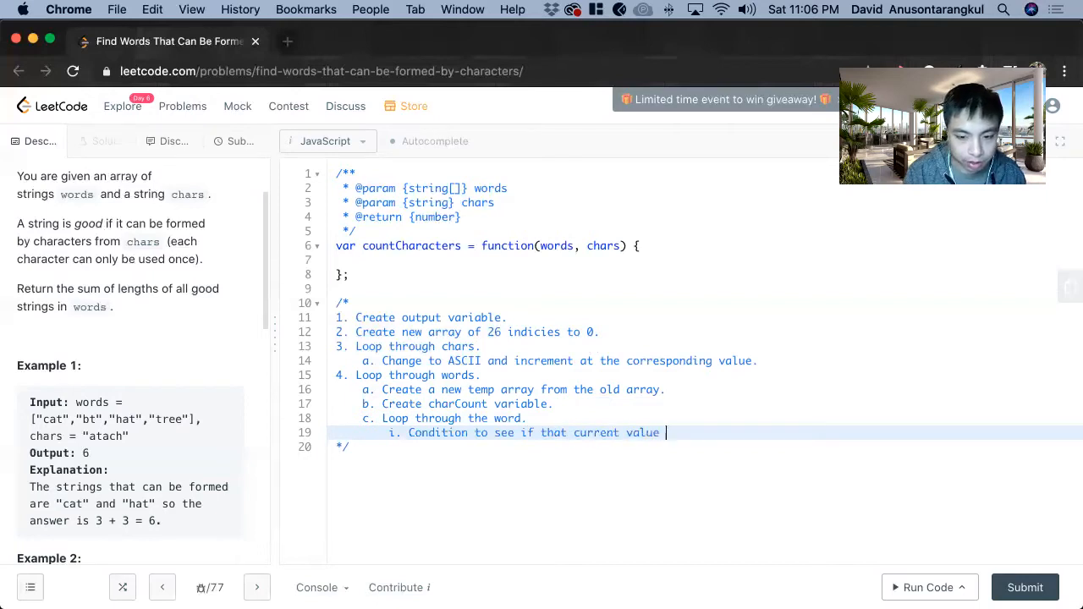
type("is in the ar")
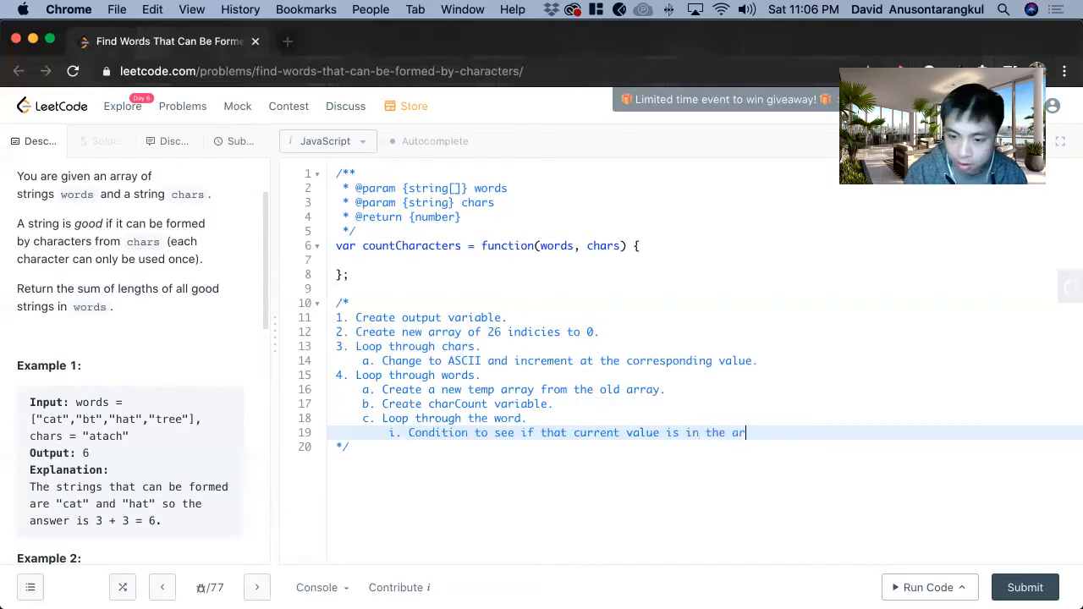
type("ray.")
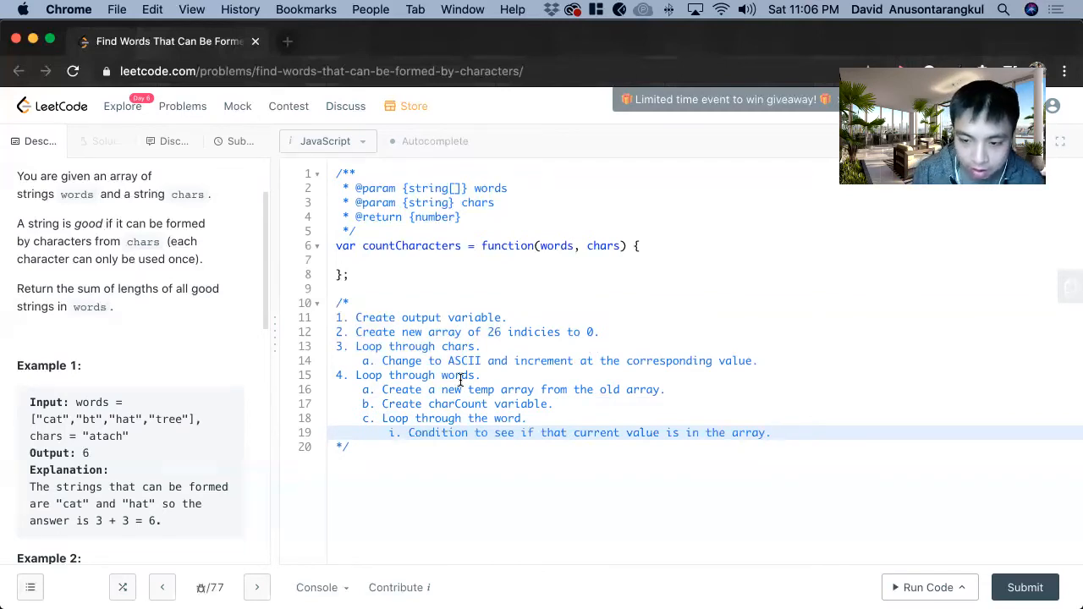
- Nest '1. Increment charCount.' and '2. Minus at that index' under the condition
key("enter")
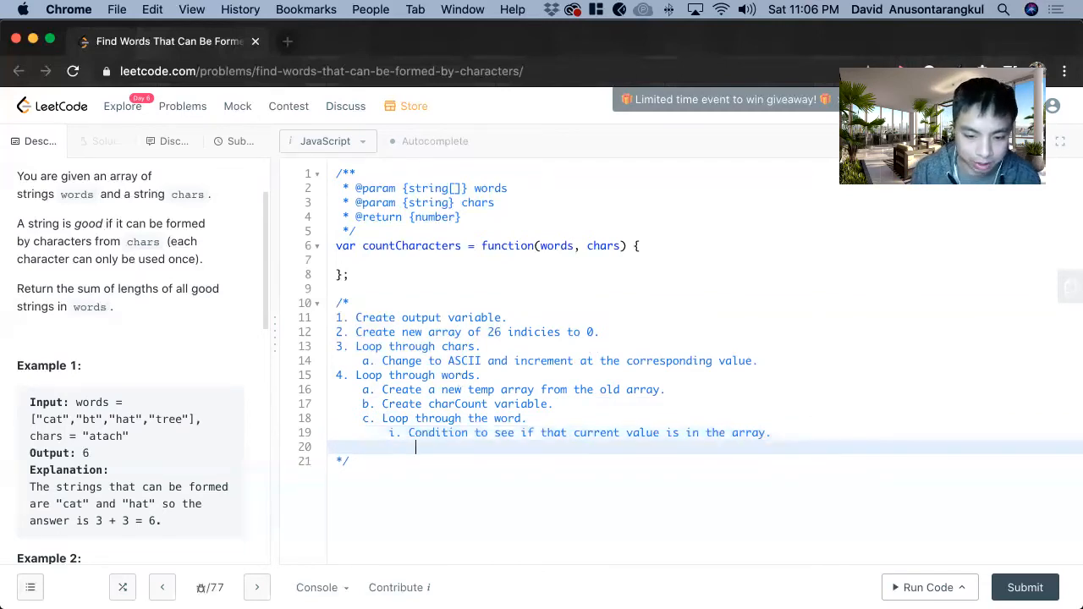
type("1.")
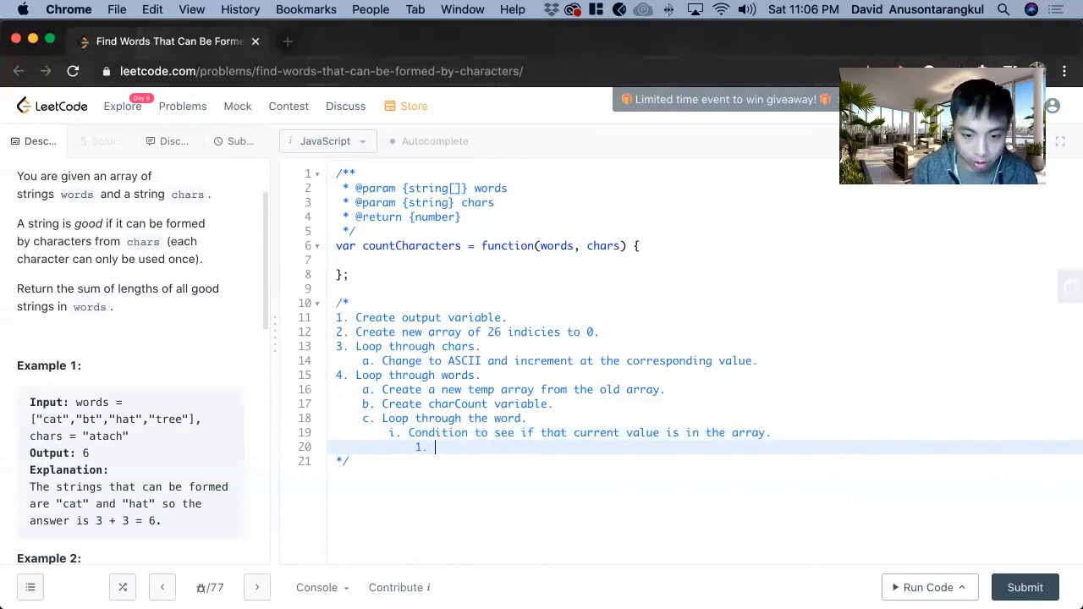
type("Increment Ch")
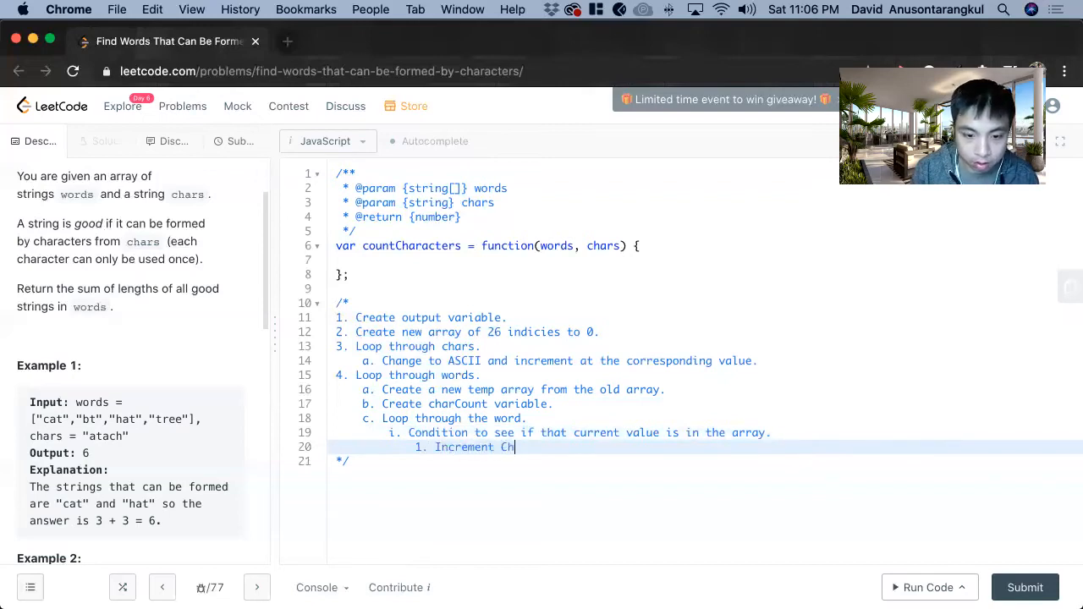
type("arCount.")
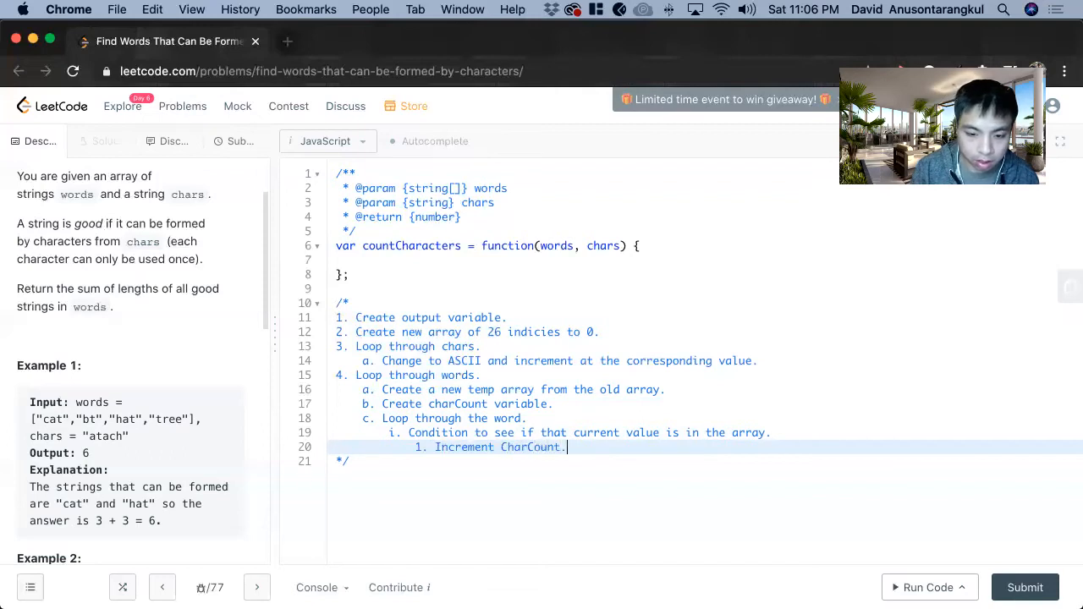
type("2. Minus th")
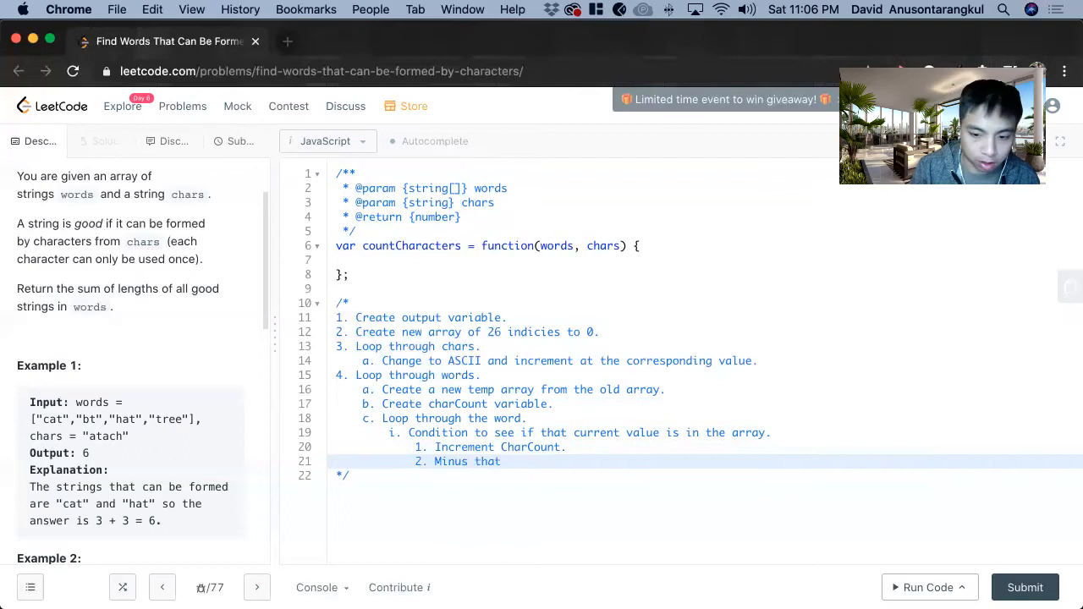
type("at")
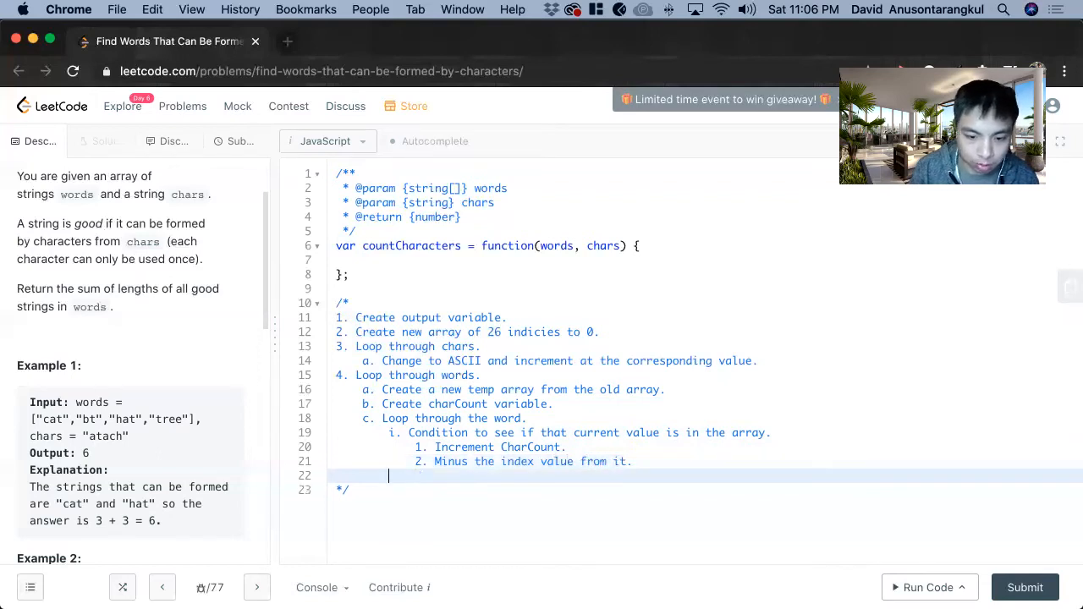
- Add 'd. Condition if charCount equals word length — add to output.'
type("d. Create co")
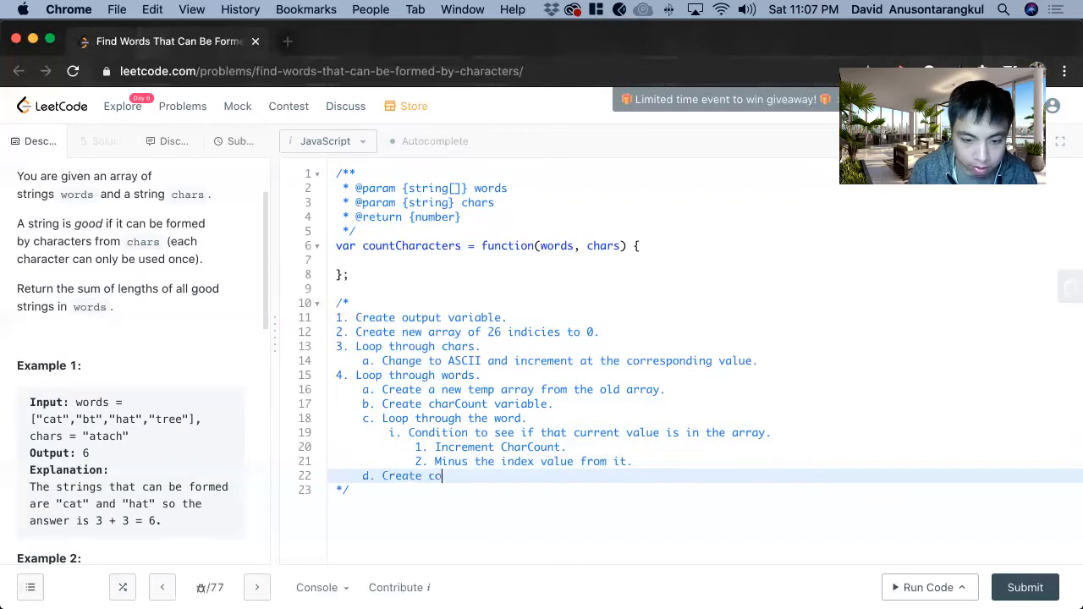
type("ndition if charCount is equal to the length of the w")
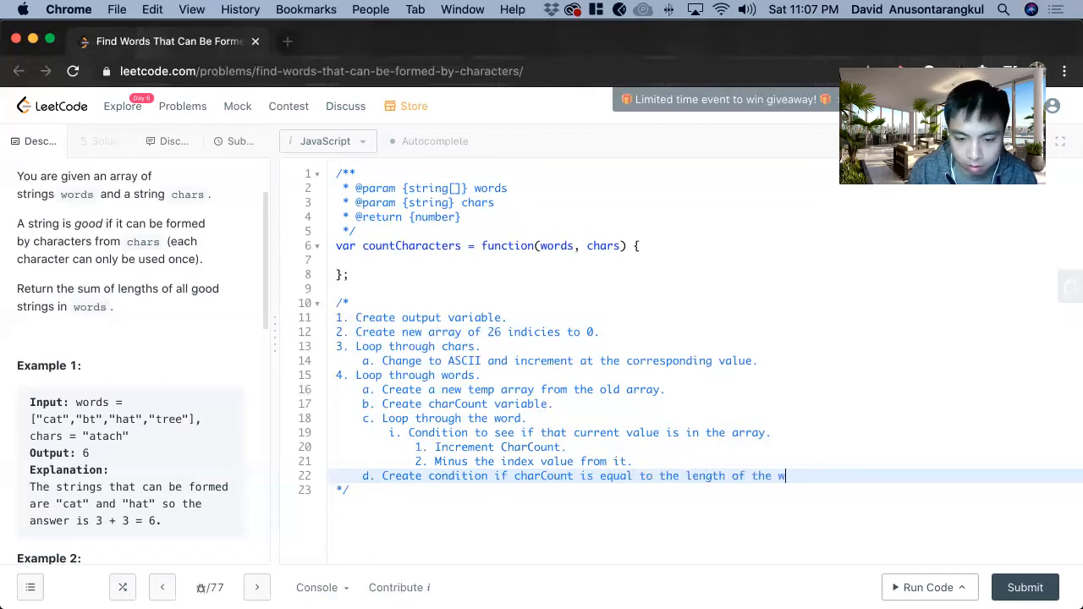
type("ord.")
type("i.")
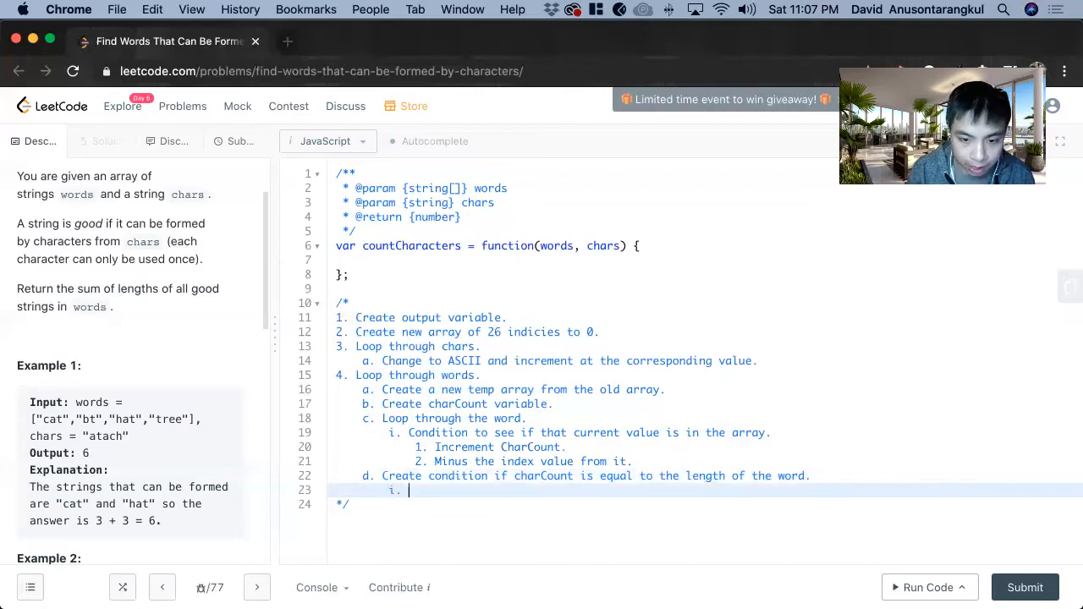
type("Add output the length.")
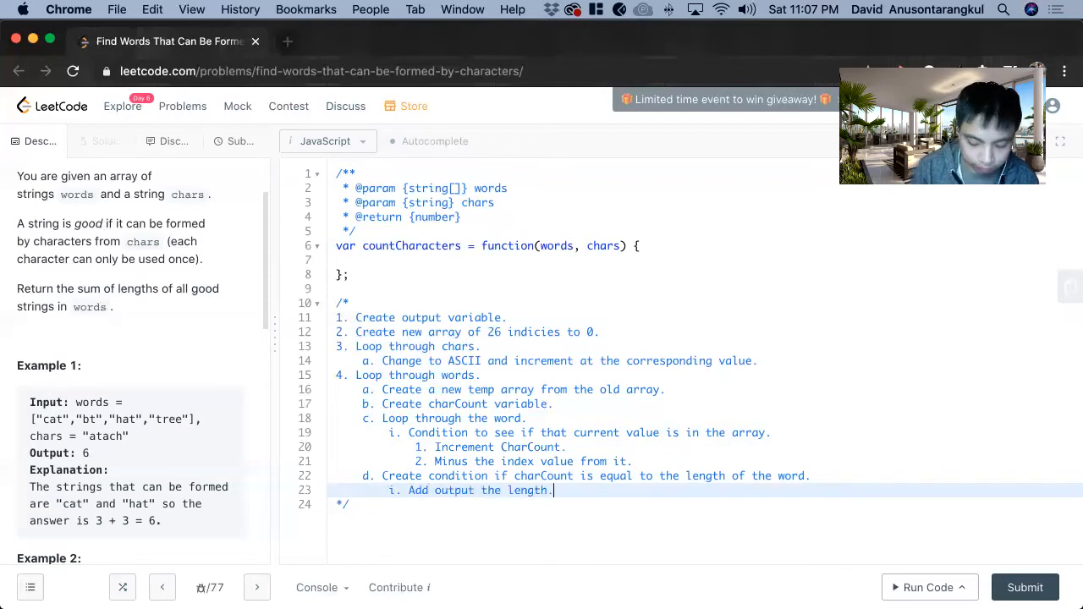
- Declare let output = 0; and let charArray = new Array(26).fill(0) in the function body
left_click(406, 261)
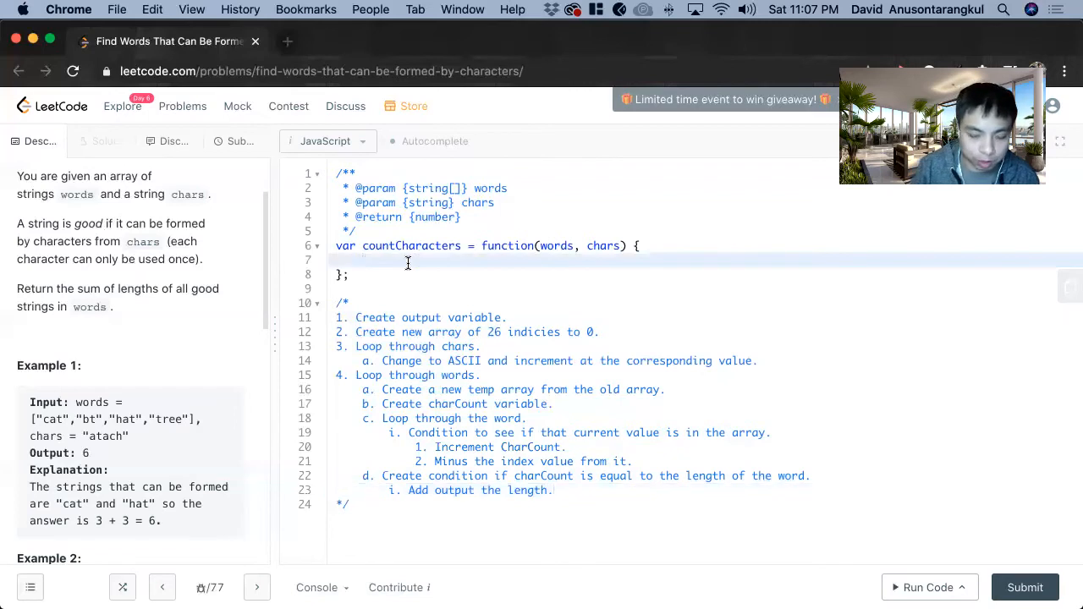
type("let output = 0")
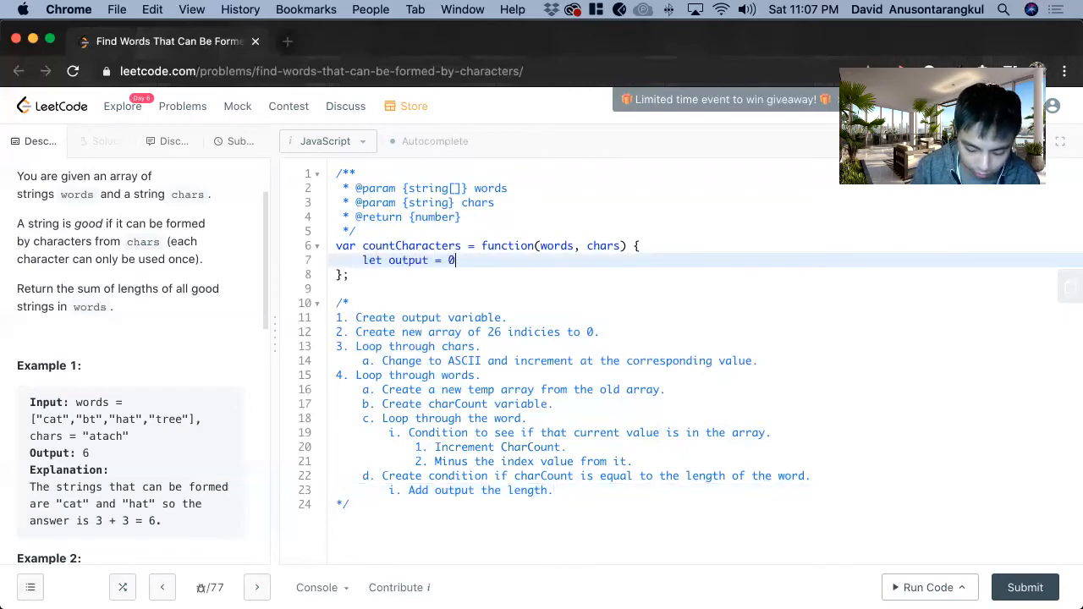
type(";")
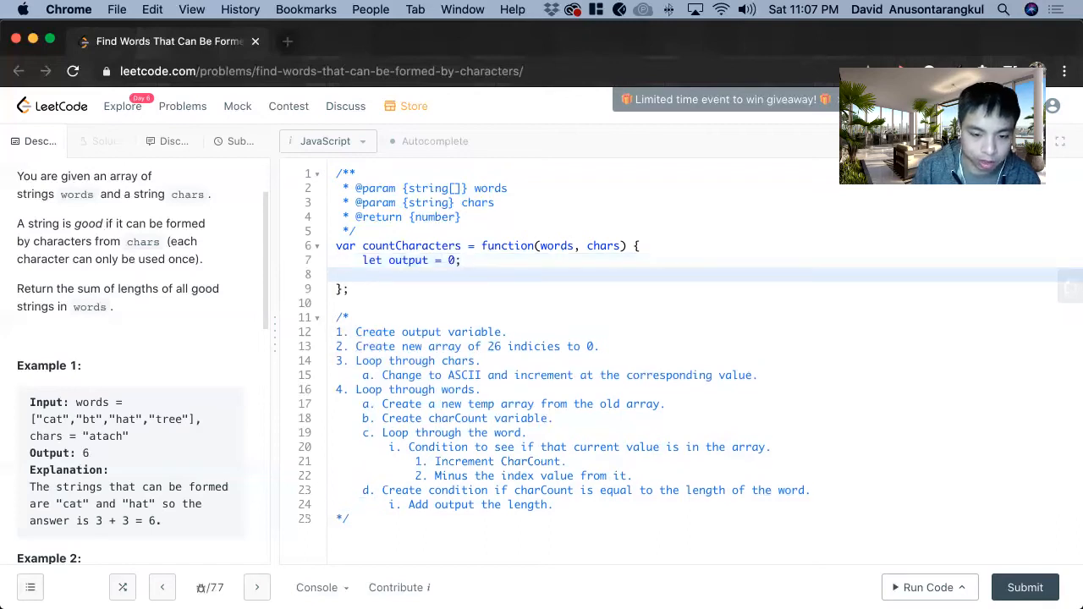
type("let")
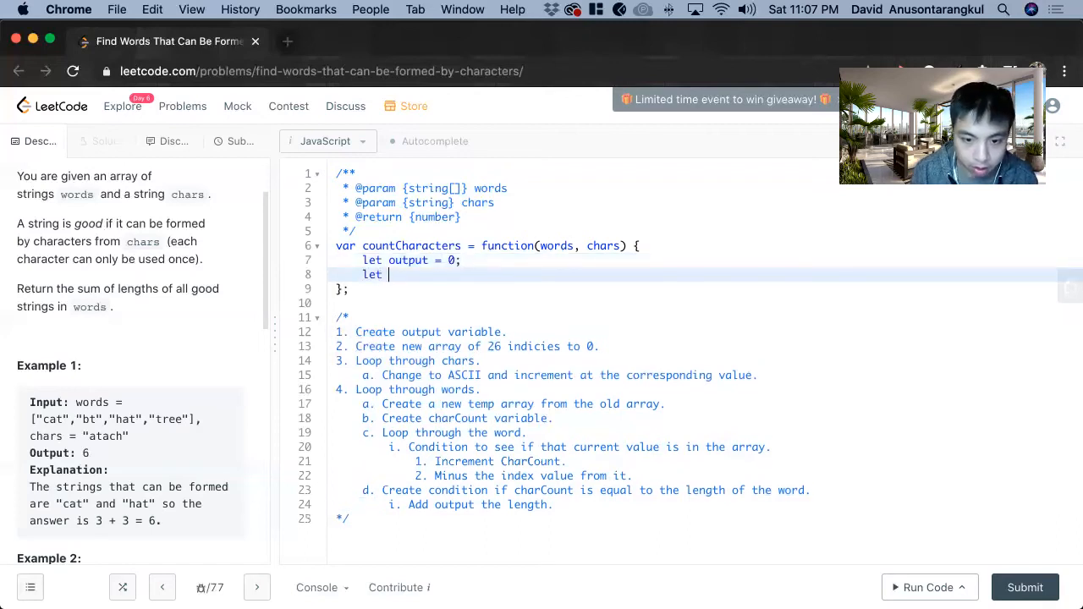
type("charArray = new")
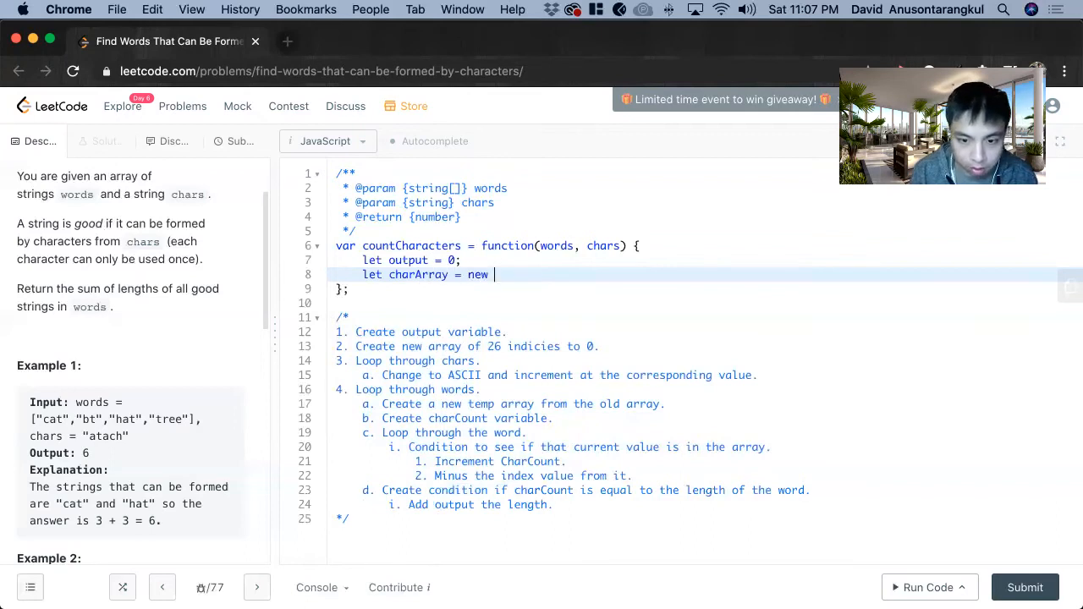
type("Array()")
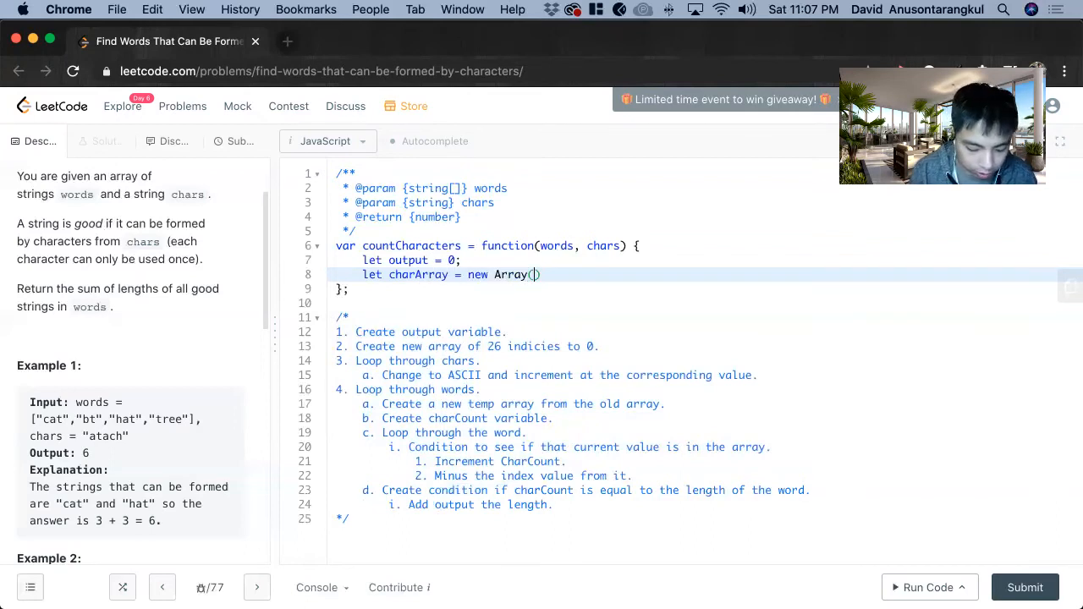
type("26")
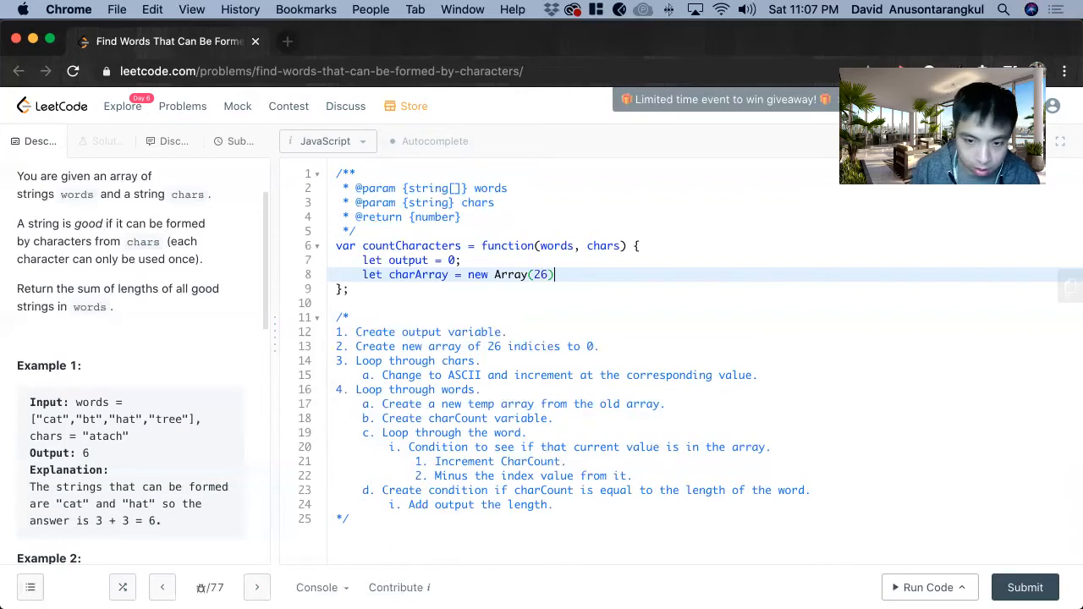
type(".fill(0);")
type("for (")
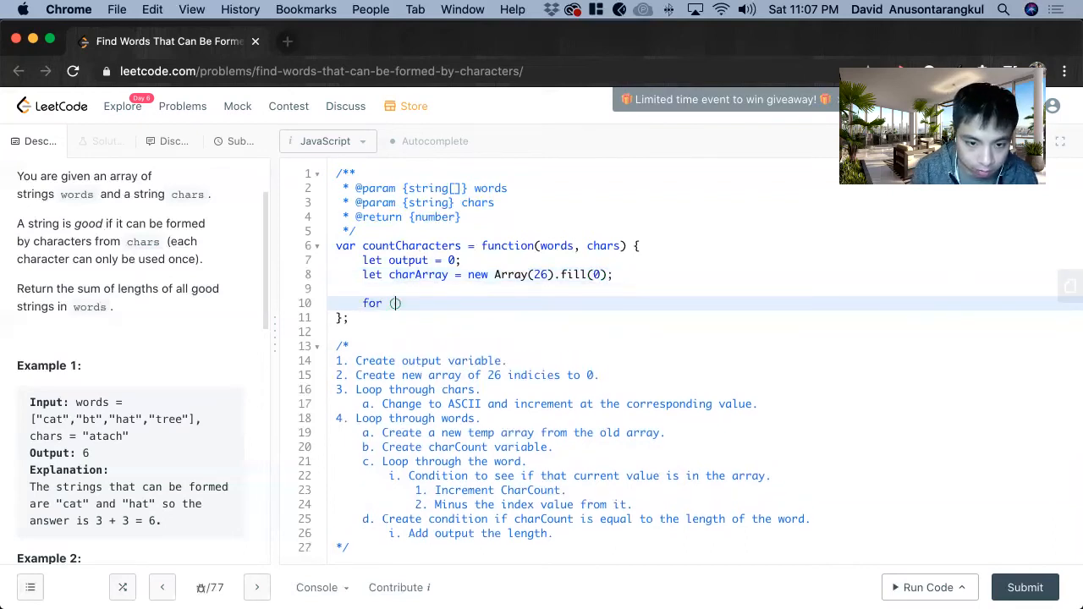
- Write a for loop over chars whose body indexes charArray by chars[i]
type("let")
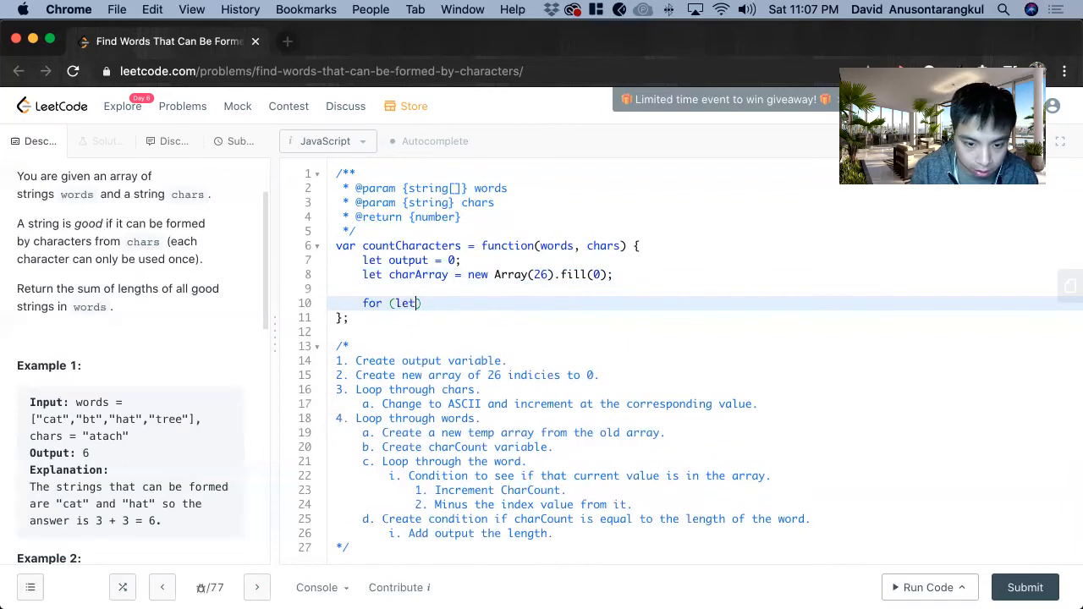
type("i = 0; i < chars.length; i++")
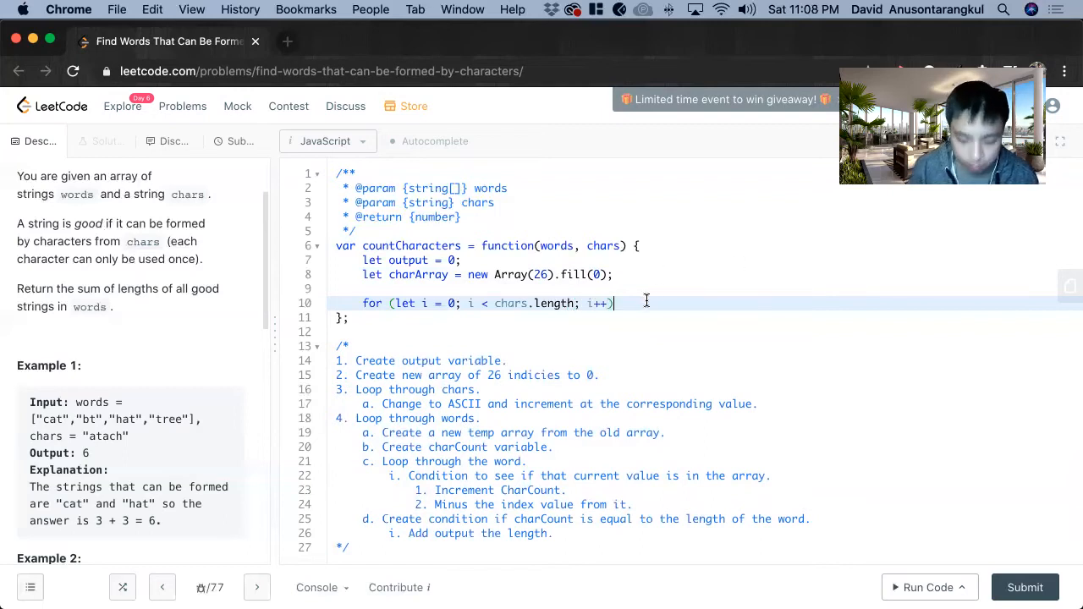
type("{}")
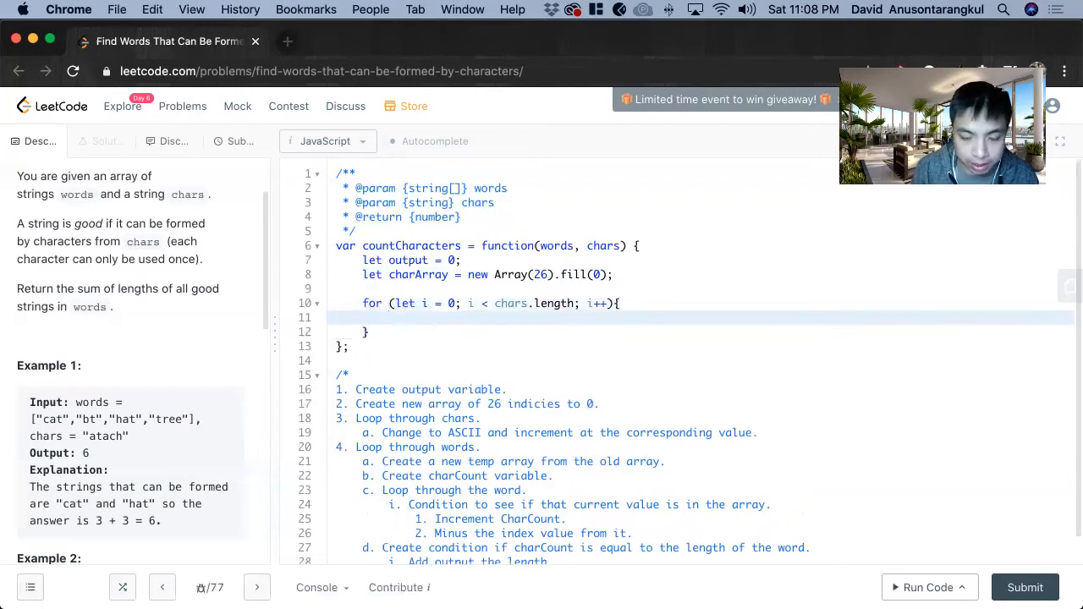
type("c")
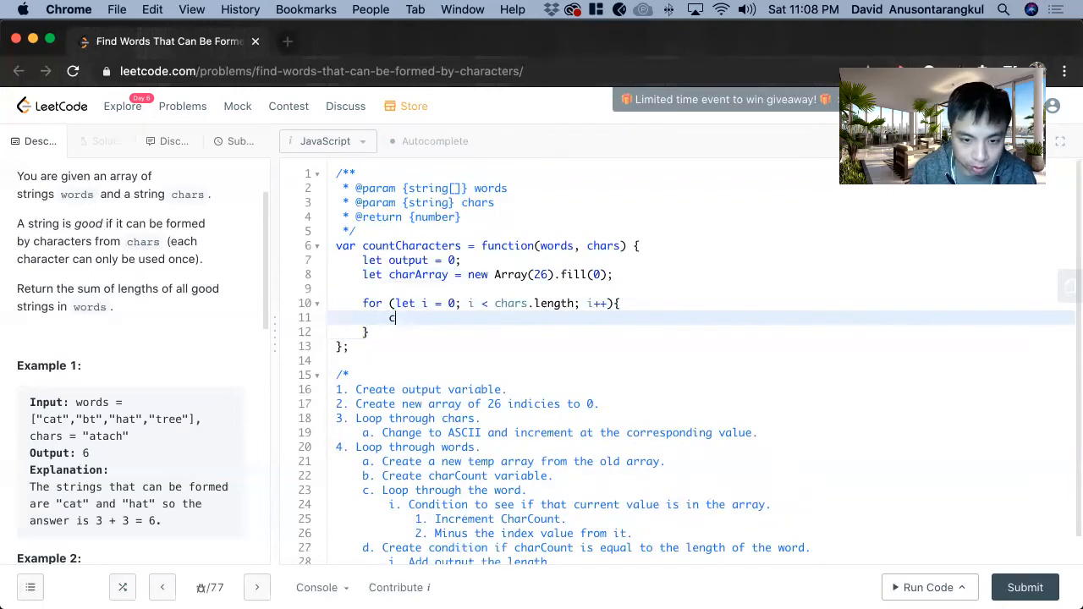
type("harArray")
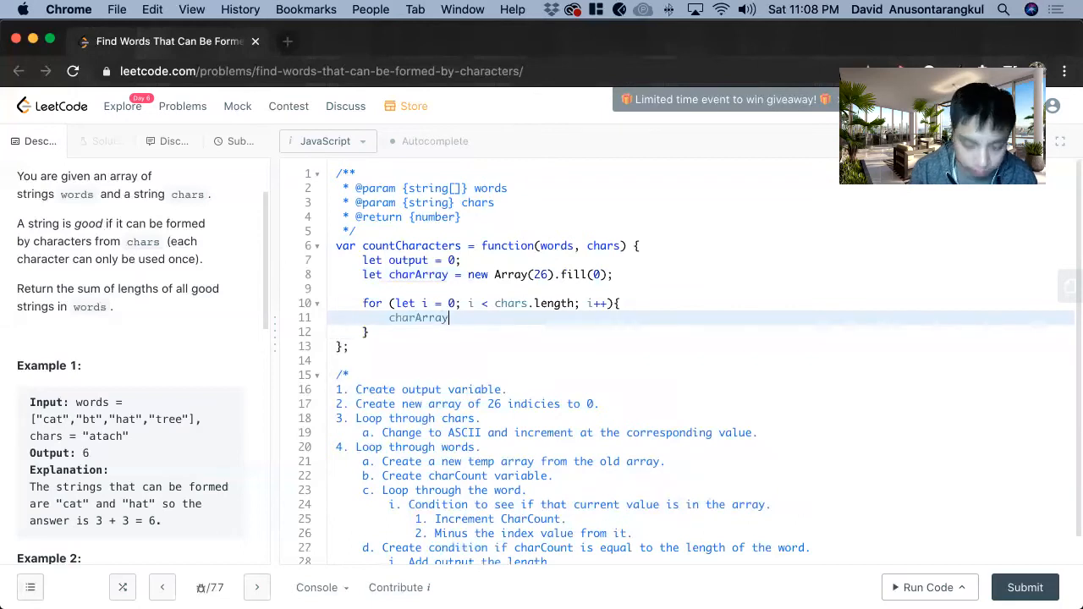
type("[]")
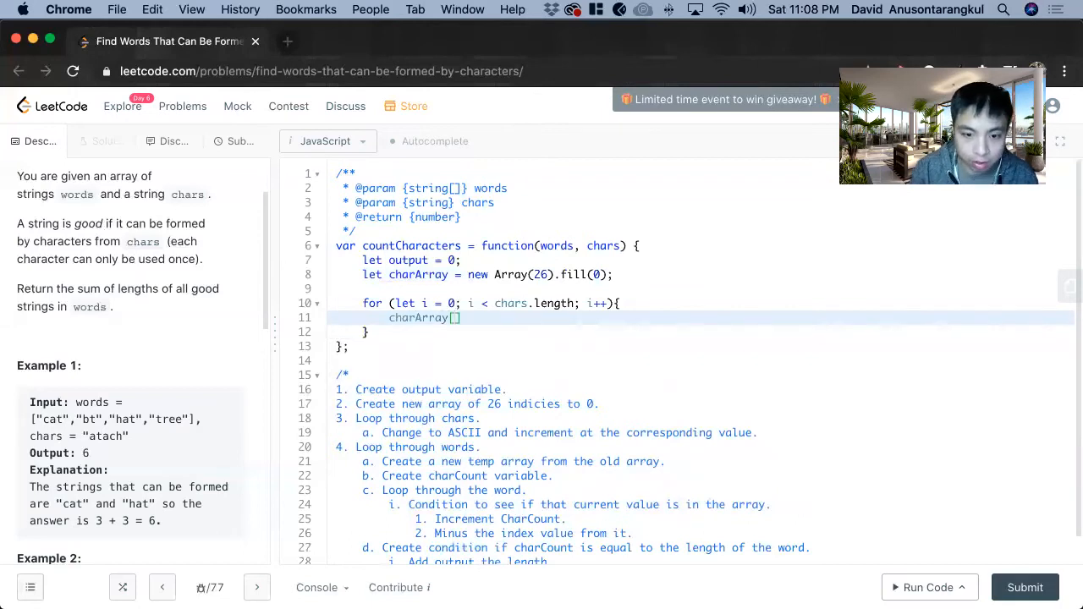
type("c")
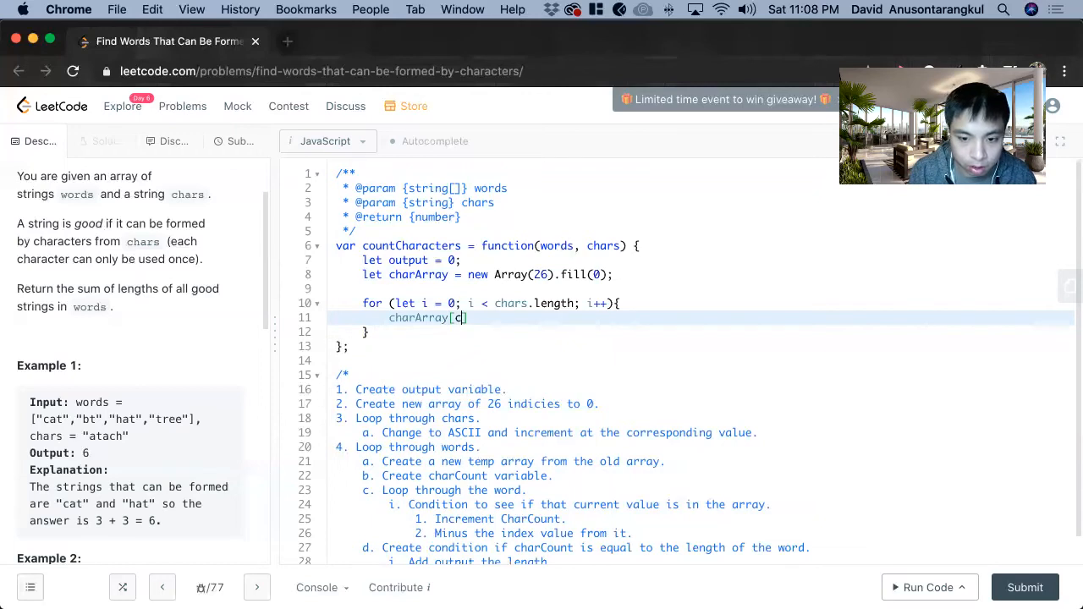
type("h")
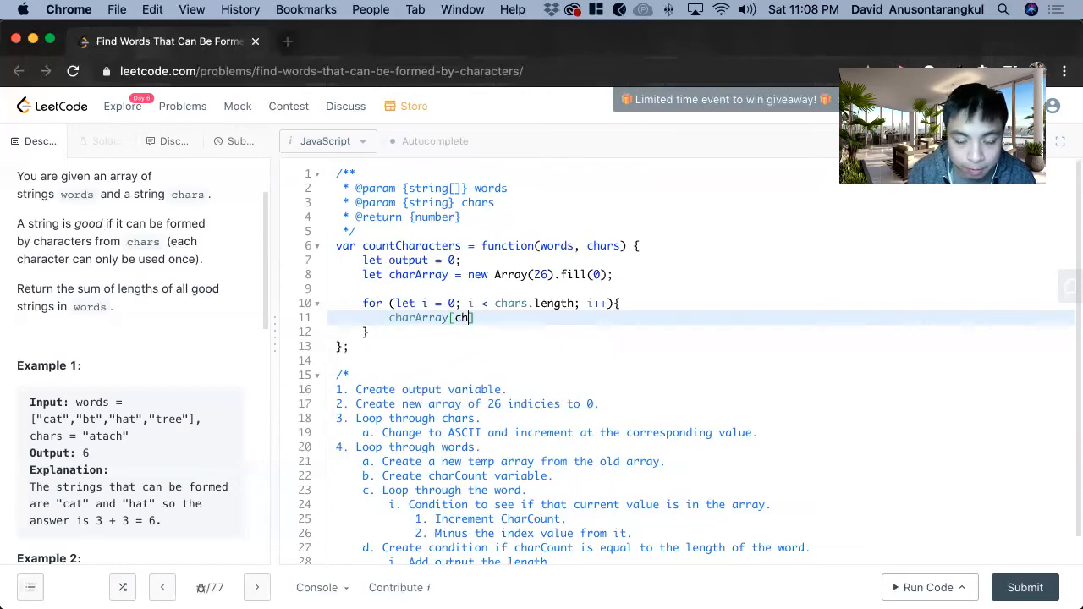
type("ars")
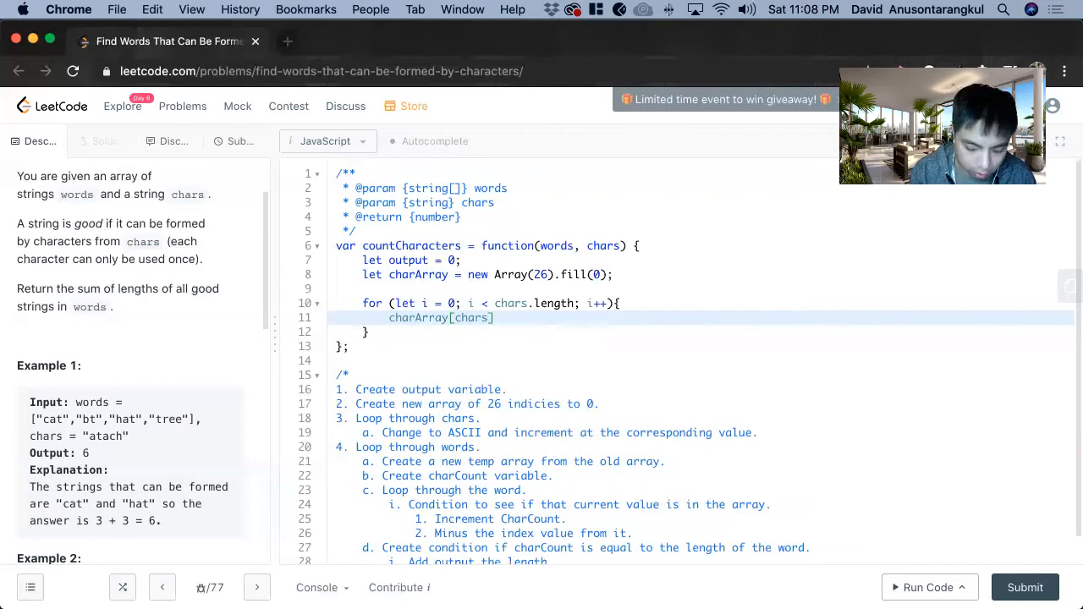
type("[i]")
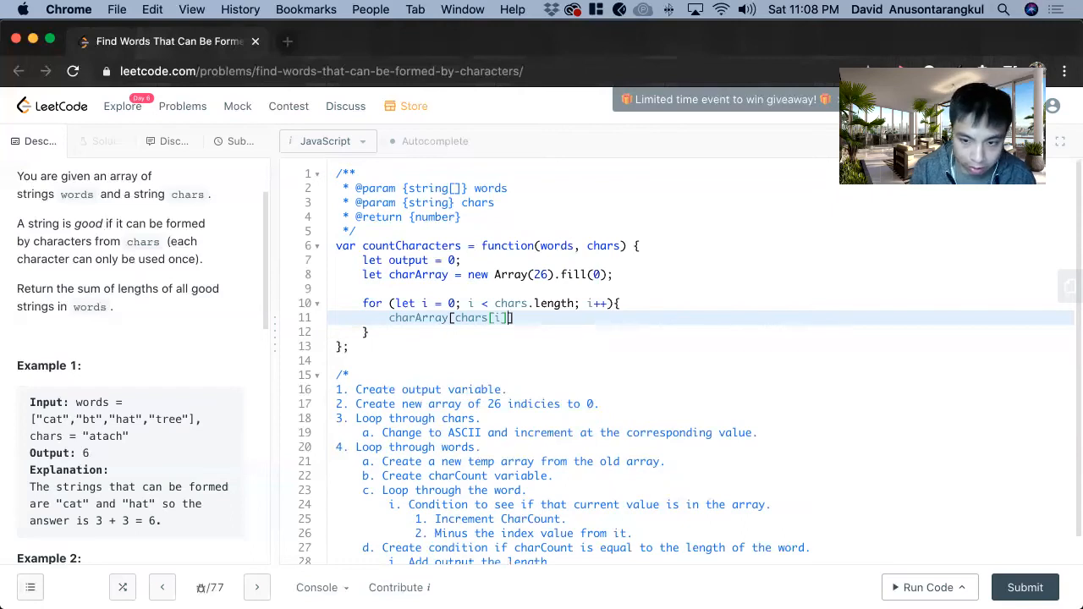
- Complete the index as chars[i].charCodeAt(0) - "a".charCodeAt(0) and begin console.log(charArray)
type(".to")
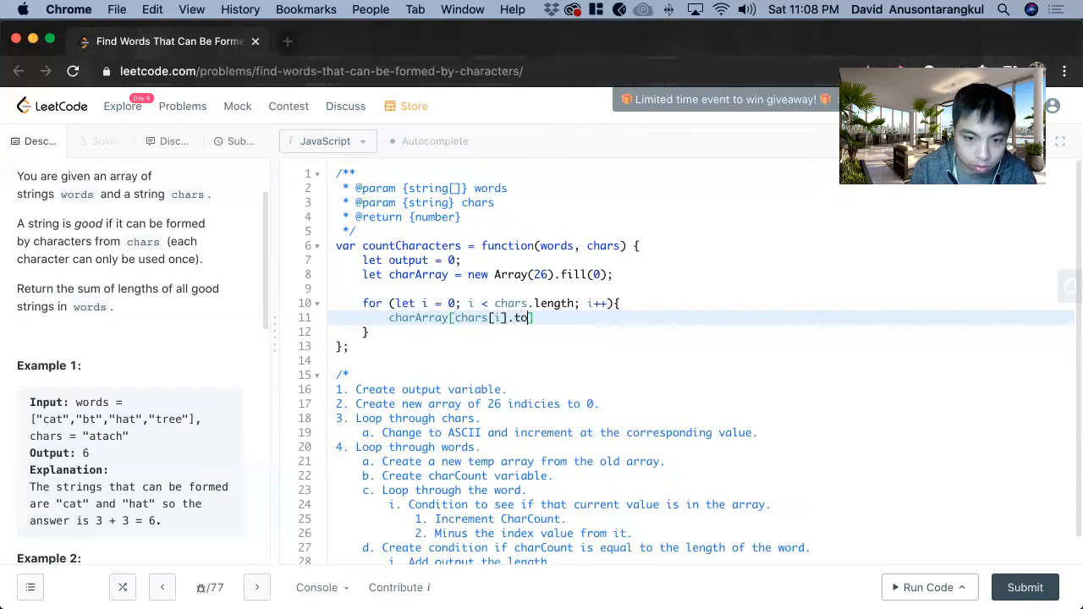
key("backspace")
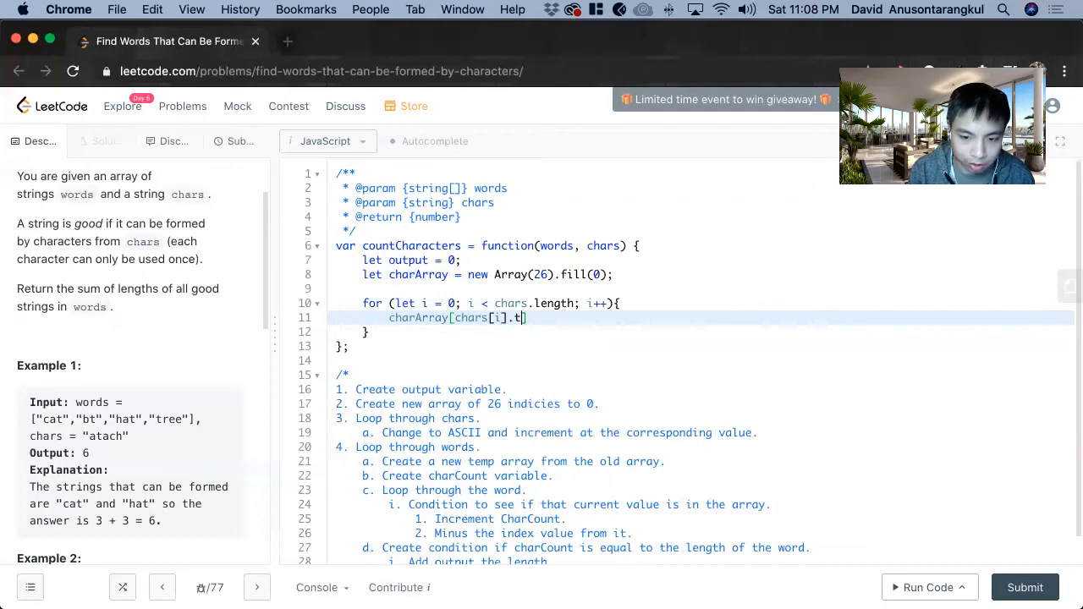
type("harCode")
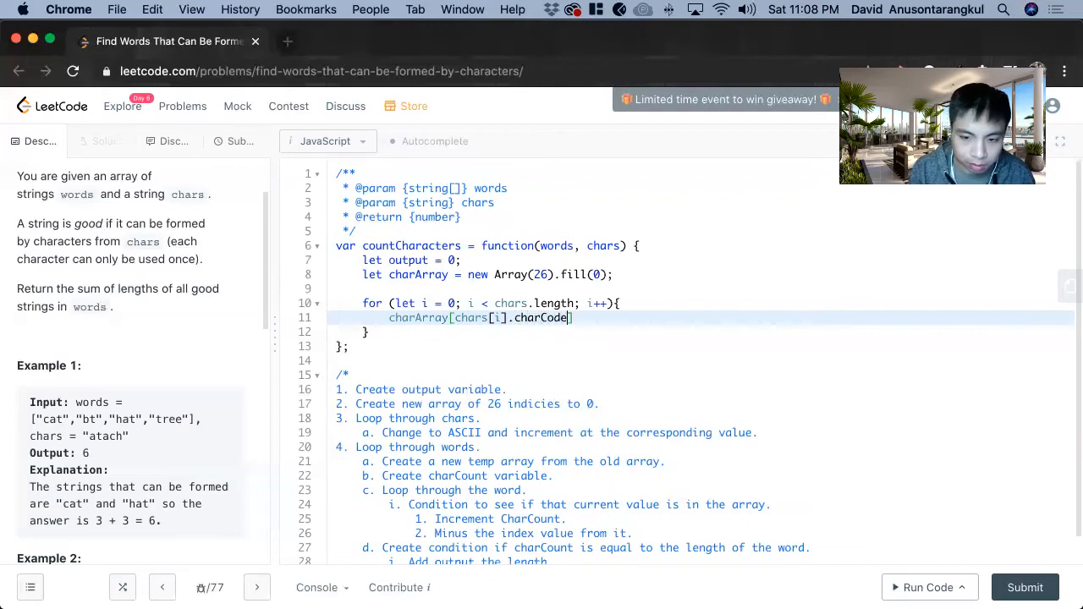
type("At(0) -")
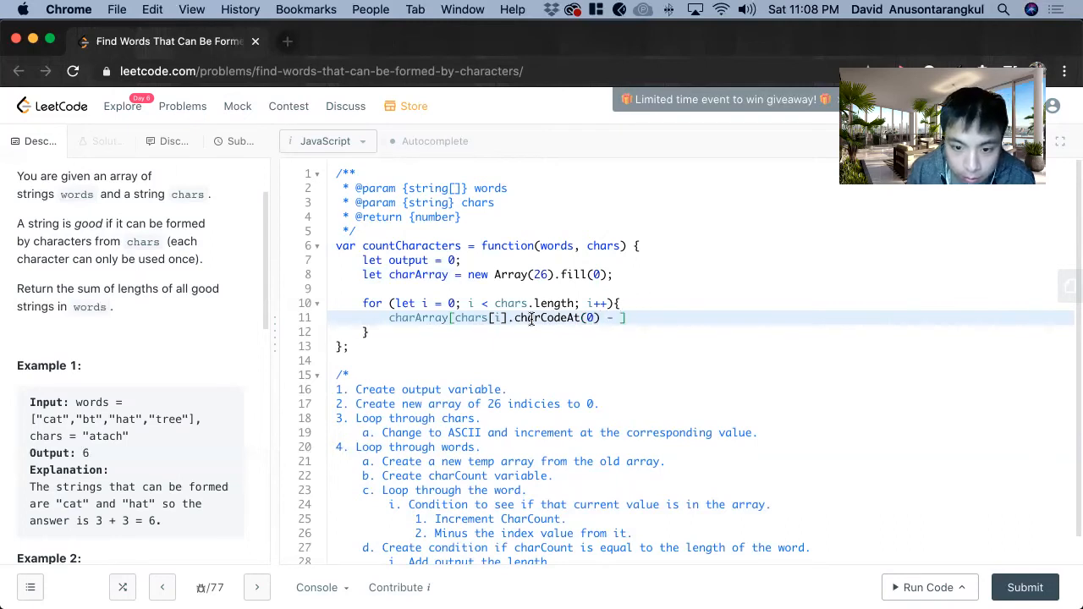
type("\"a\"")
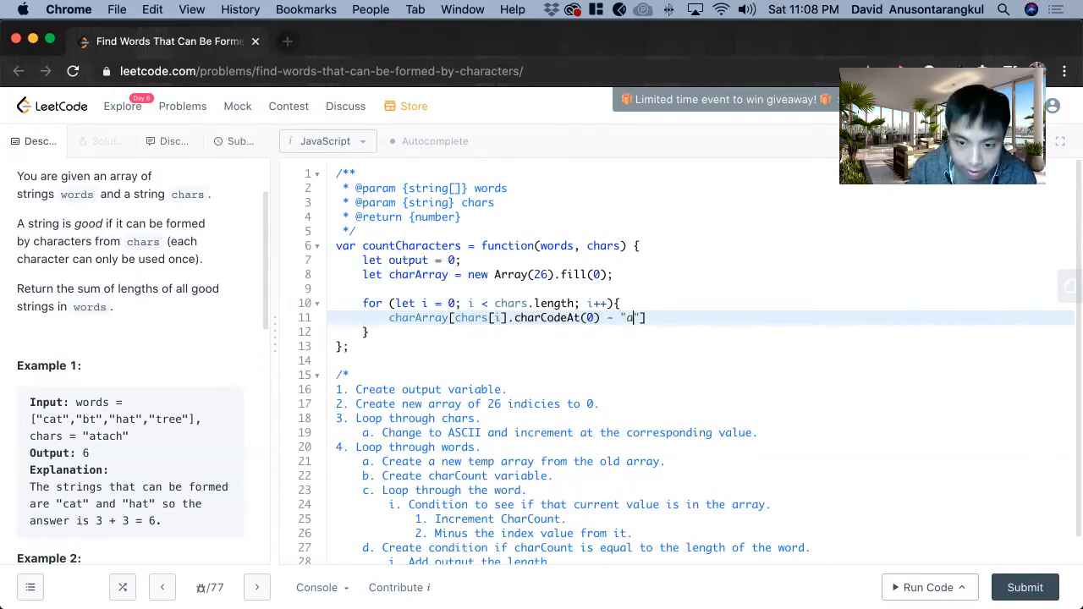
type("\".charCodeAt(0")
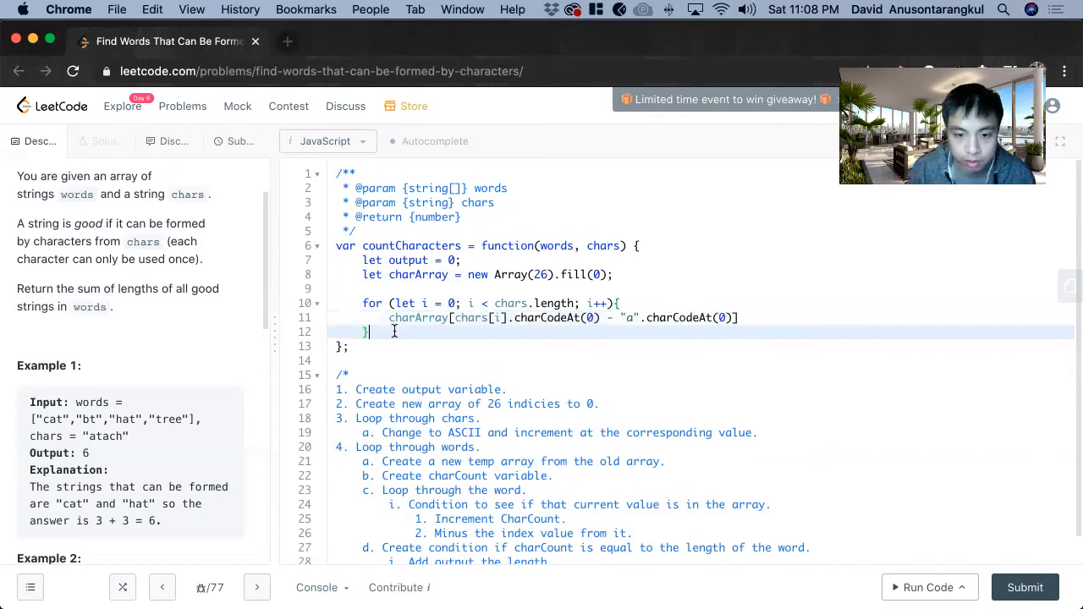
type("console.log(charAr")
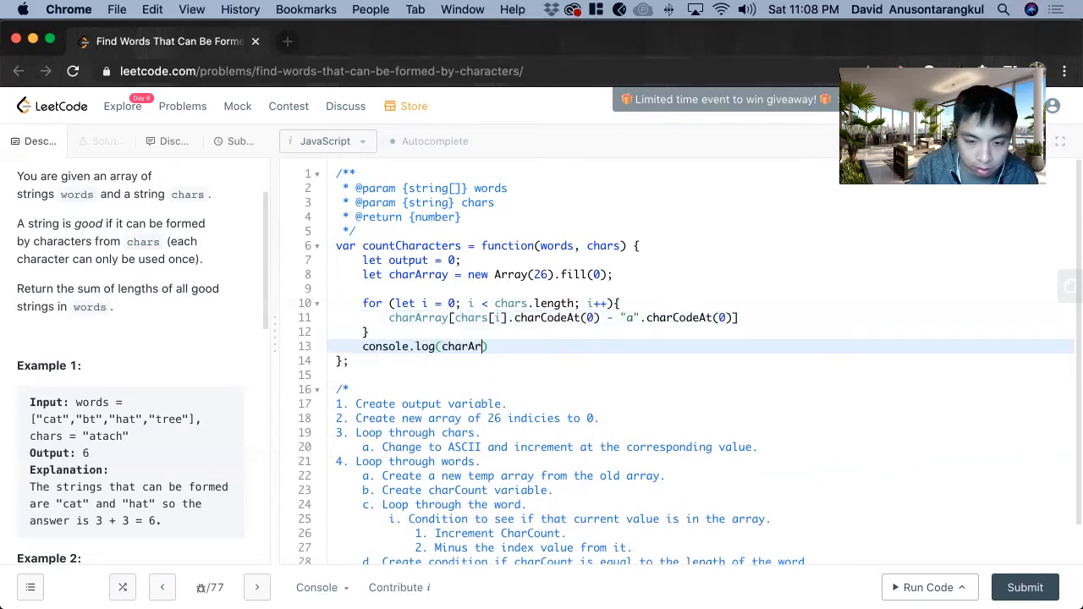
- Run the code, append ++ to the charArray line, re-run to confirm counts, then remove the console.log
left_click(924, 587)
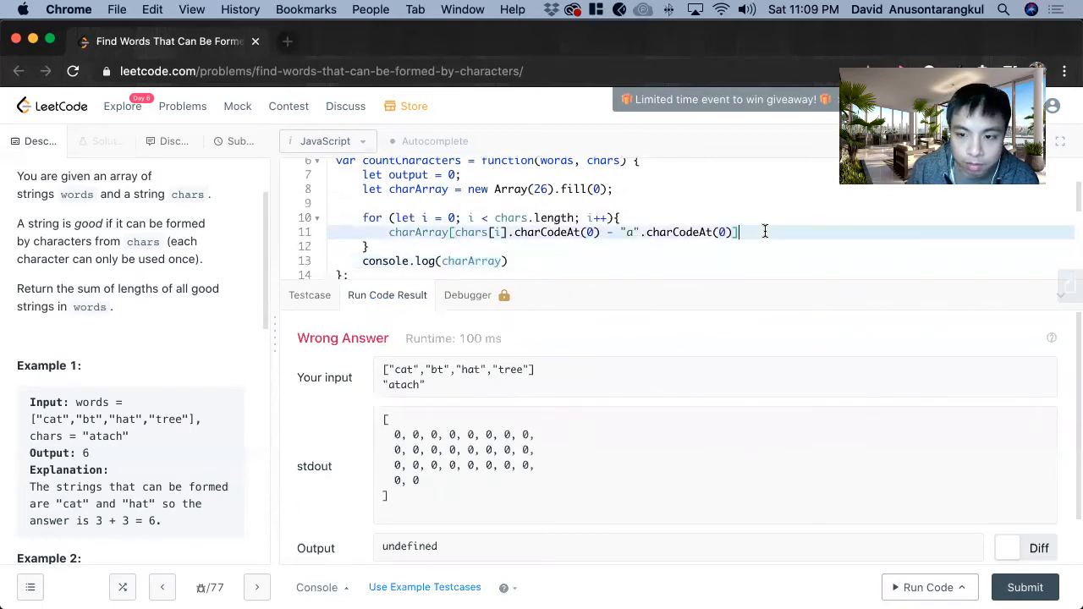
type("++")
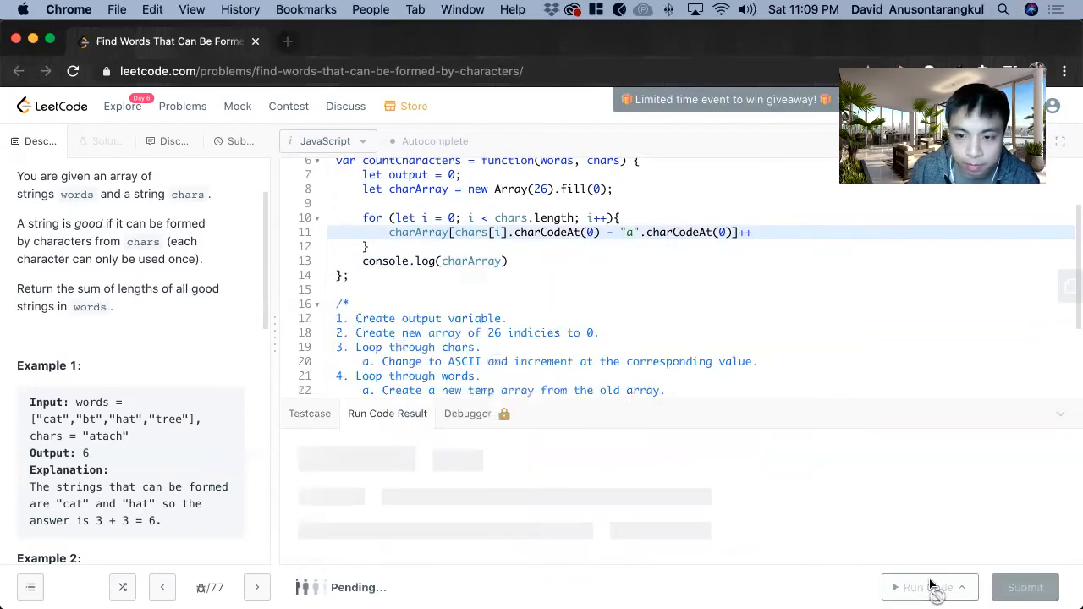
left_click(927, 587)
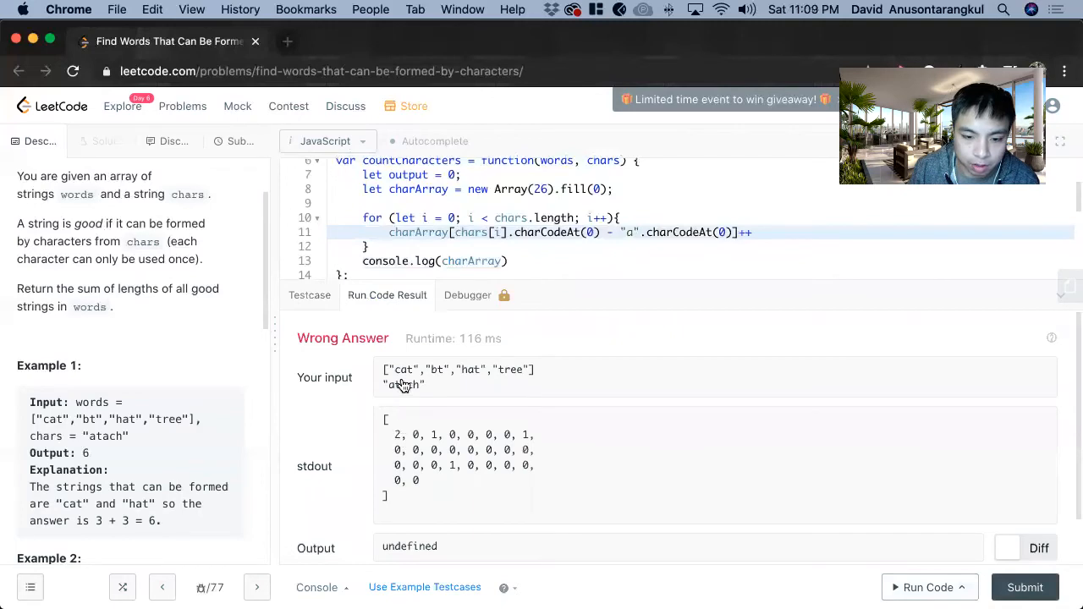
mouse_move(397, 389)
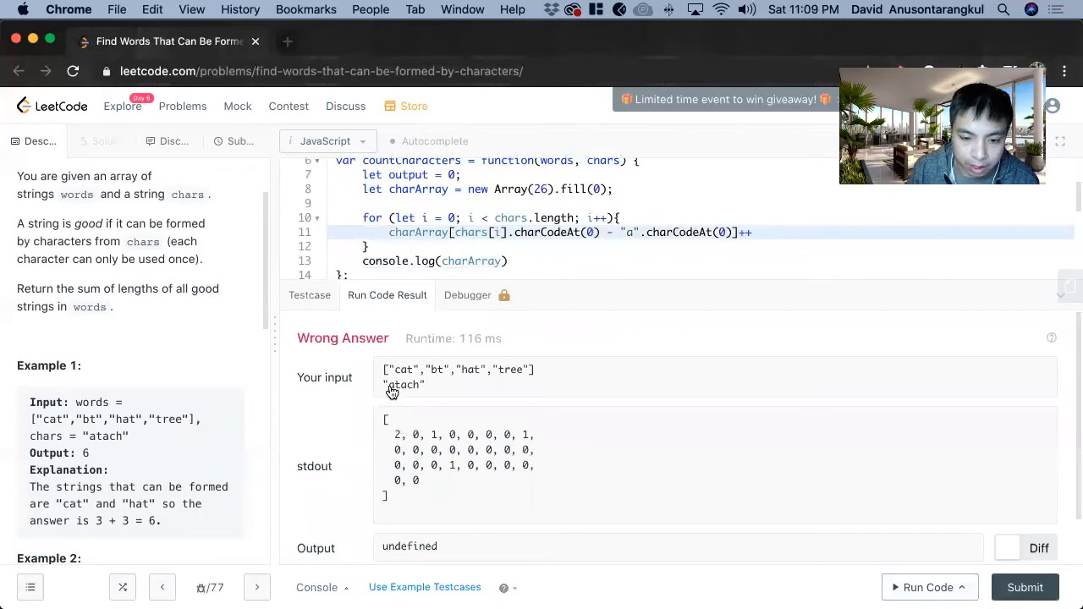
mouse_move(446, 447)
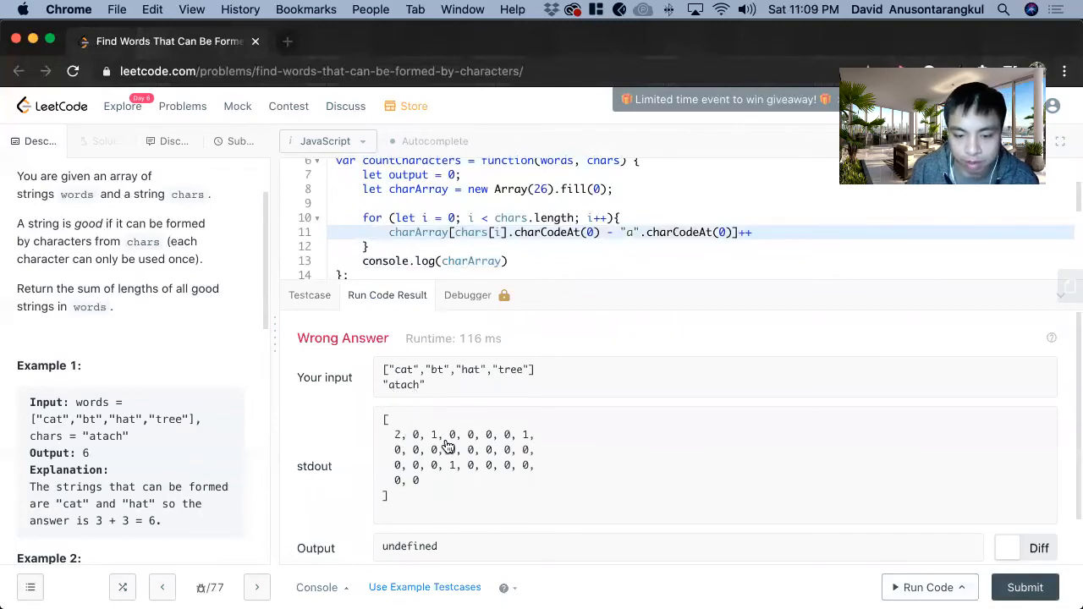
scroll("down", 3)
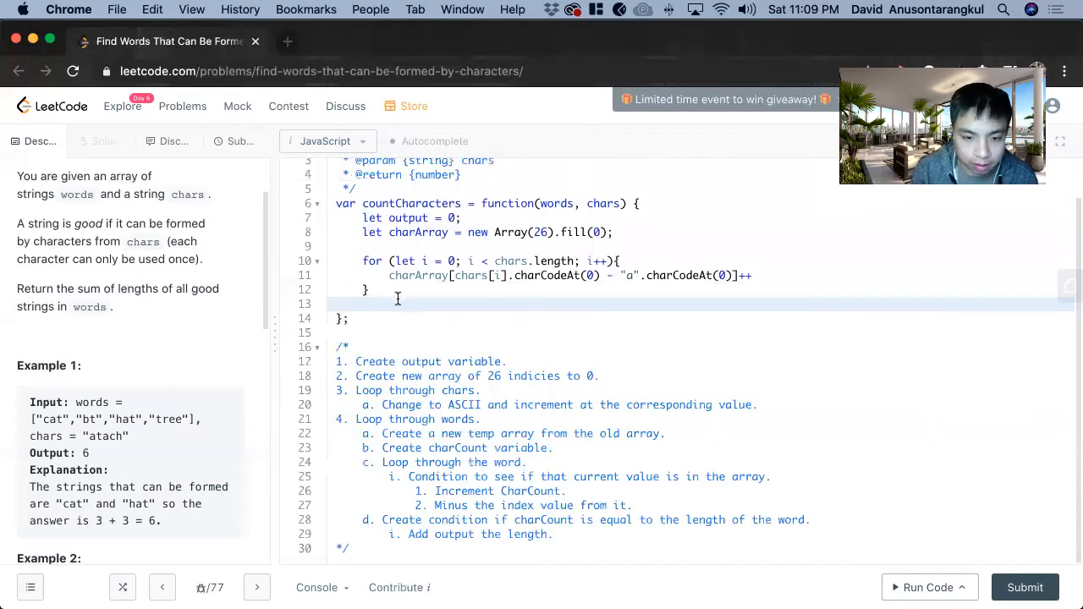
- Write a for loop over words.length with tempArray = charArray.slice(), charCount = 0, and an inner j loop
type("for (let i = 0; i <")
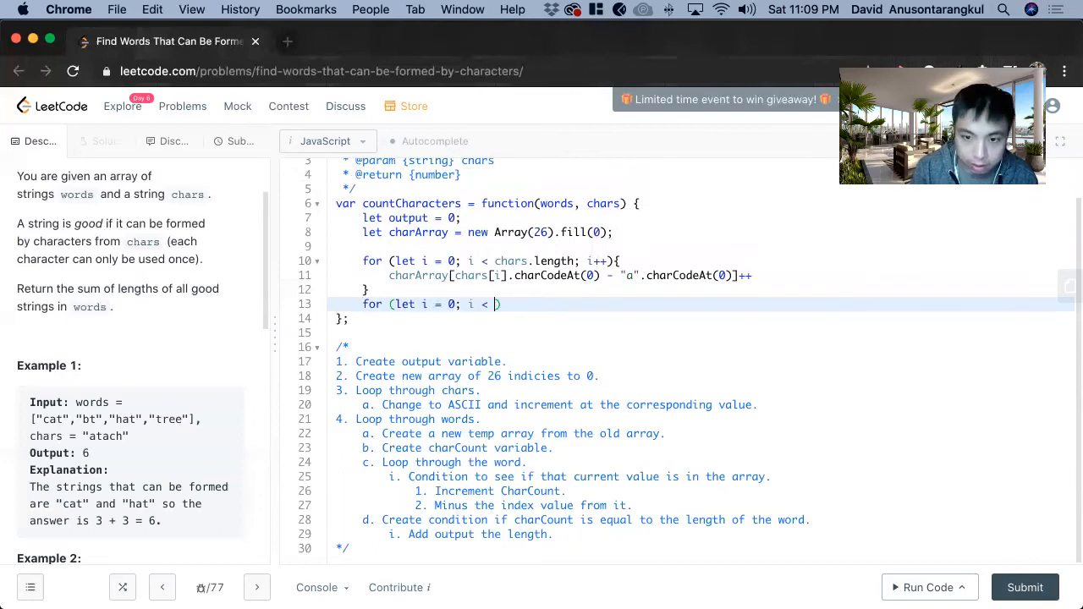
type("words.length; i++")
type("let tempArray")
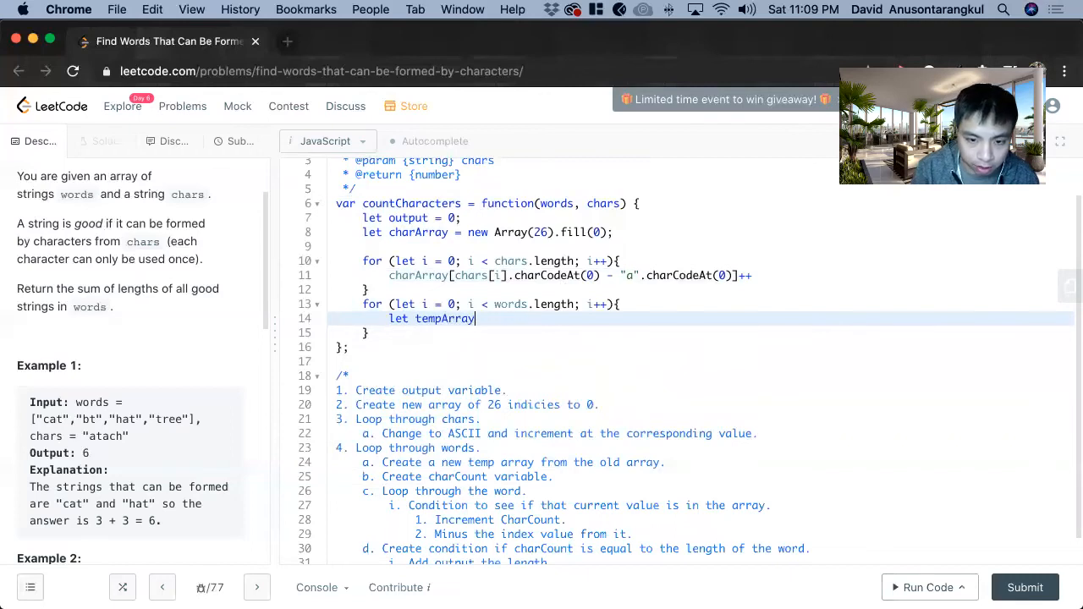
type("= charArray.slice();")
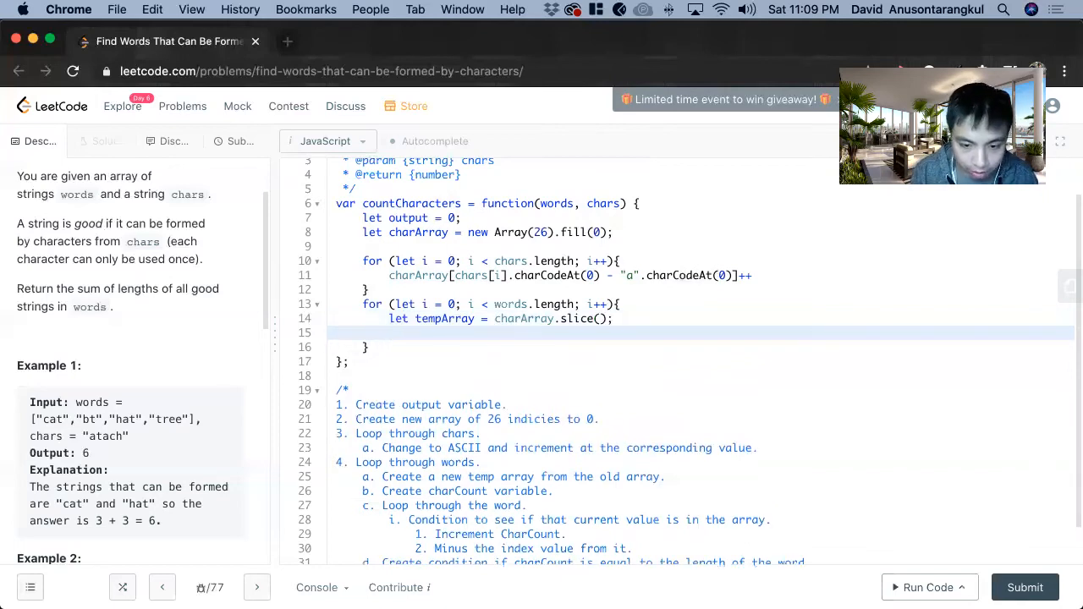
type("let char")
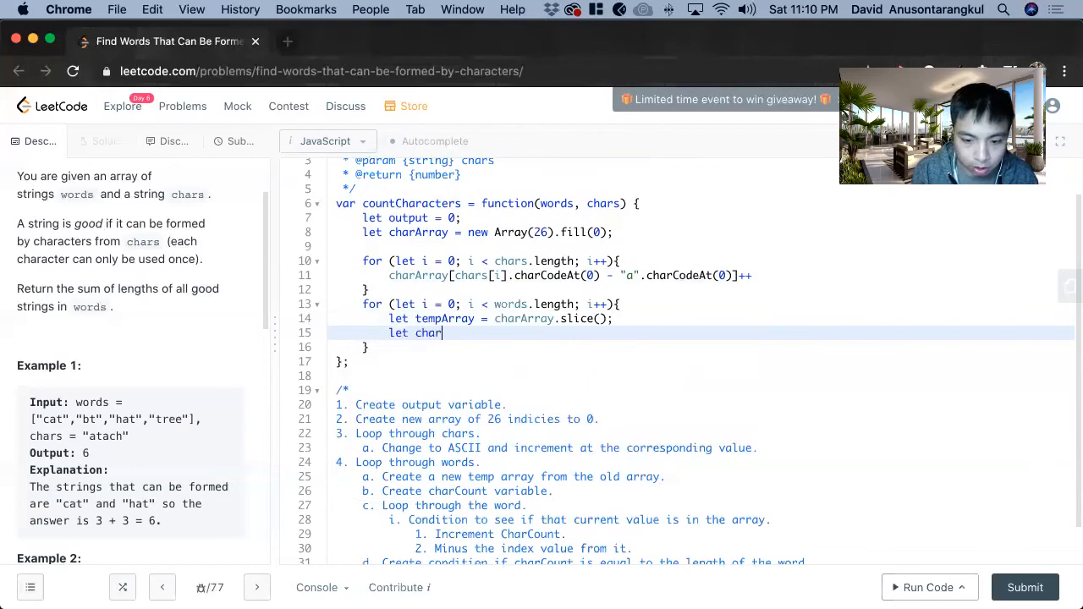
type("Count = 0;")
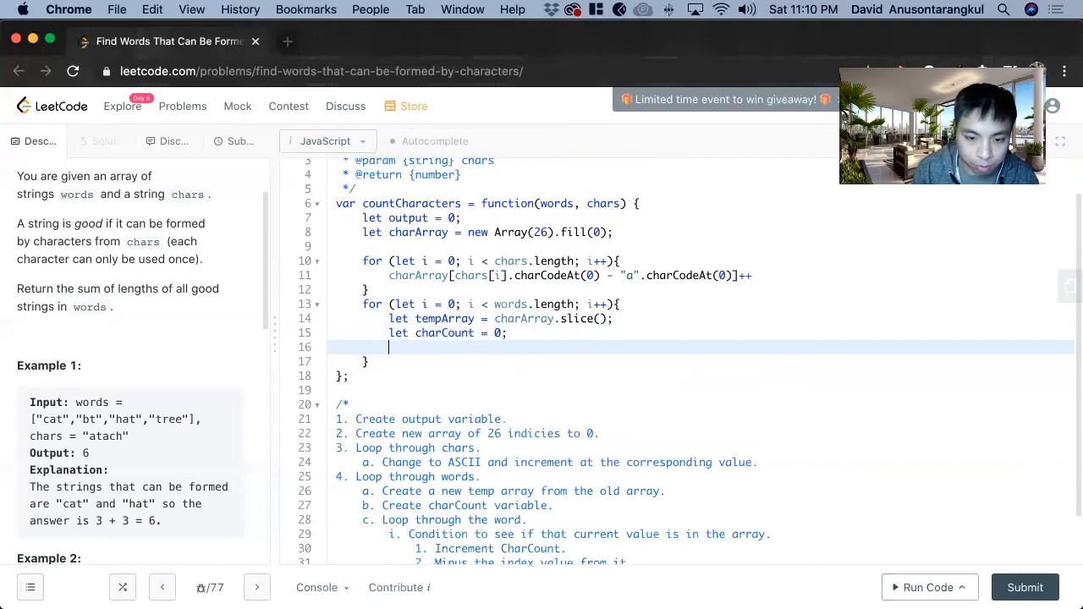
type("for (let j = 0; j < words.le")
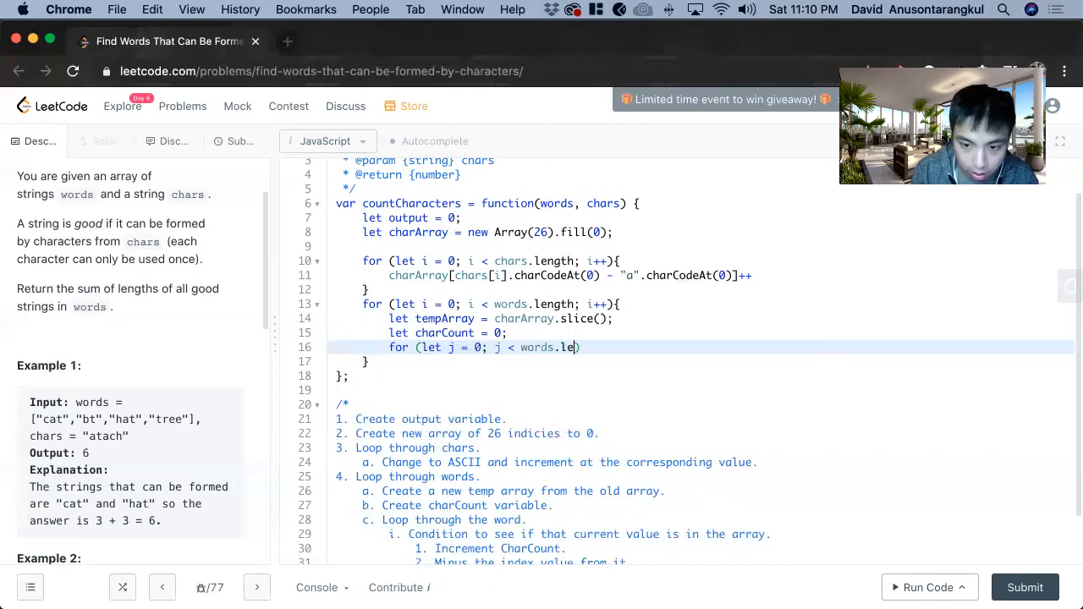
type("ngth; j")
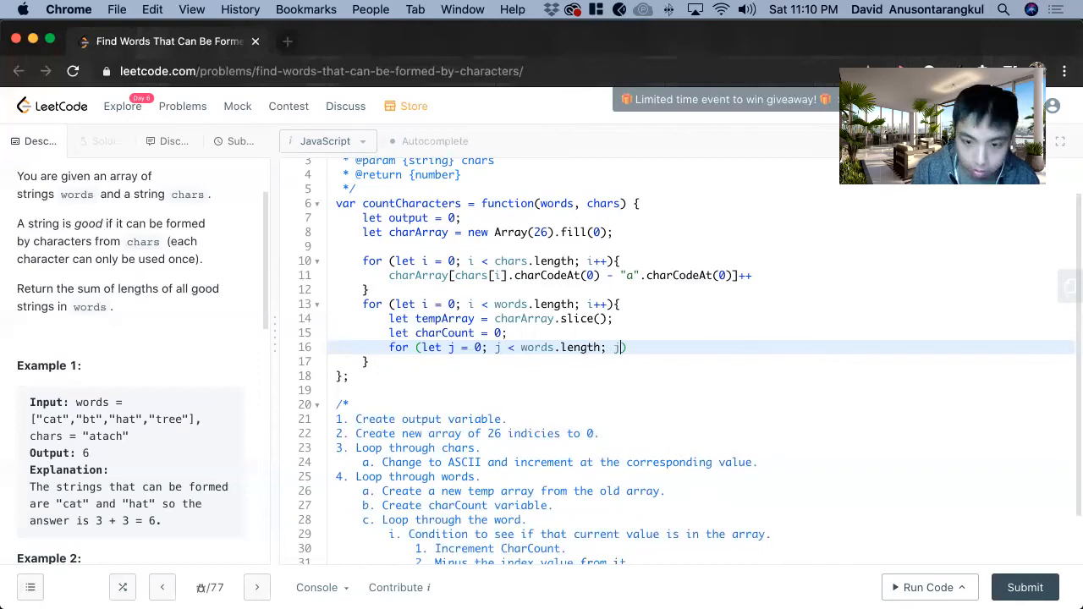
type("++")
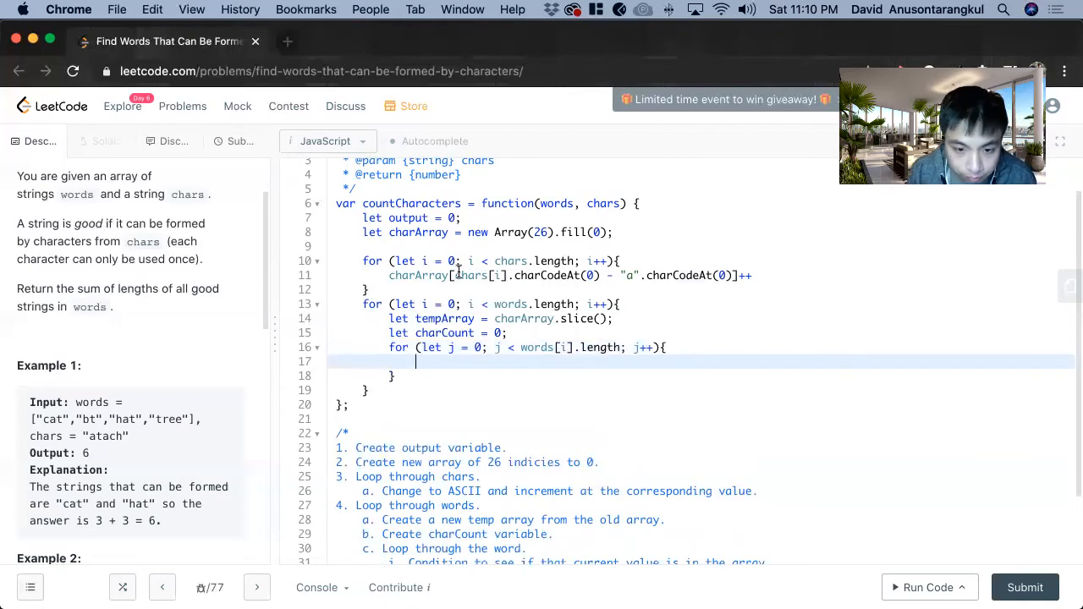
- Declare let curr = words[i][j].charCodeAt(0) - "a".charCodeAt(0); in the inner loop
type("let")
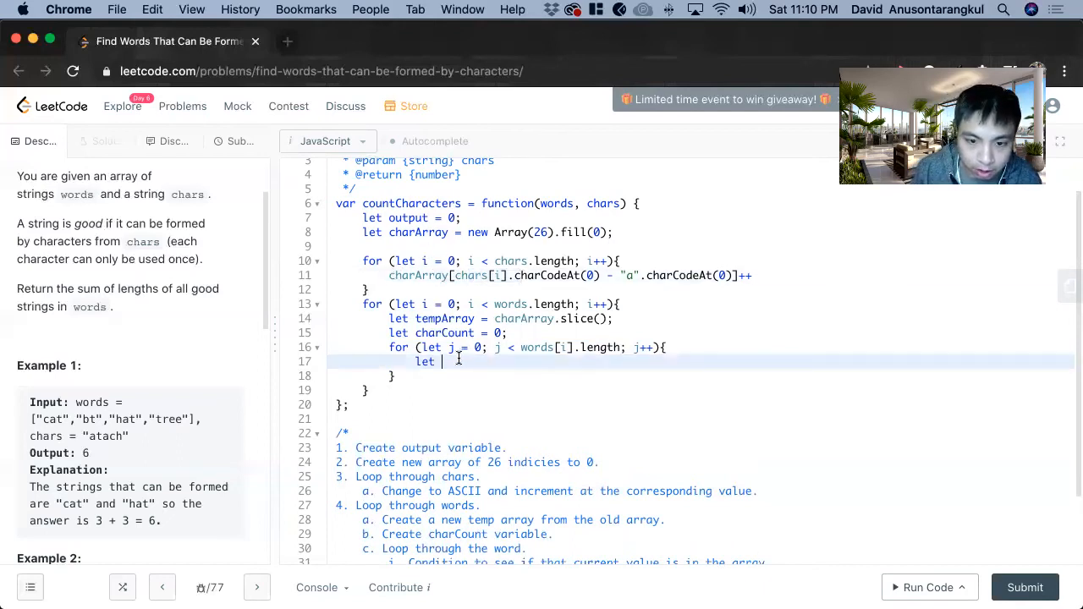
type("curr")
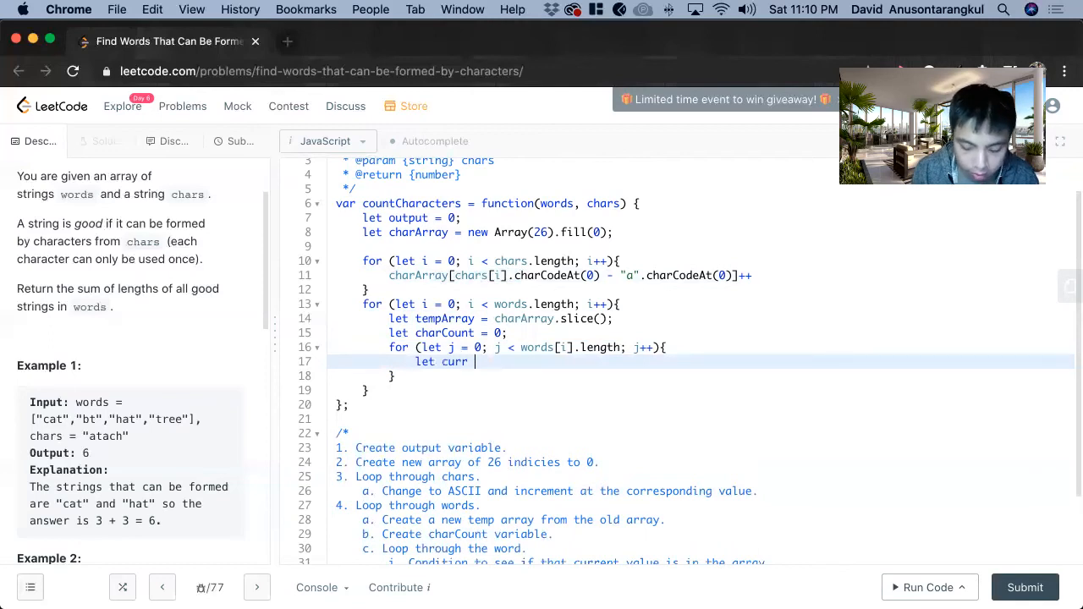
type("=")
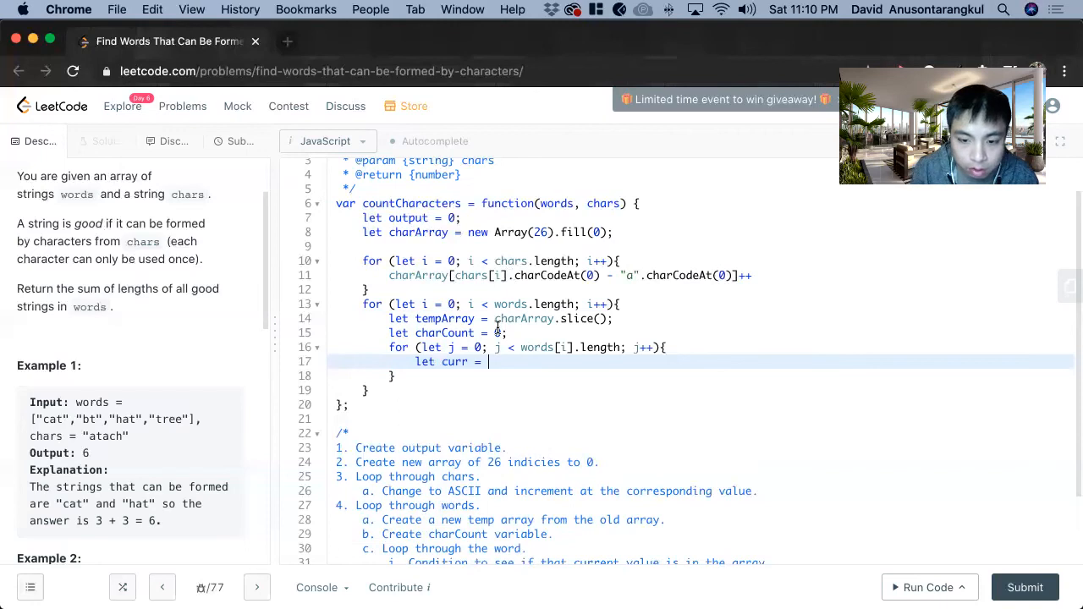
type("words")
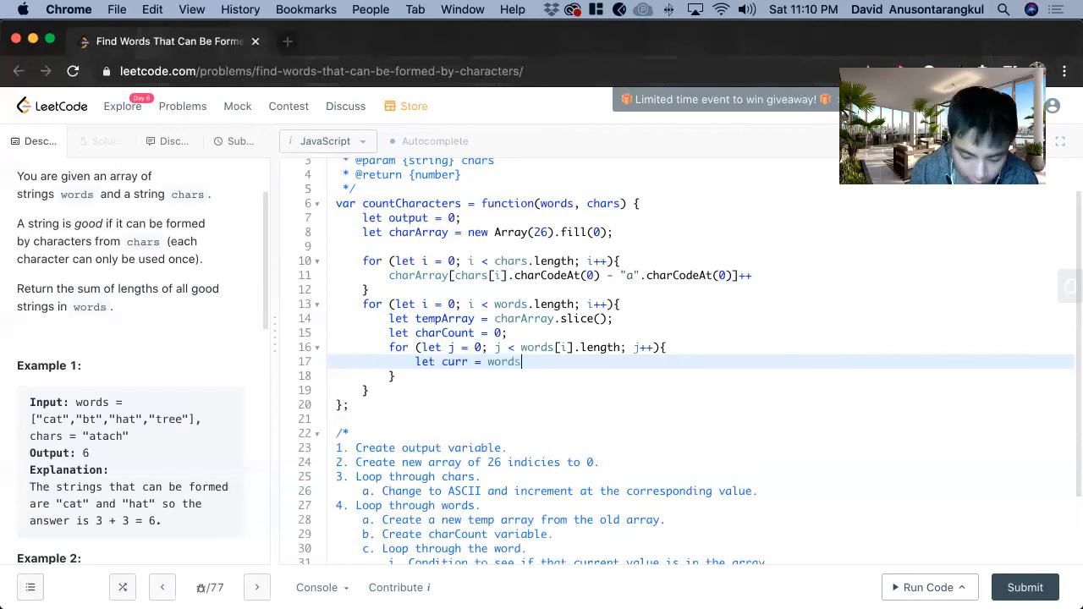
type("[i]")
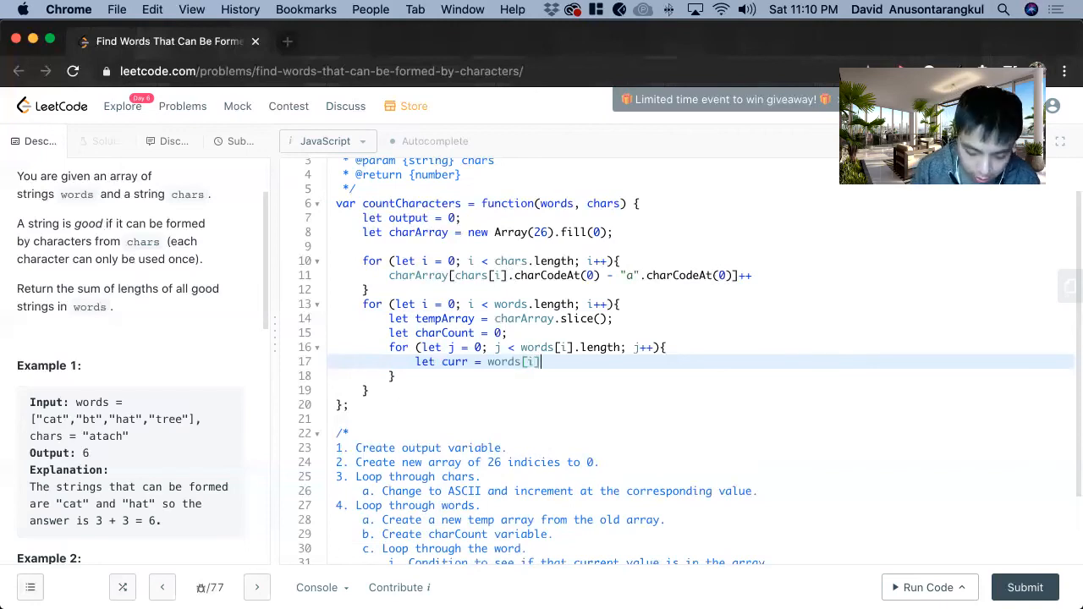
type("[j]")
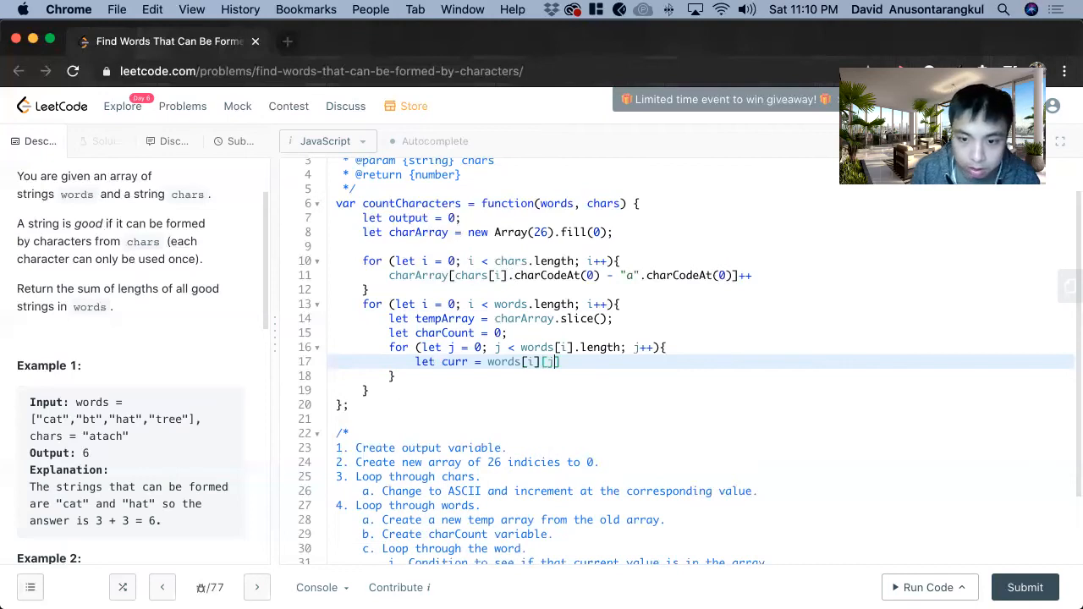
type(".")
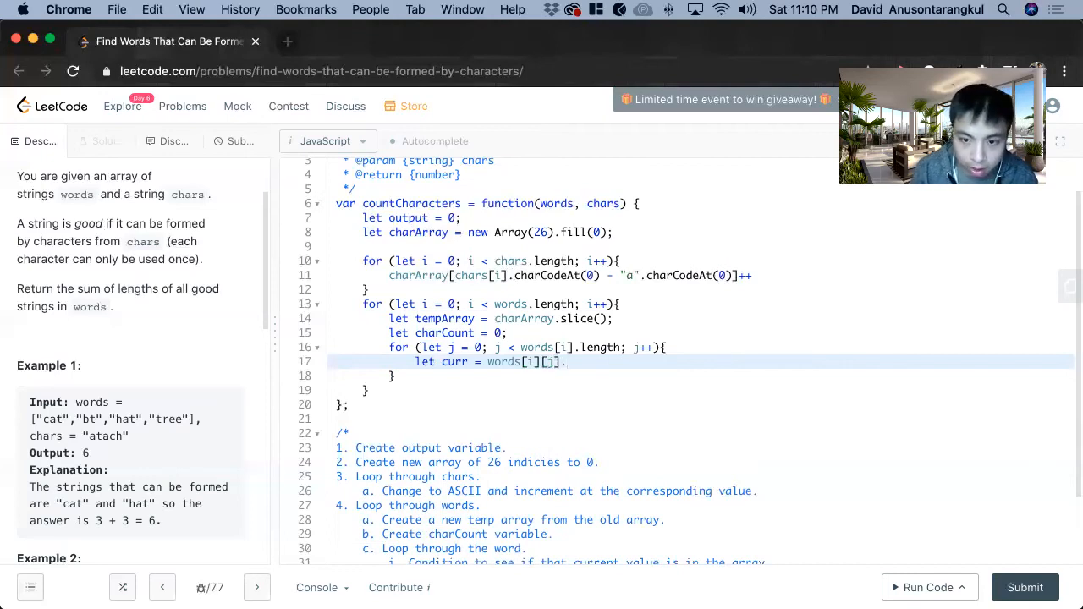
type(".charCodeAt(0);")
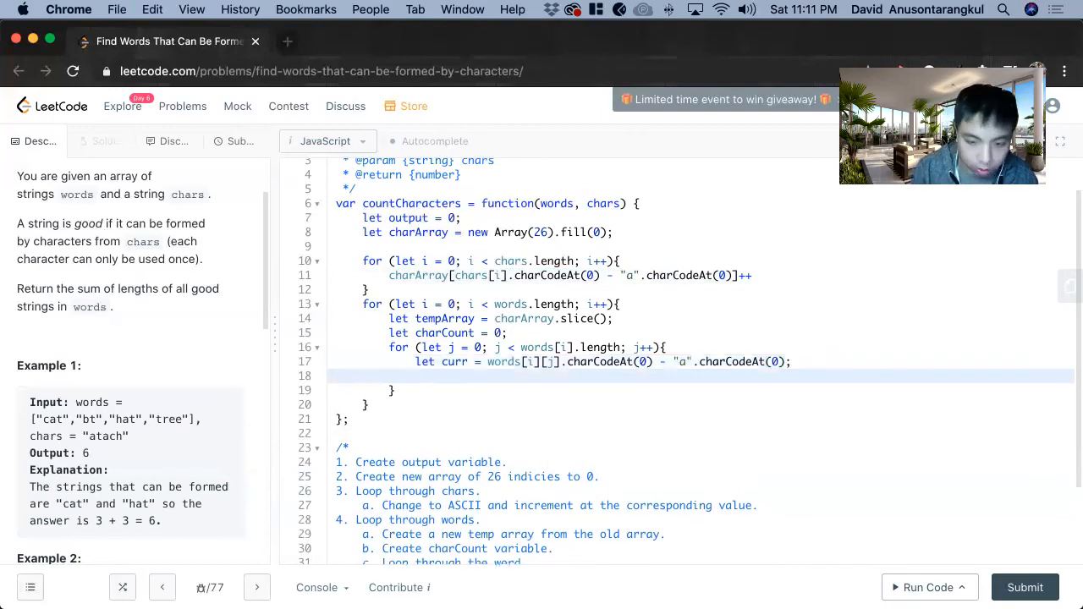
- Add if (tempArray[curr] > 0) { charCount++; tempArray[curr]--; }
type("if ()")
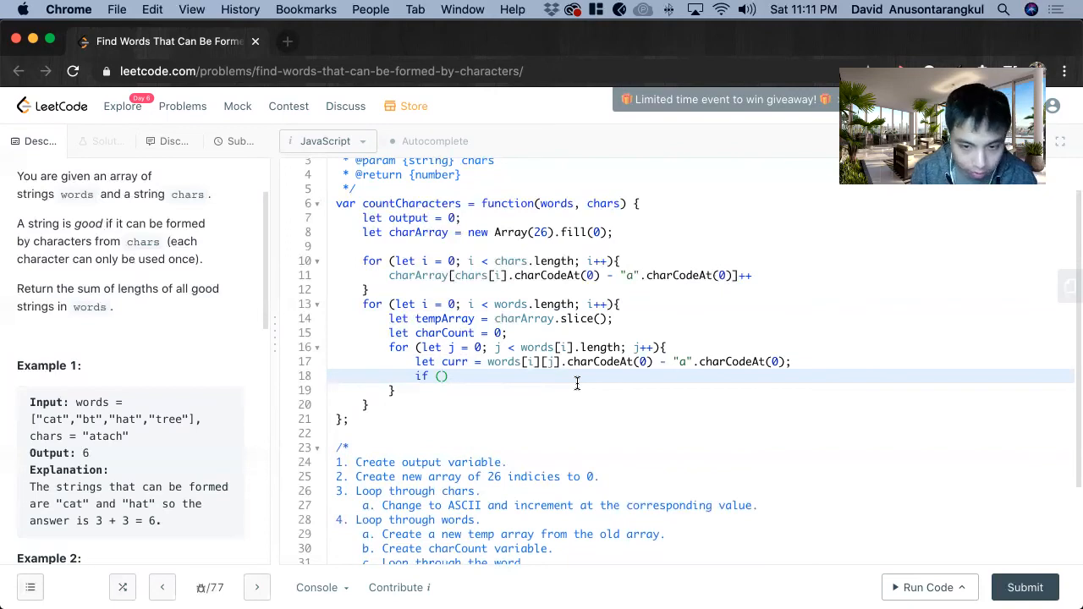
type("te")
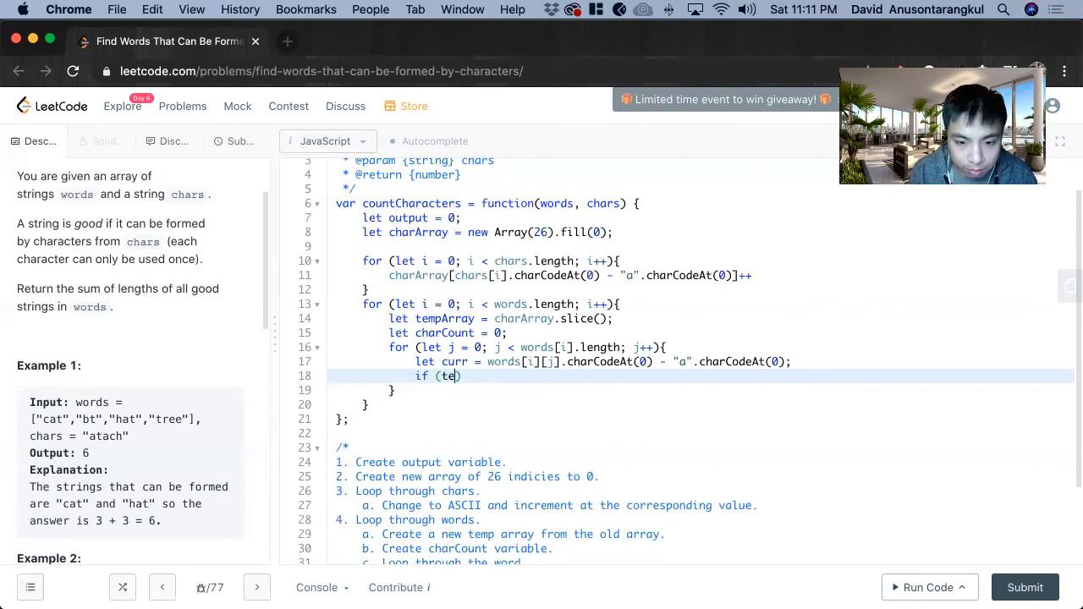
type("mpArray[c")
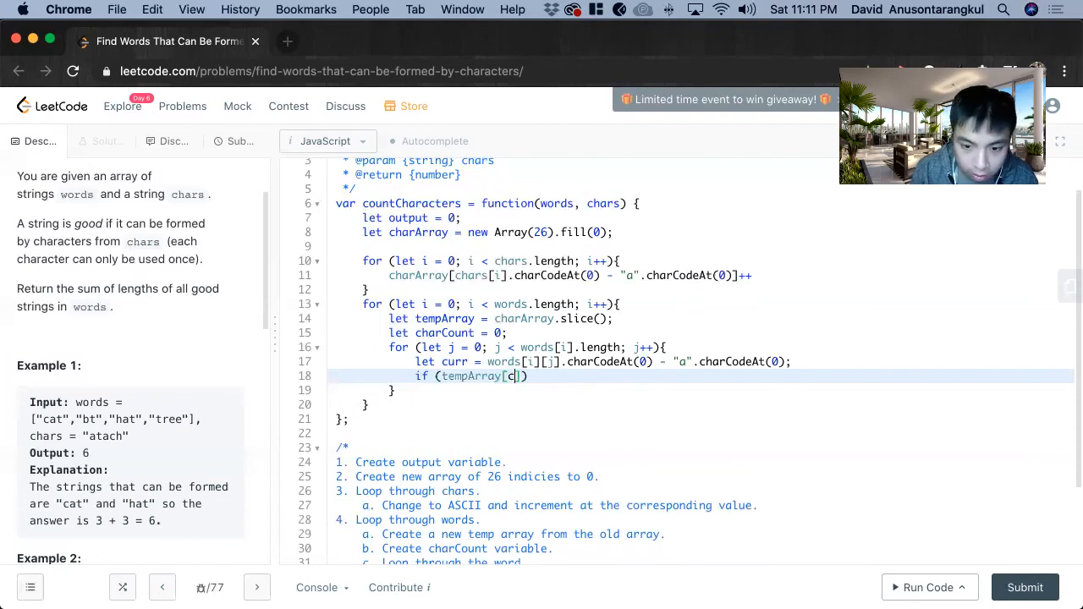
type("urr")
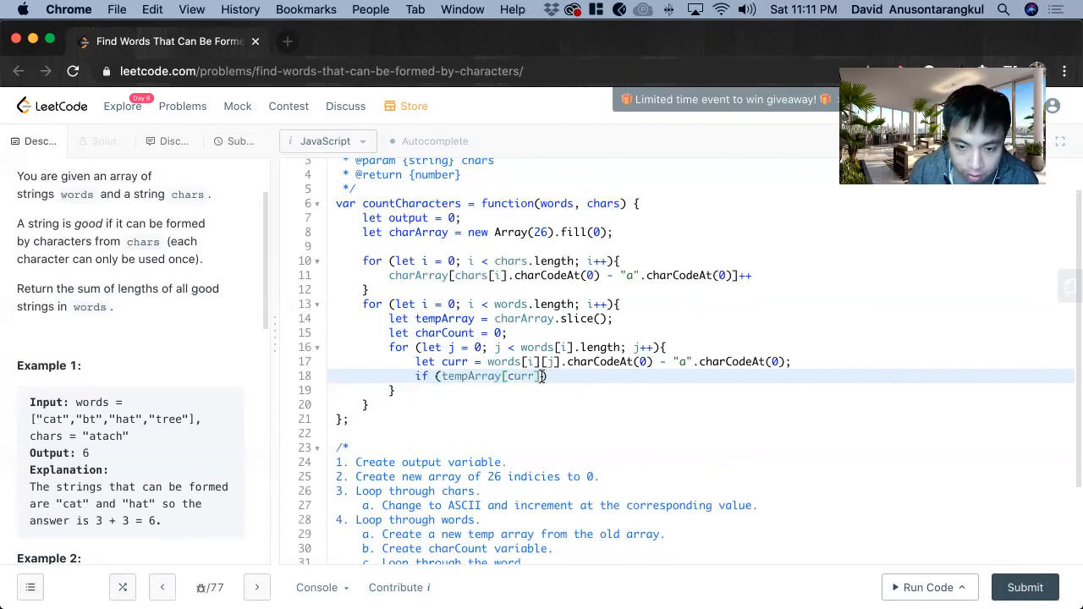
type("> 0")
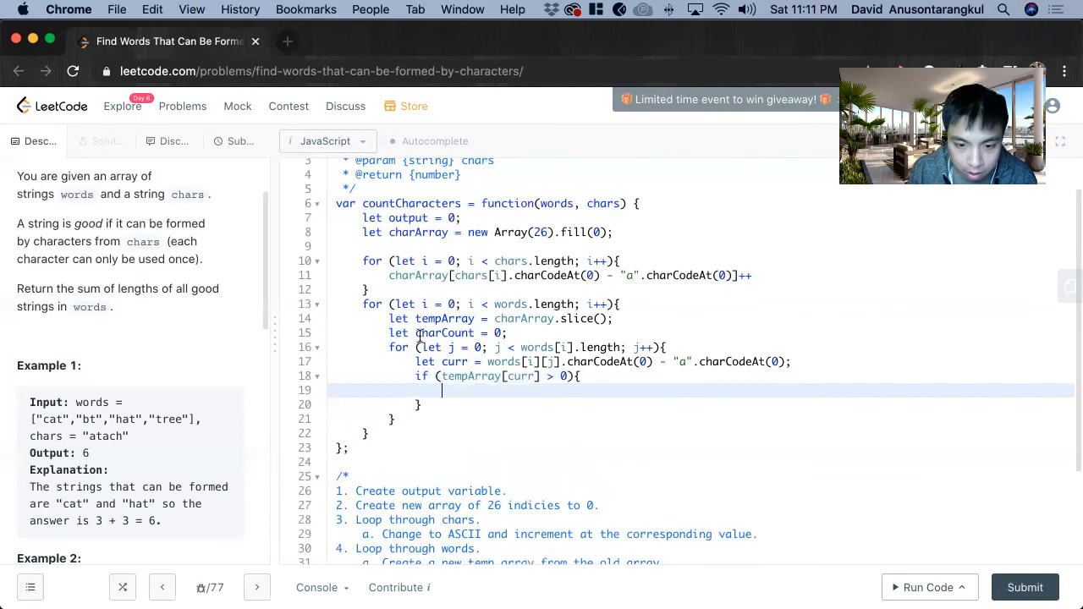
type("charCount")
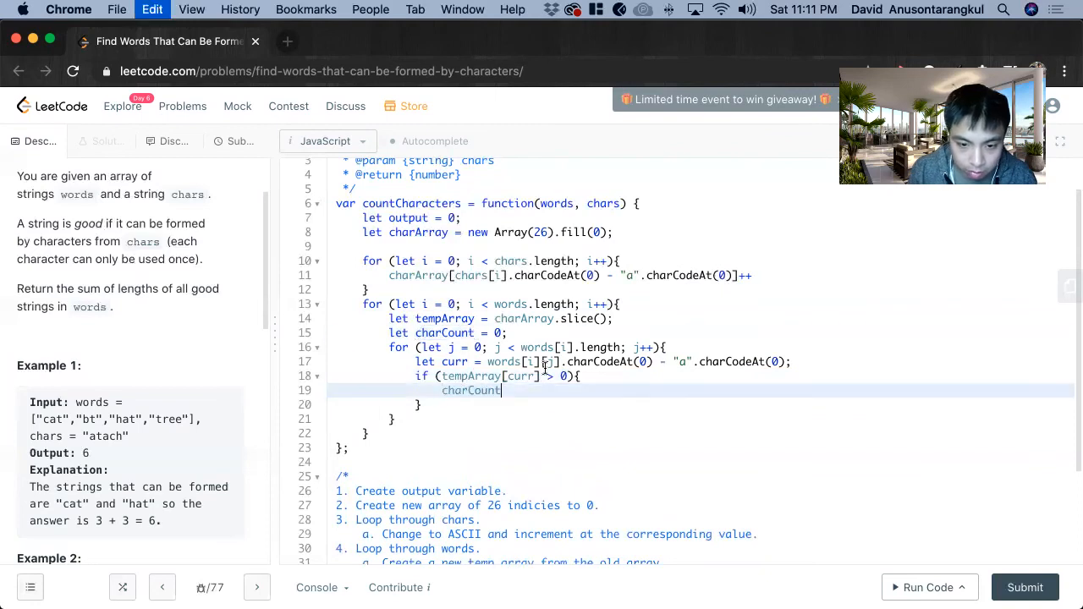
type("++;")
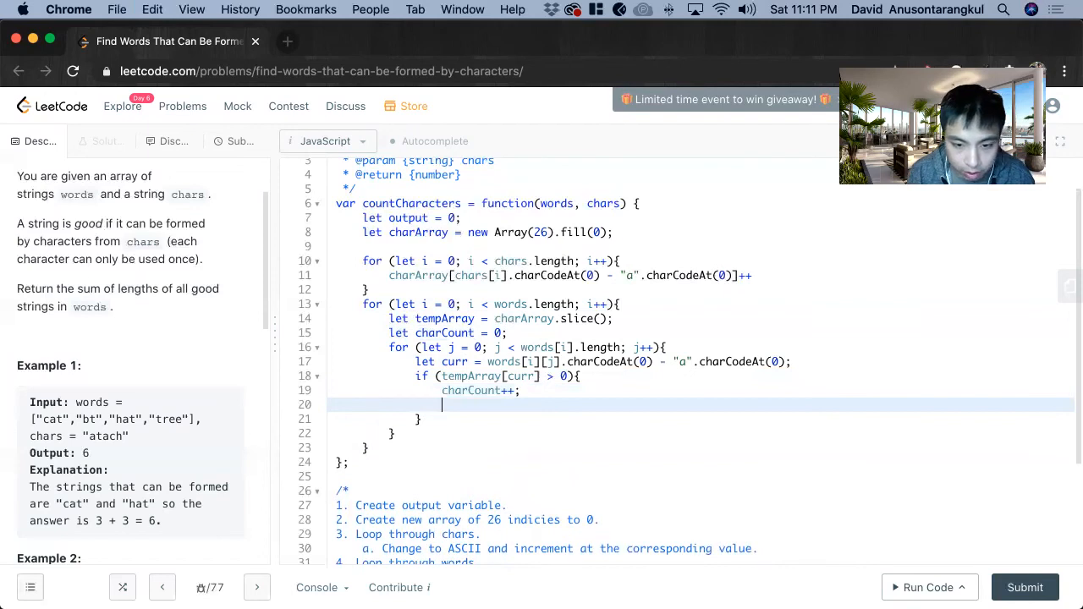
double_click(492, 375)
type("tempArray[curr")
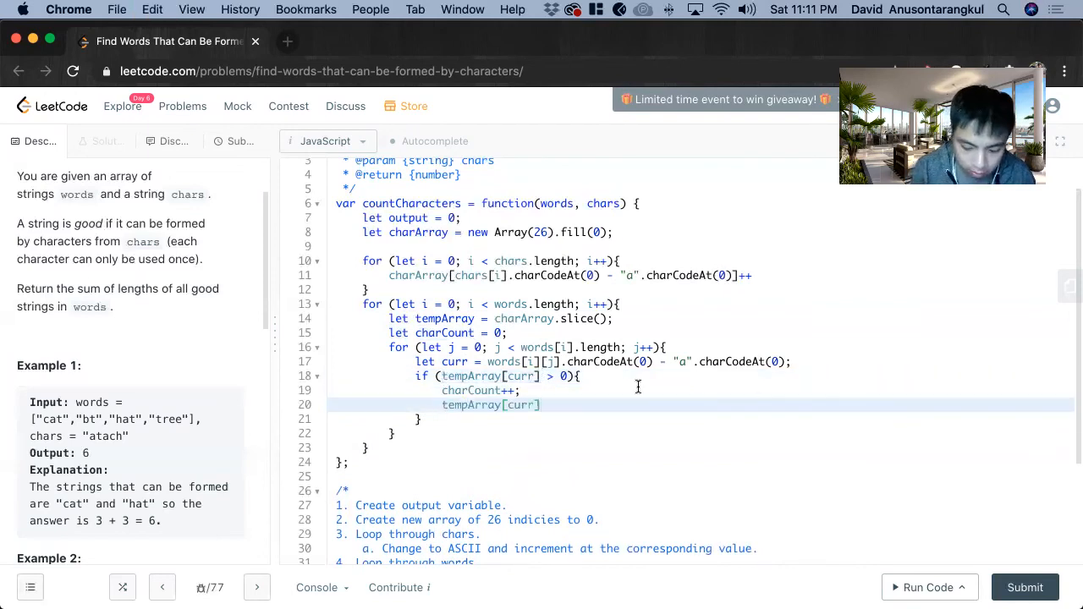
type("--;")
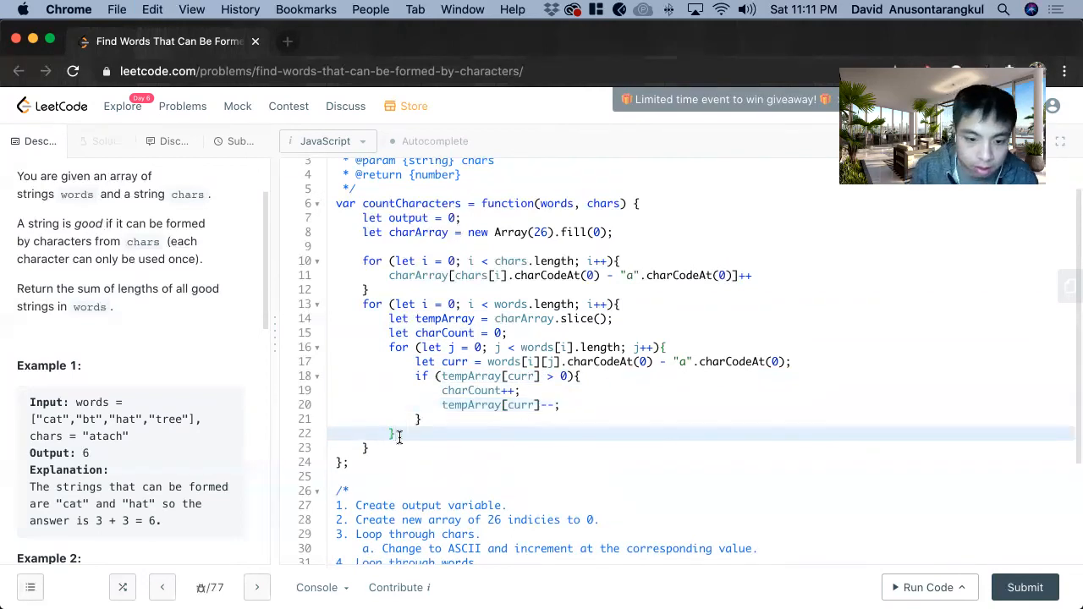
- Add if (words[i].length === charCount) { output += charCount; } and return output;
type("if (")
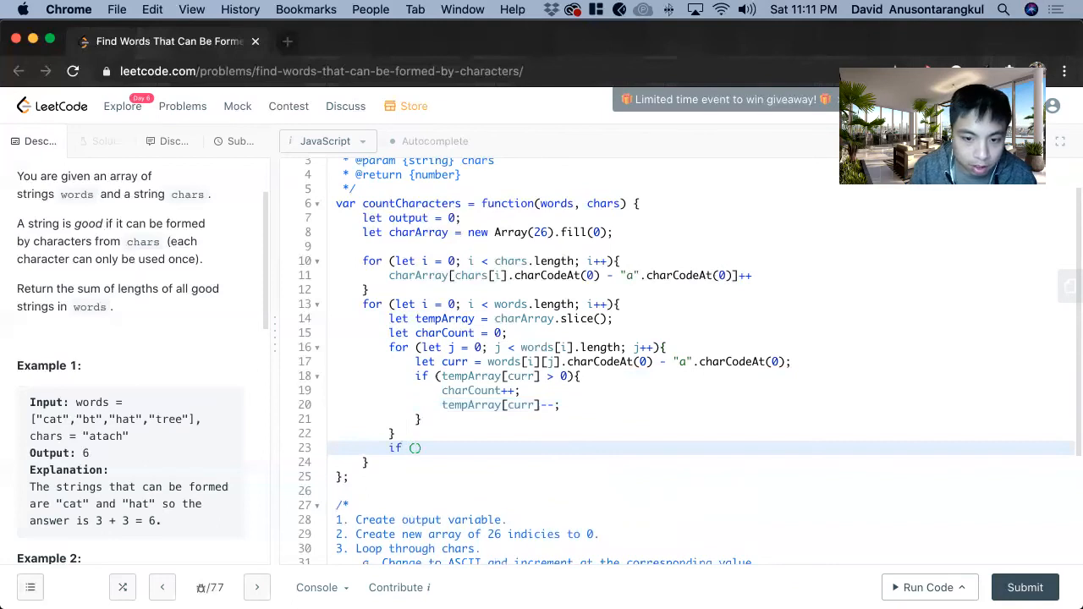
type("words.l")
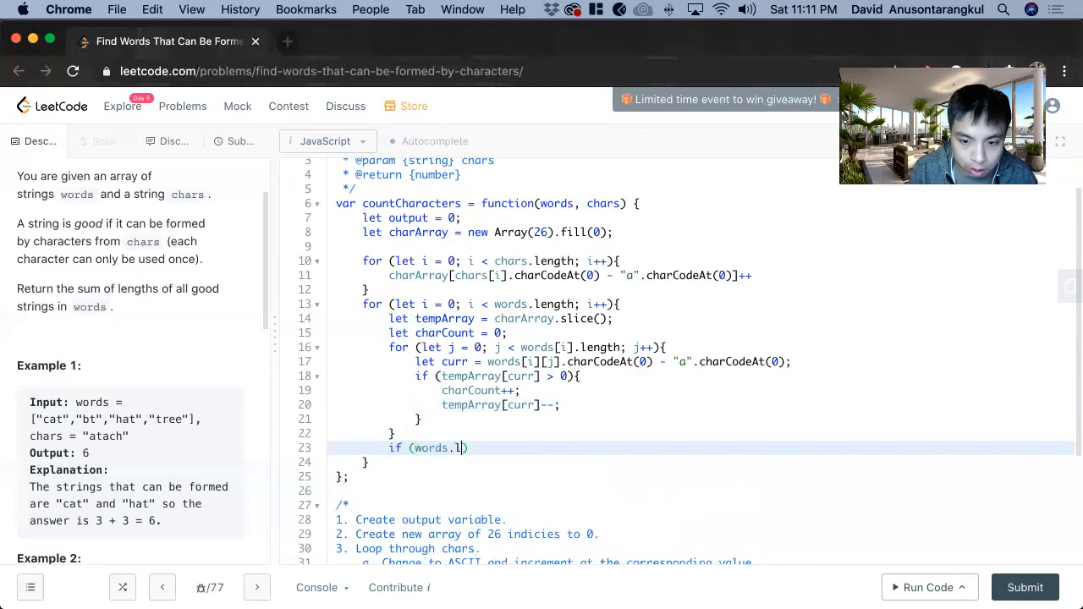
type("ength")
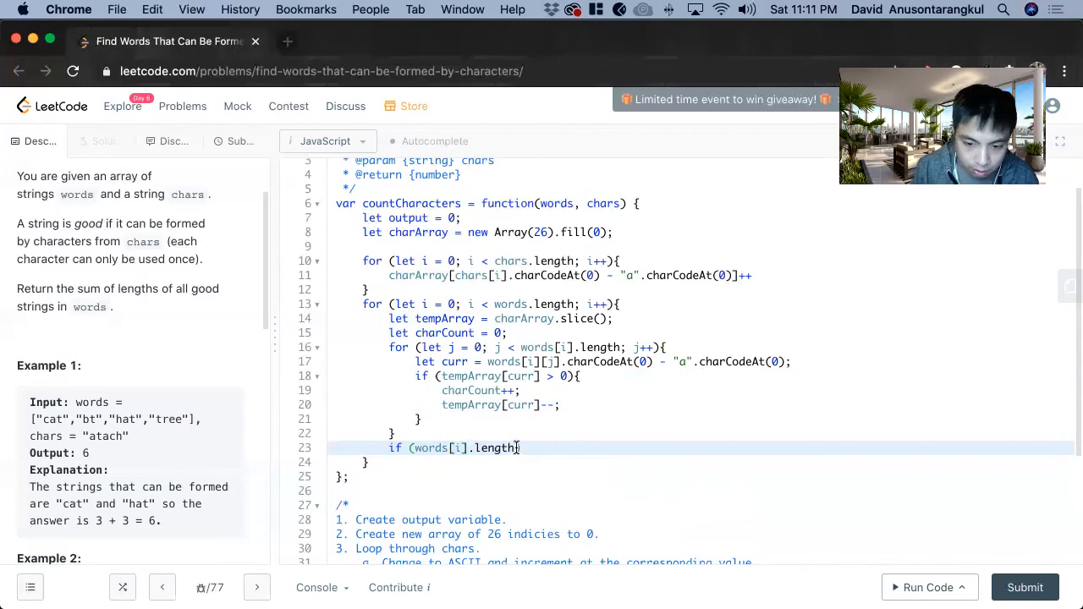
type("=== c")
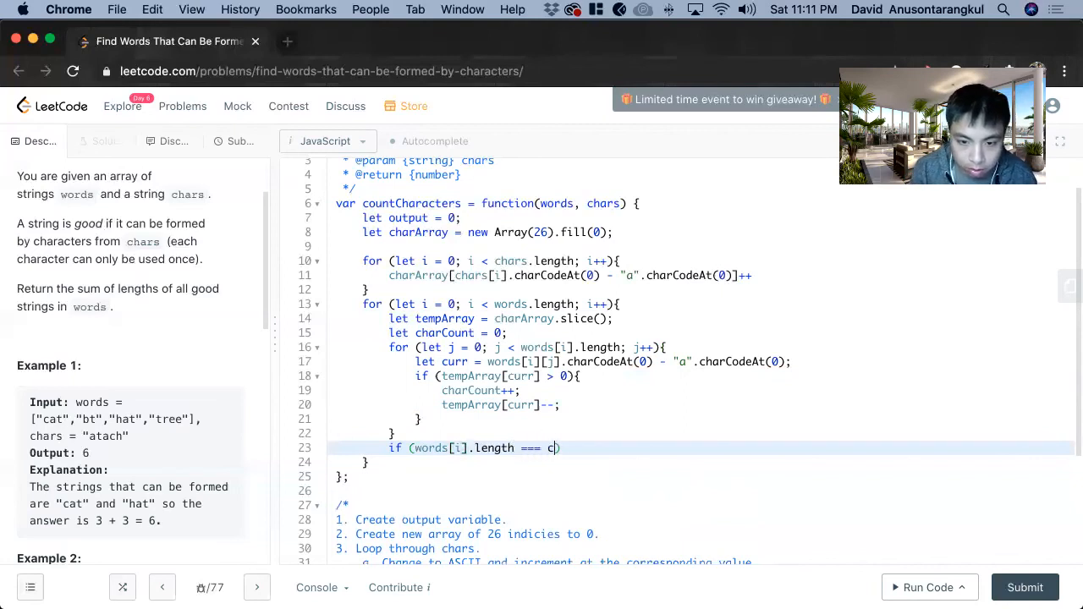
type("harCount")
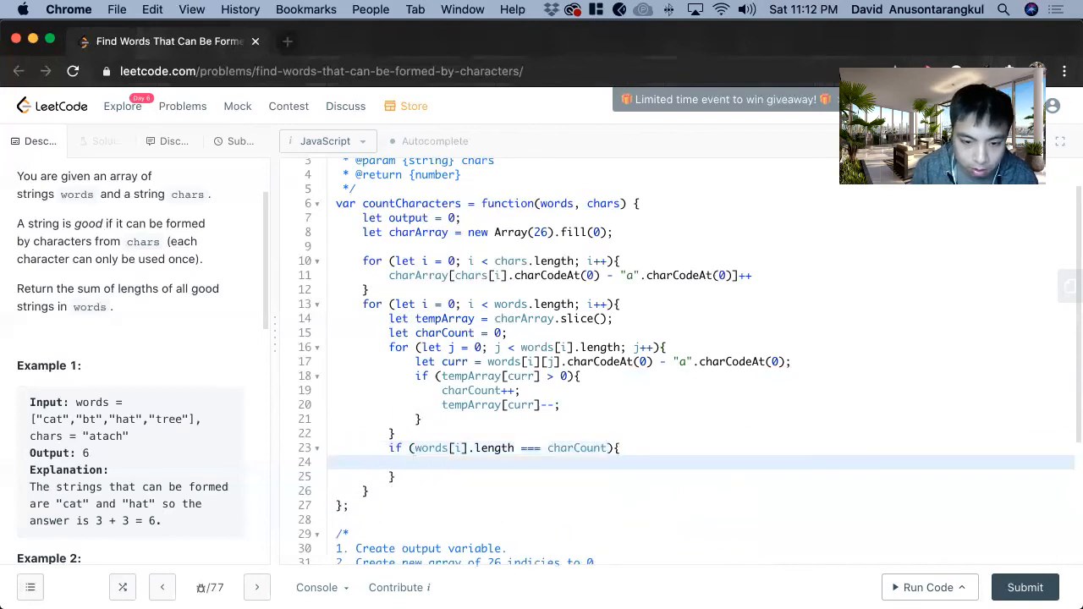
type("output +=")
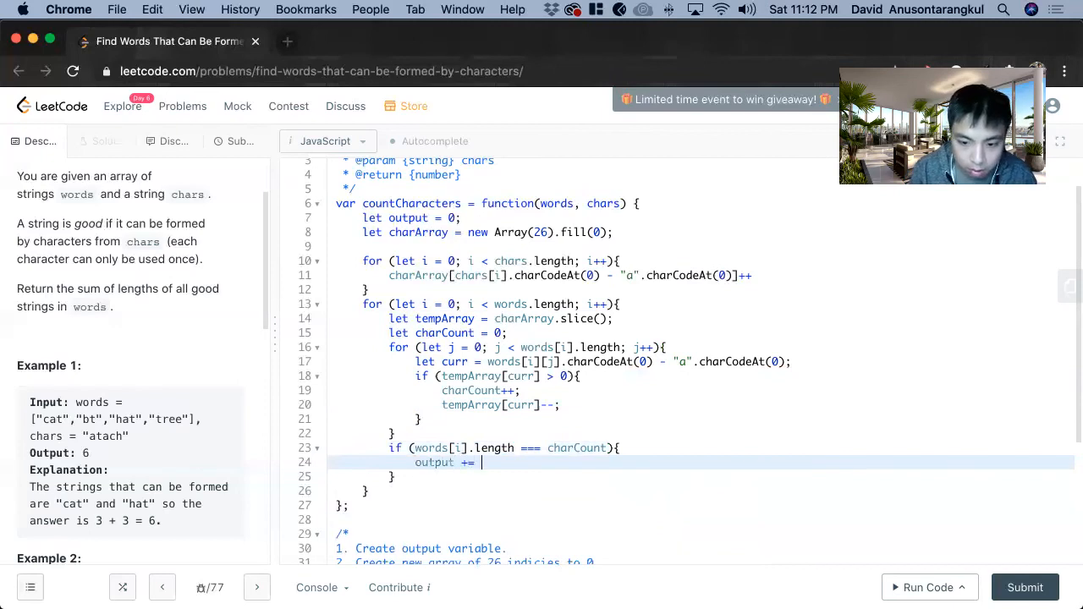
type("charCount;")
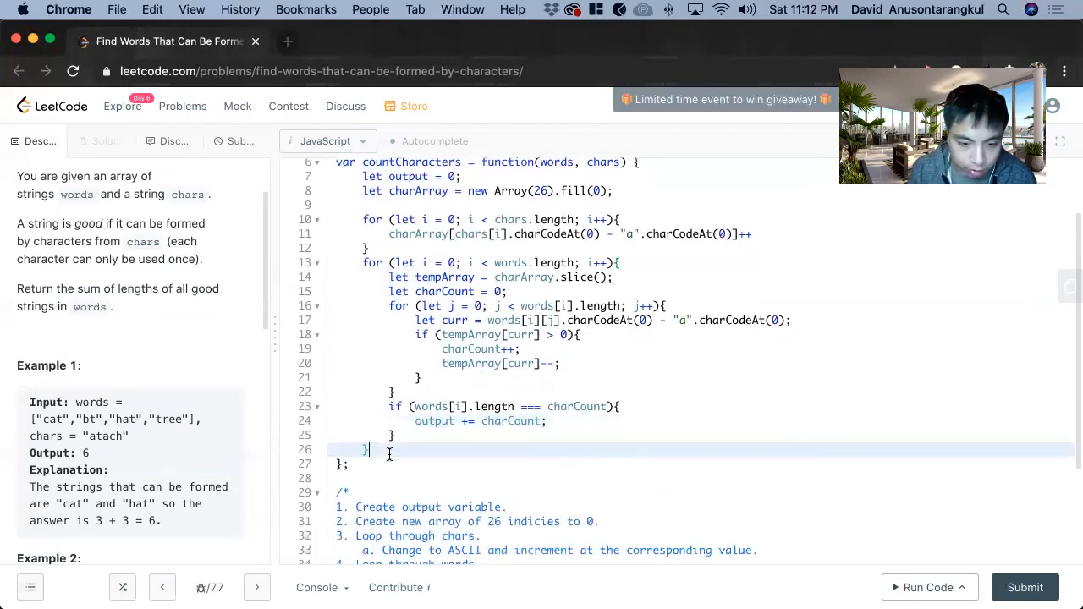
type("return output;")
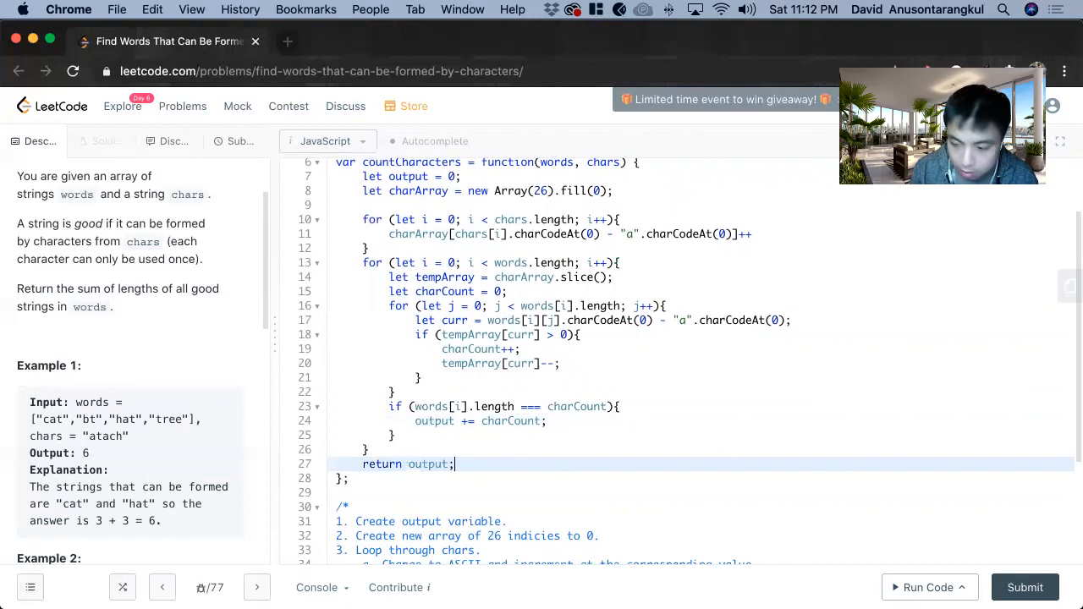
- Run the example test (output 6), then submit for an accepted result at 104 ms
left_click(923, 587)
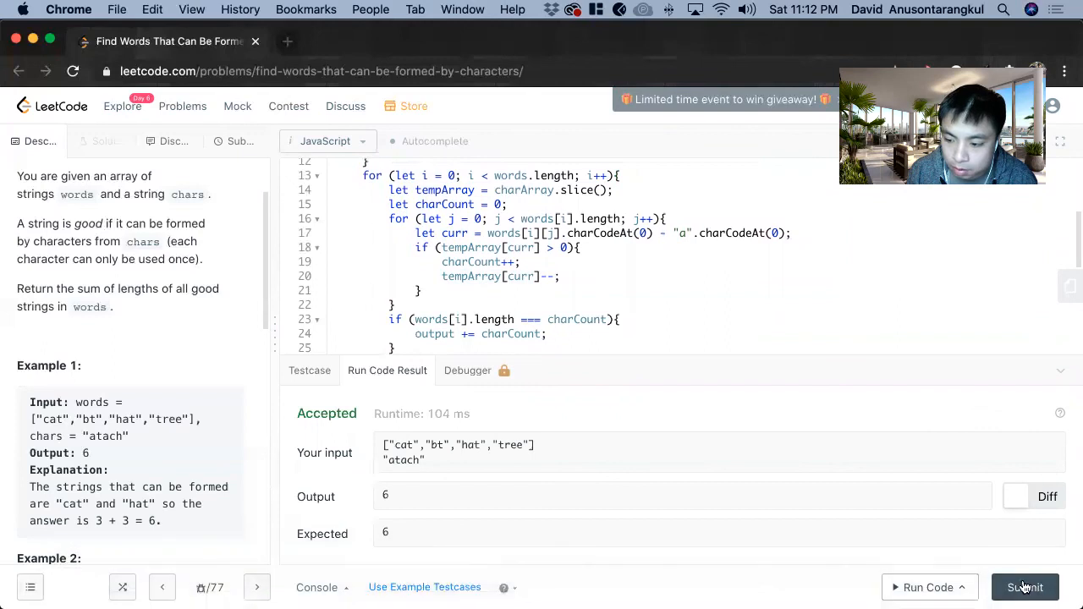
left_click(1026, 587)
type("Time C")
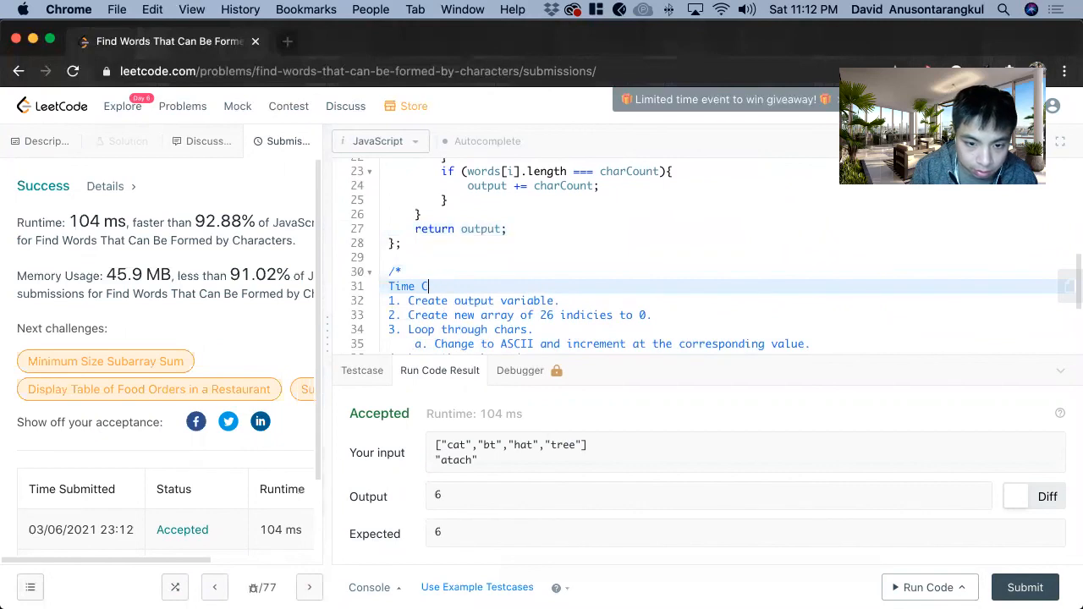
- Note 'Time Complexity: O(n*m)' in the comment and begin a 'Space Complexity:' line
type("omplexity:")
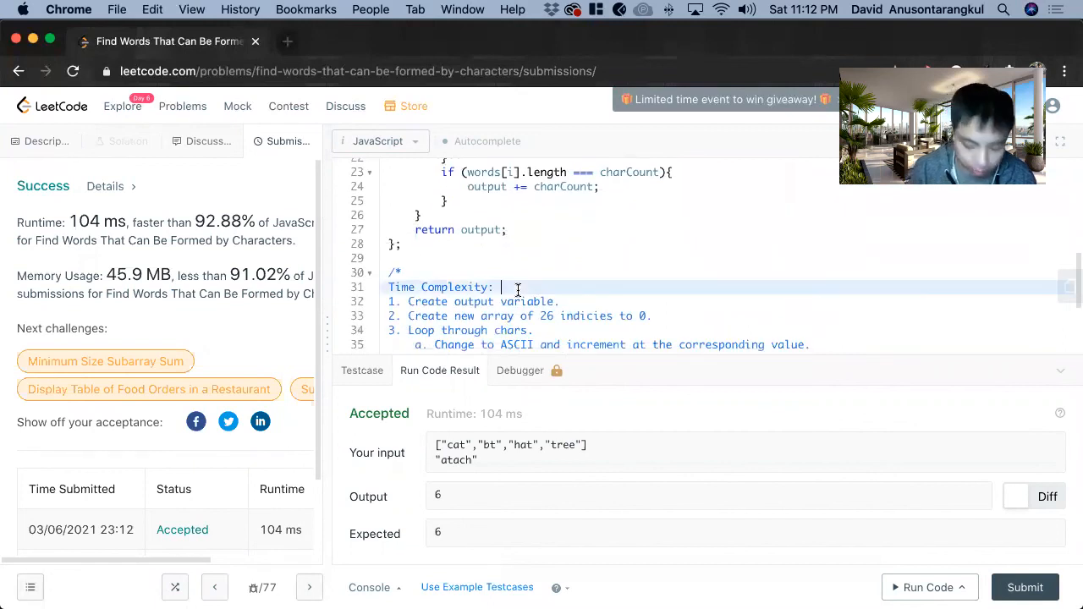
type("O(N*")
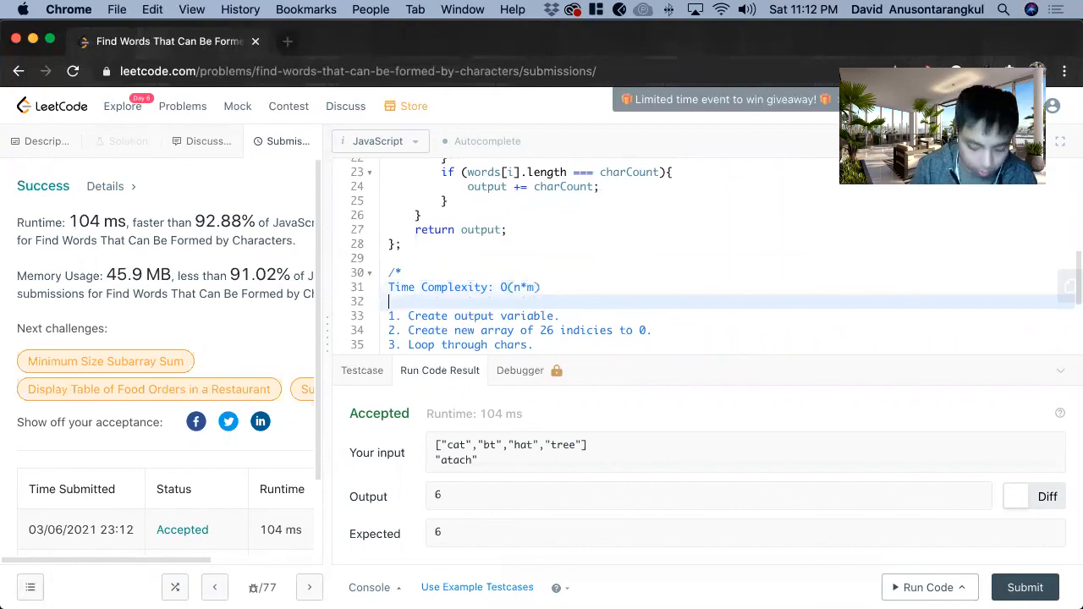
type("Space Comple")
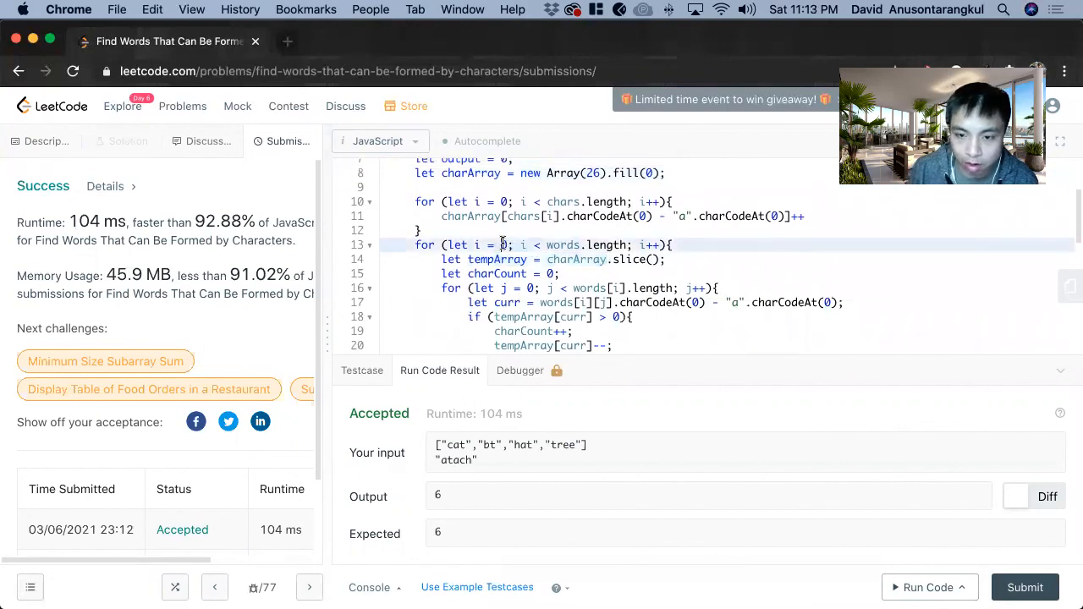
scroll("down", 3)
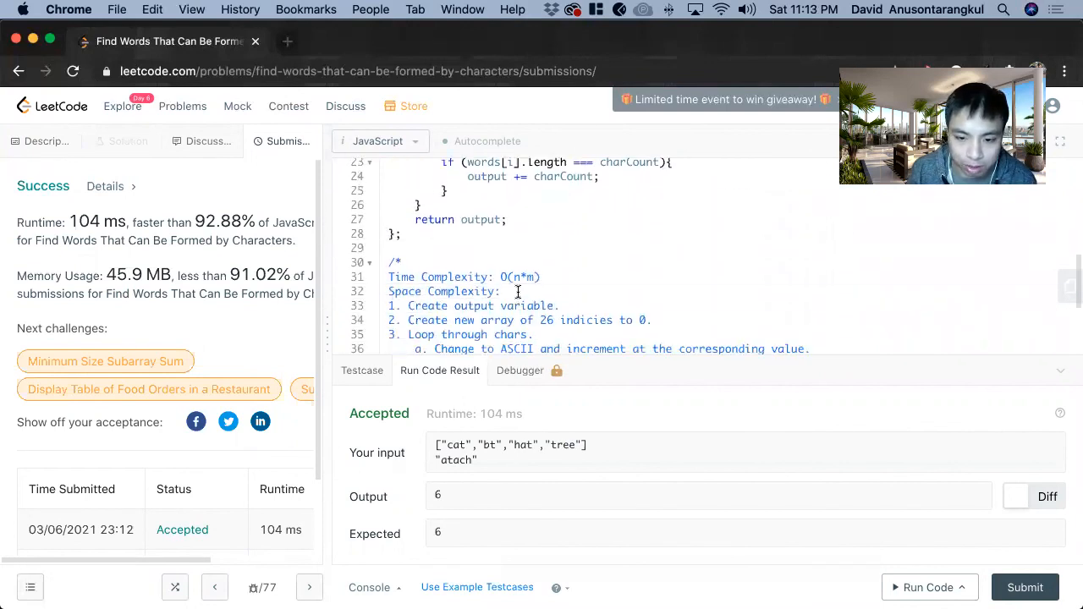